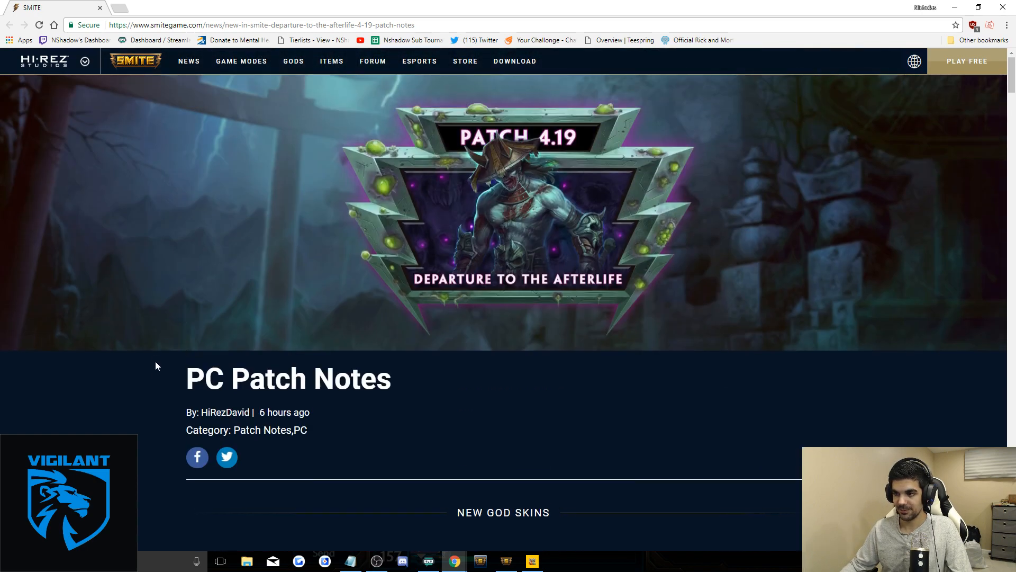
pyautogui.moveTo(159, 388)
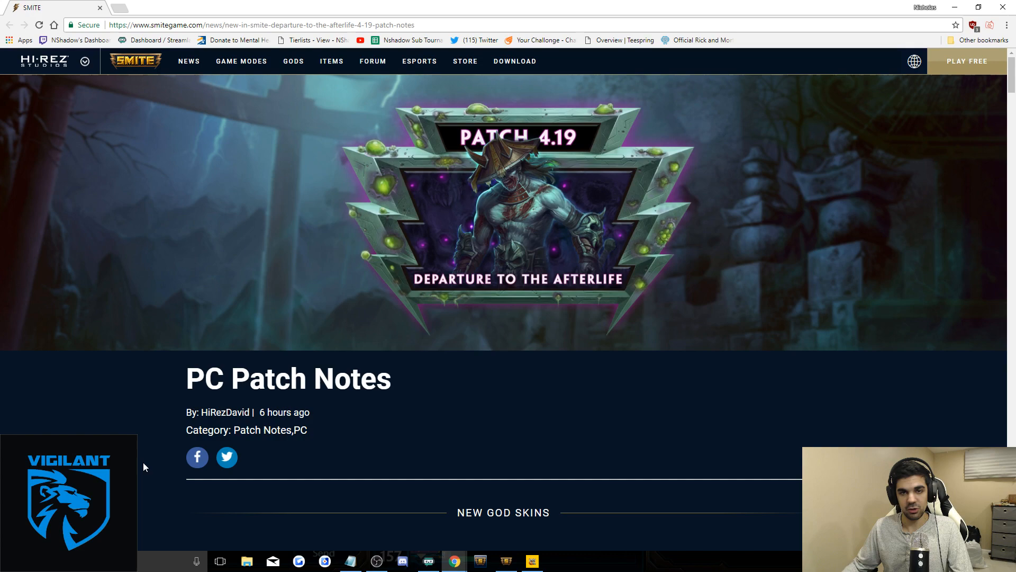
pyautogui.scroll(-3)
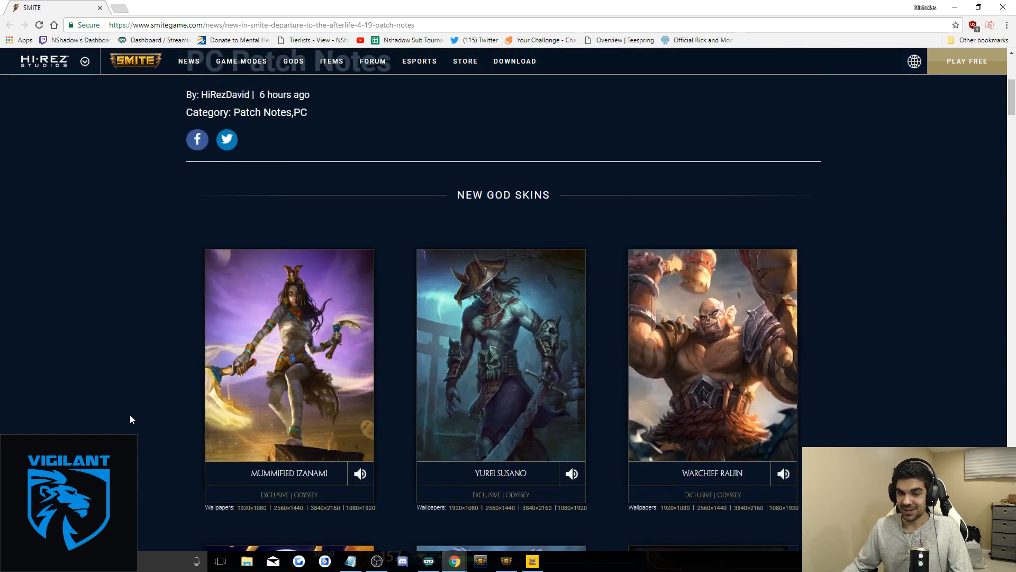
pyautogui.scroll(-3)
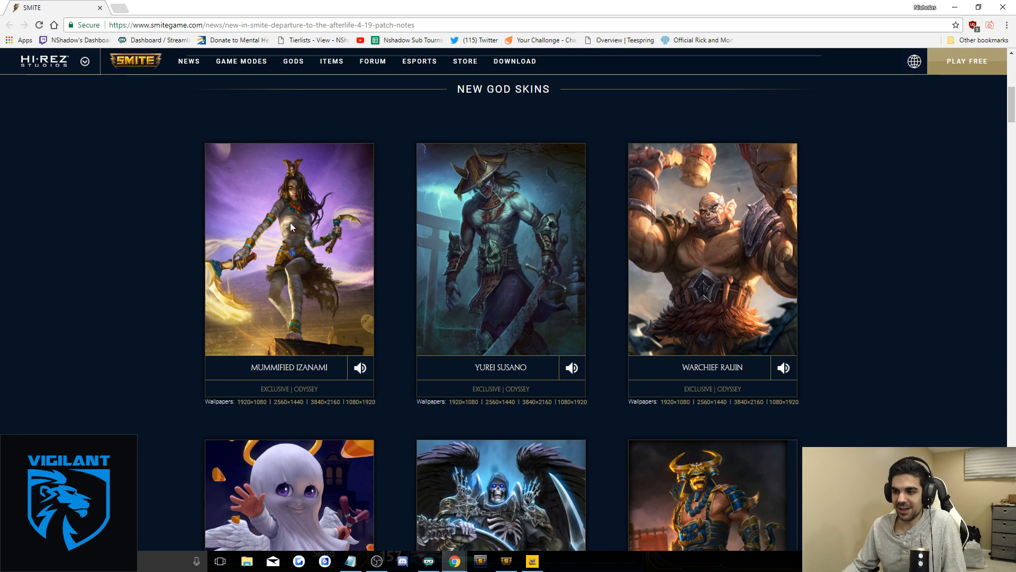
pyautogui.moveTo(167, 268)
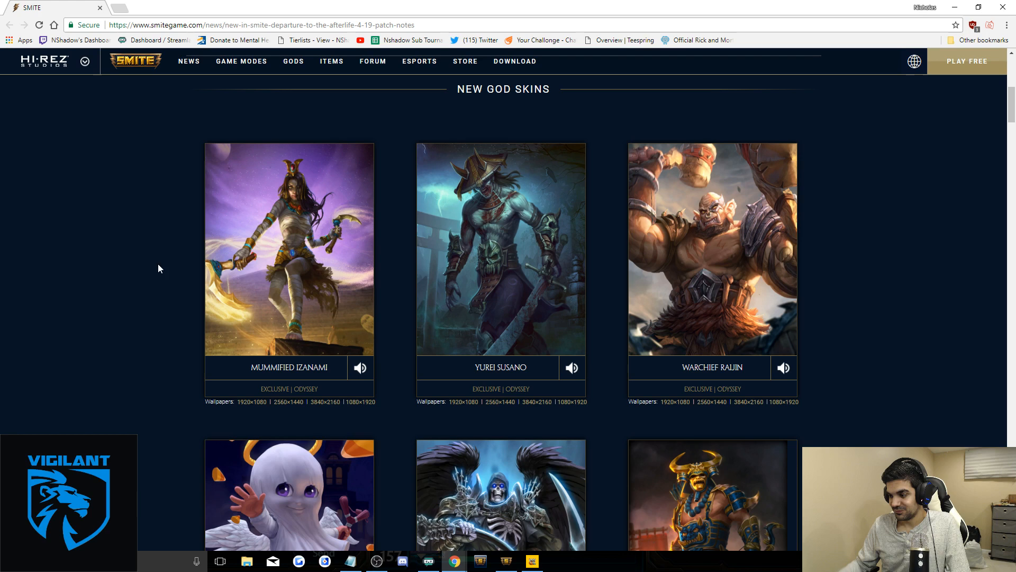
pyautogui.scroll(-3)
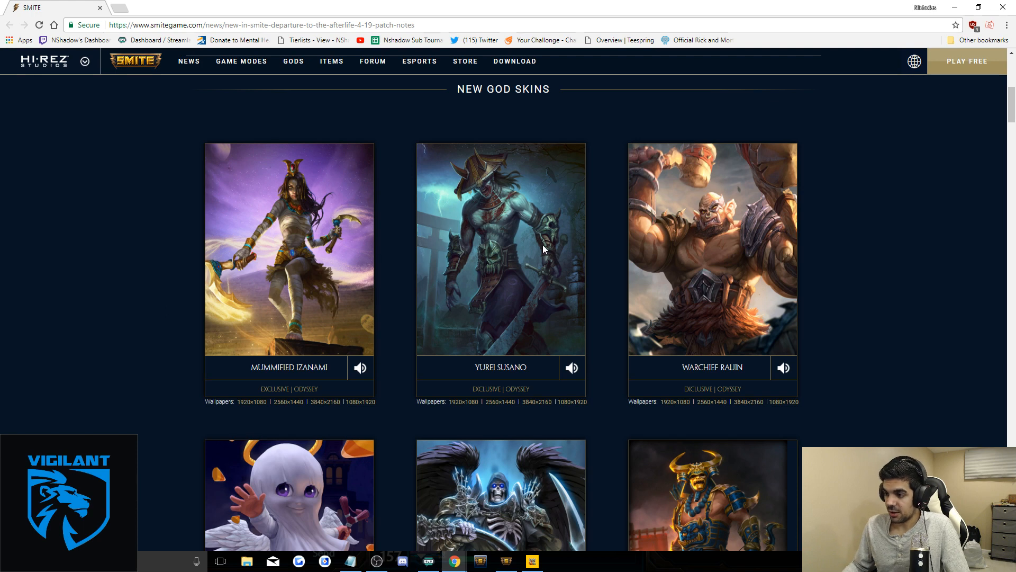
pyautogui.moveTo(939, 263)
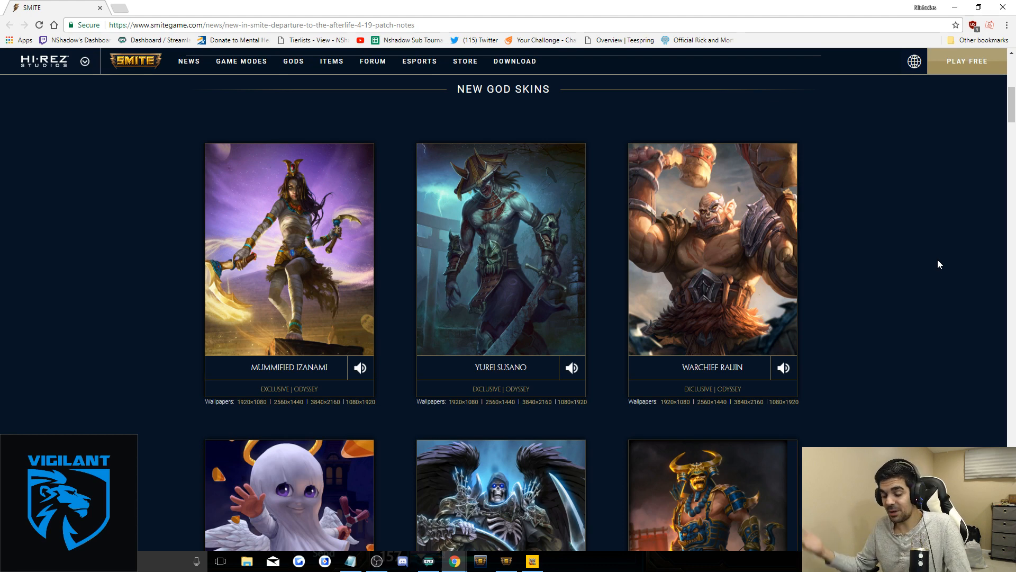
pyautogui.moveTo(610, 238)
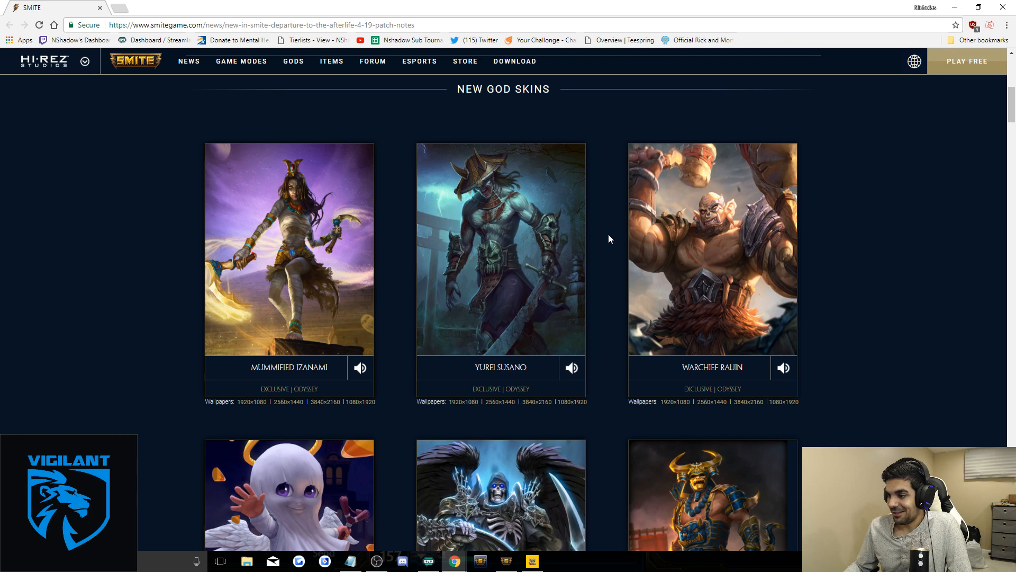
pyautogui.scroll(-3)
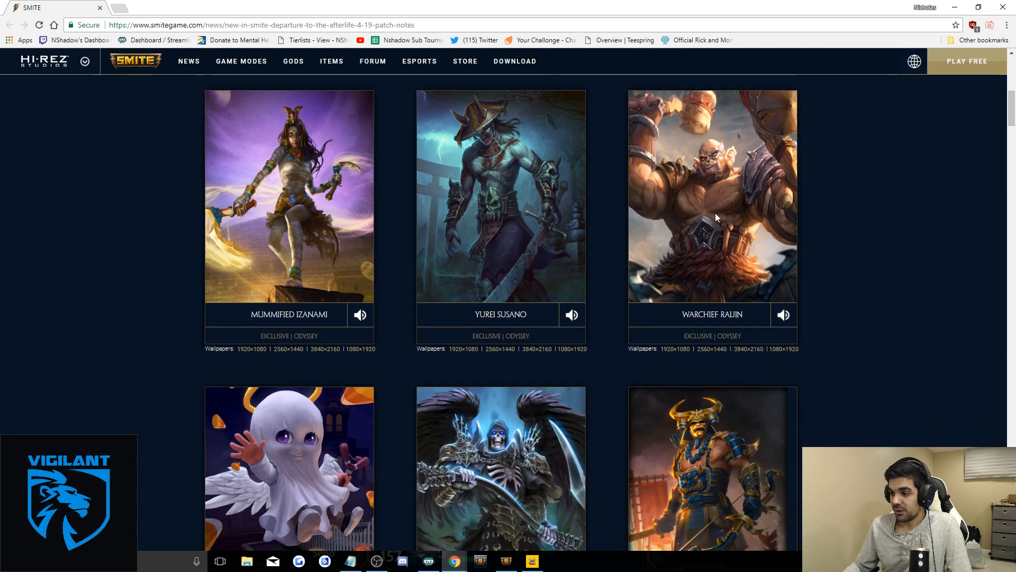
pyautogui.moveTo(298, 200)
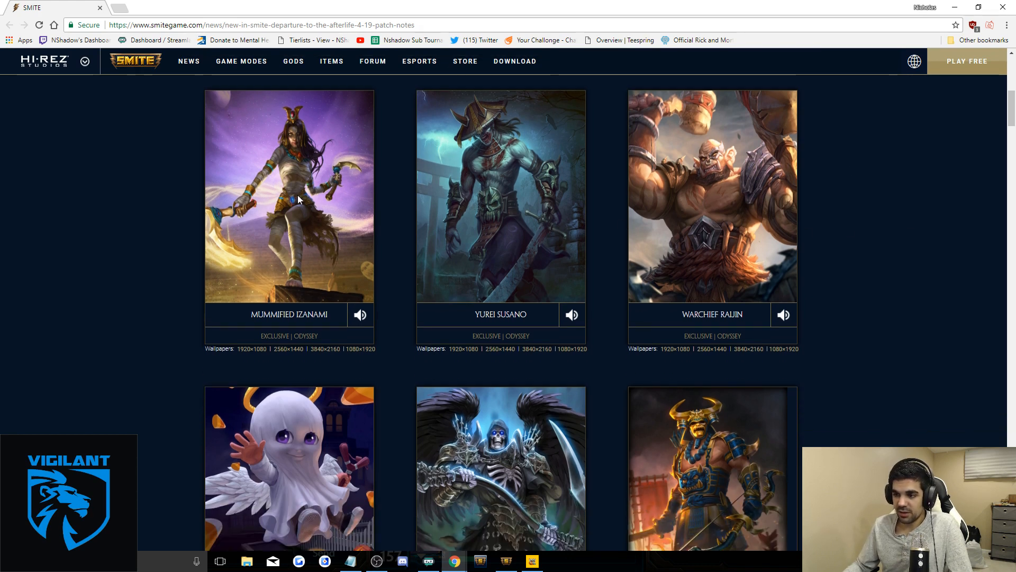
pyautogui.moveTo(528, 226)
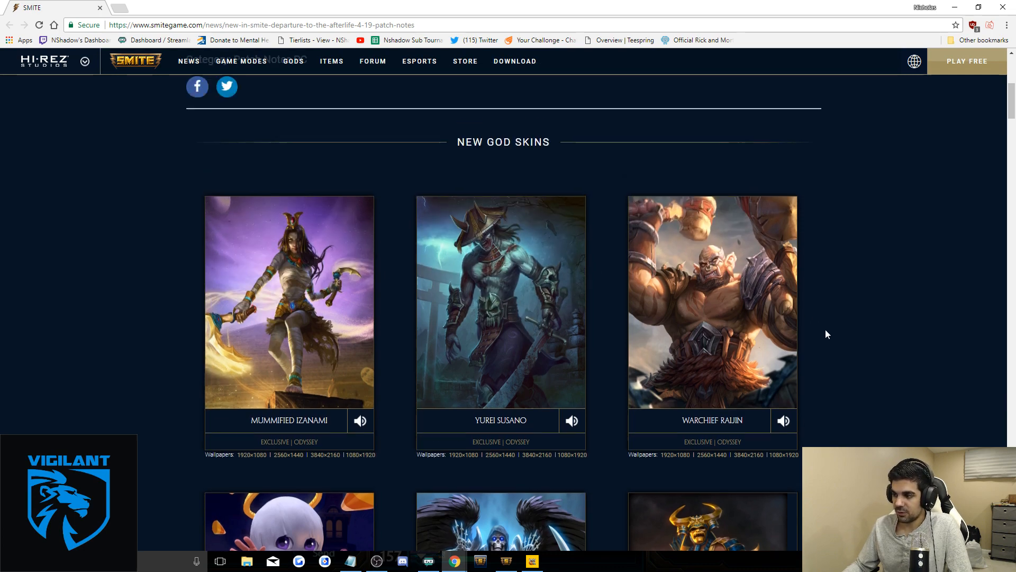
pyautogui.scroll(-3)
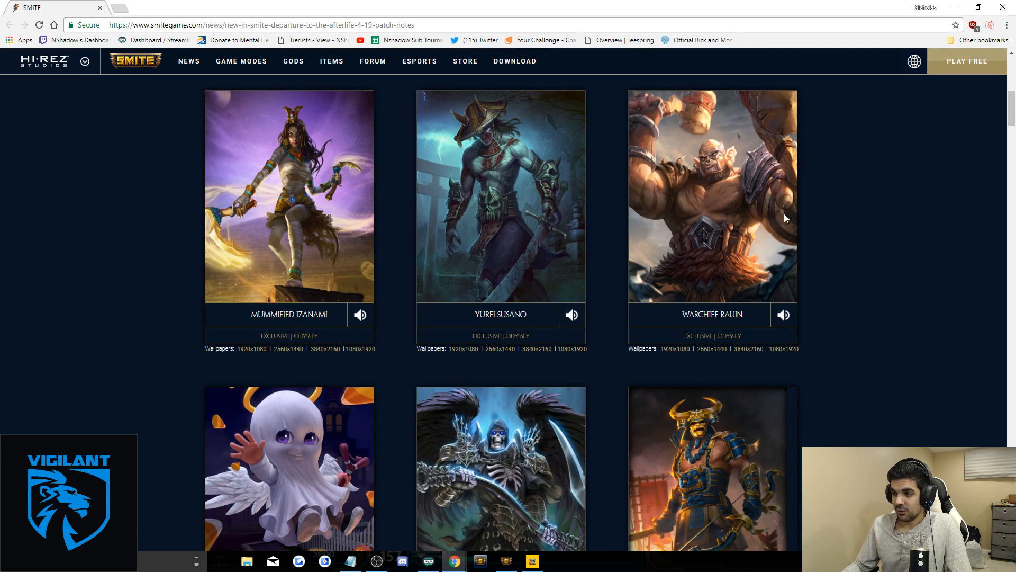
pyautogui.scroll(3)
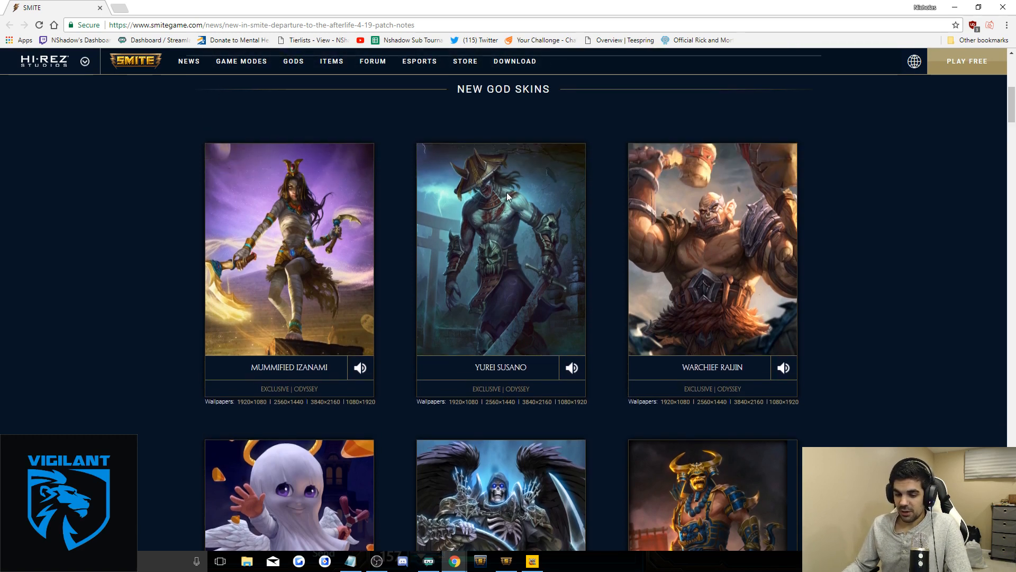
pyautogui.moveTo(519, 224)
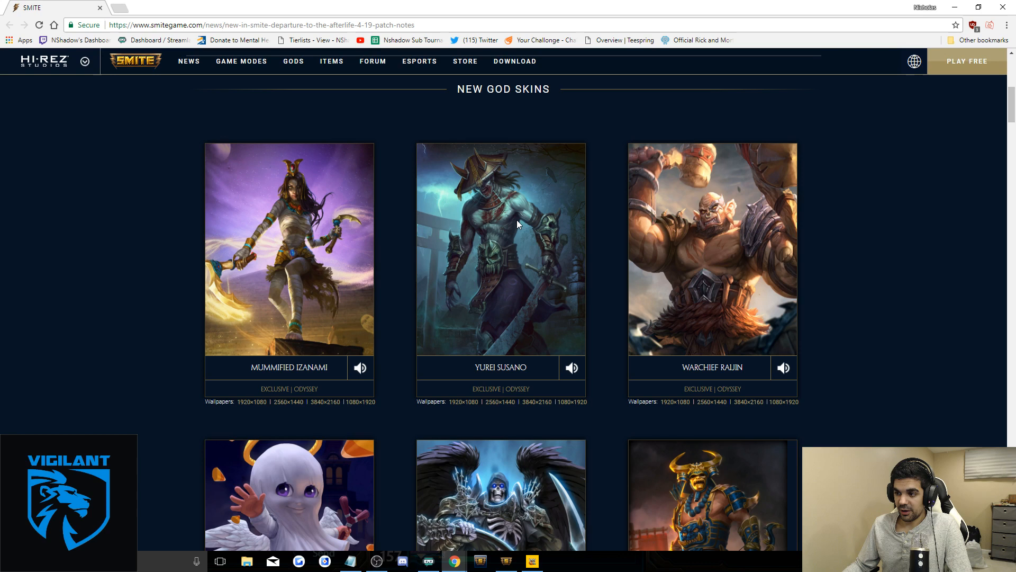
pyautogui.moveTo(525, 281)
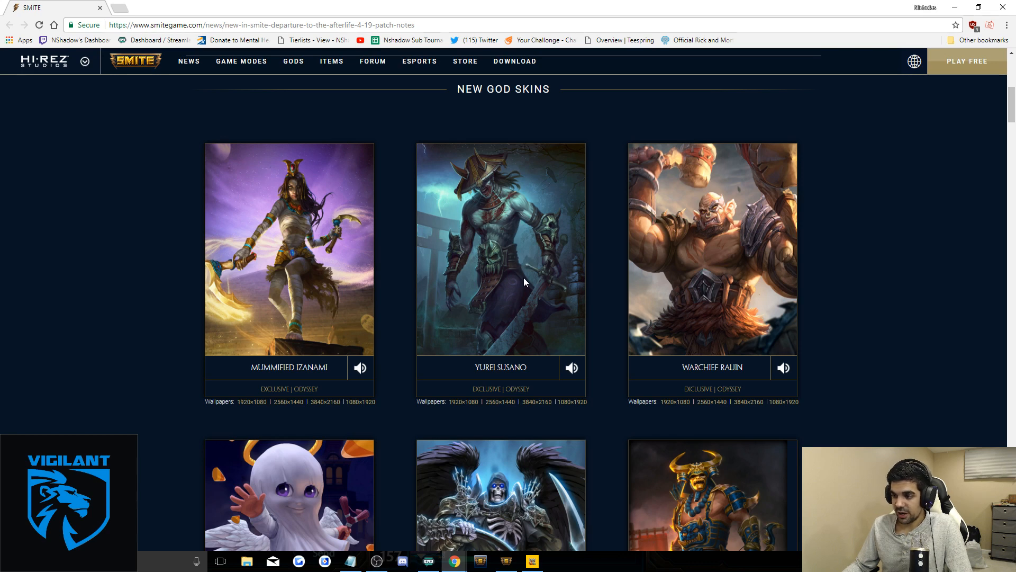
pyautogui.scroll(-3)
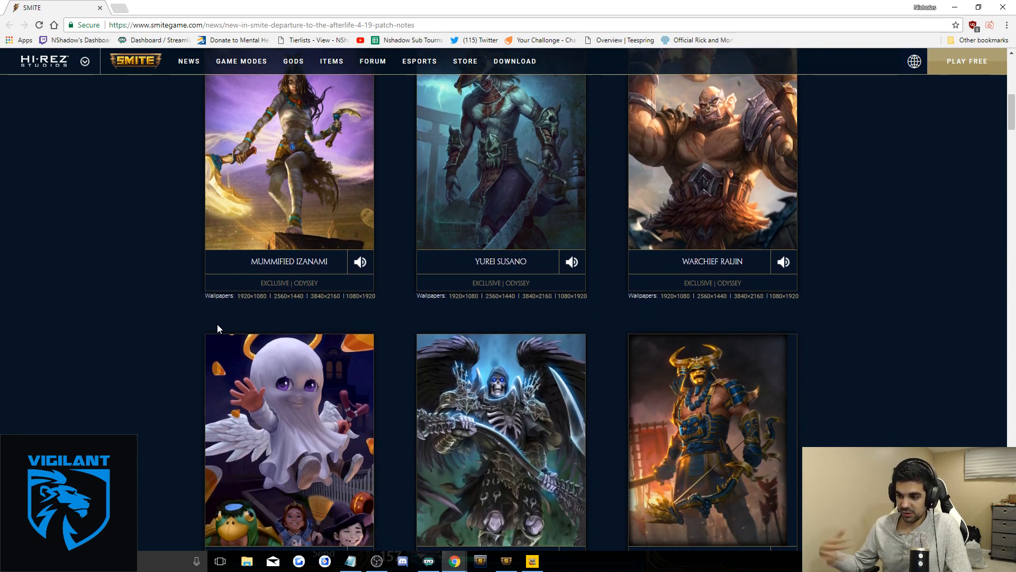
pyautogui.scroll(-3)
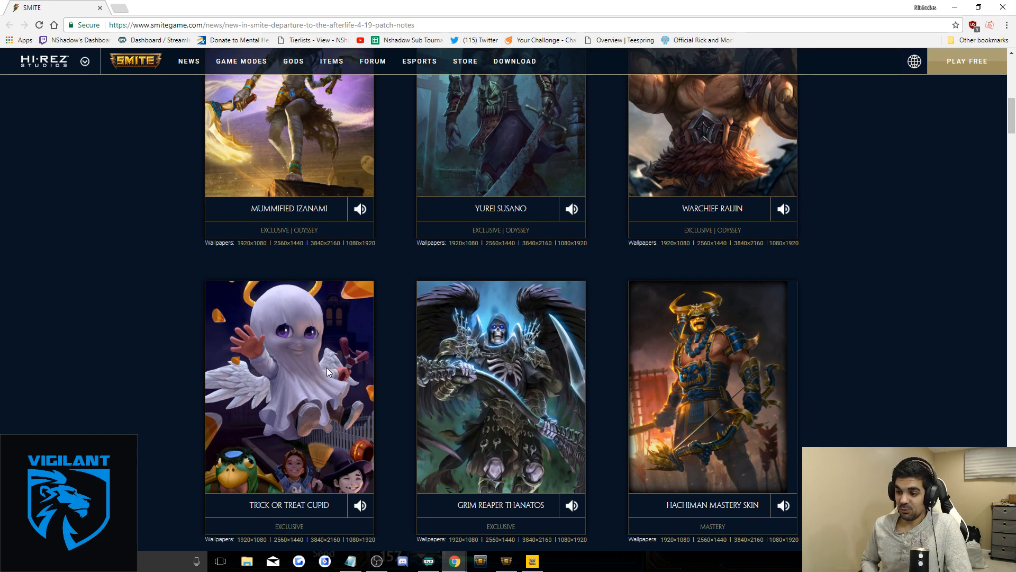
pyautogui.moveTo(332, 366)
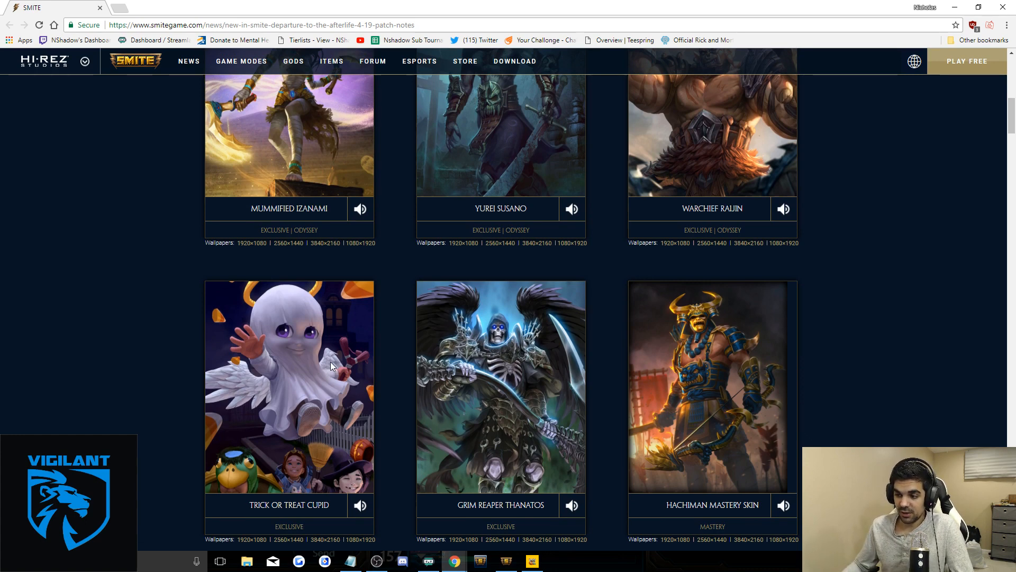
pyautogui.scroll(-3)
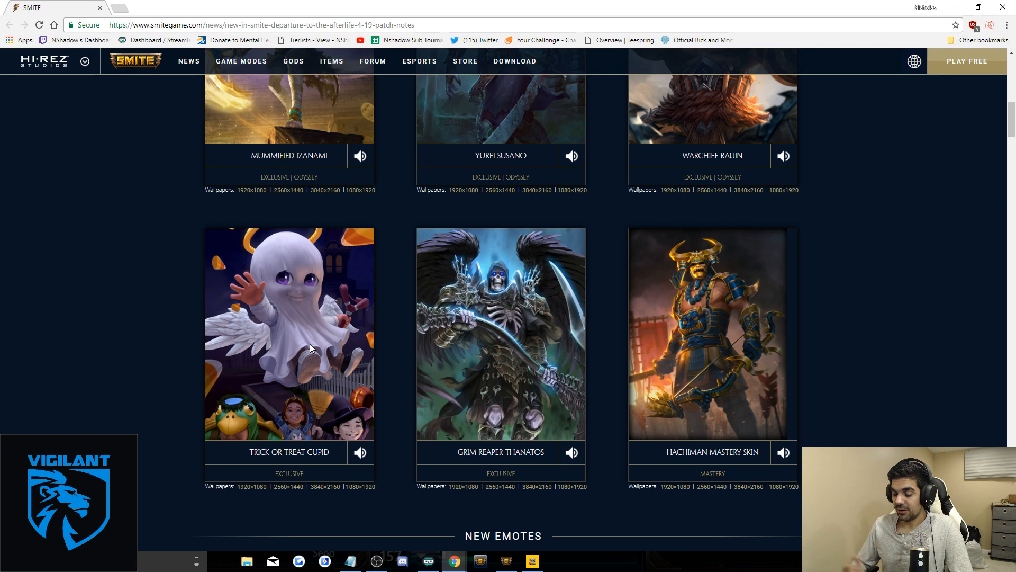
pyautogui.moveTo(177, 320)
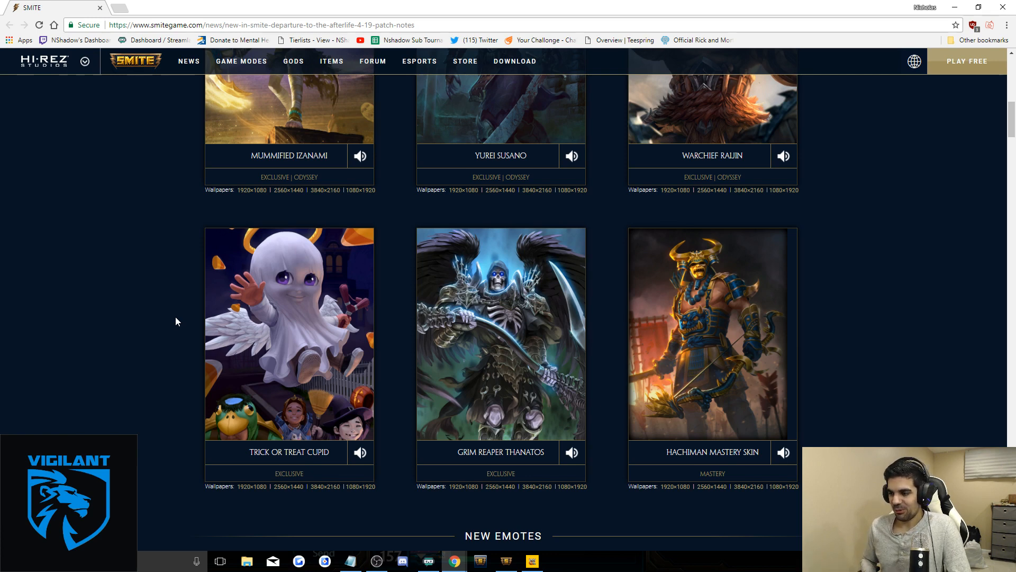
pyautogui.moveTo(489, 348)
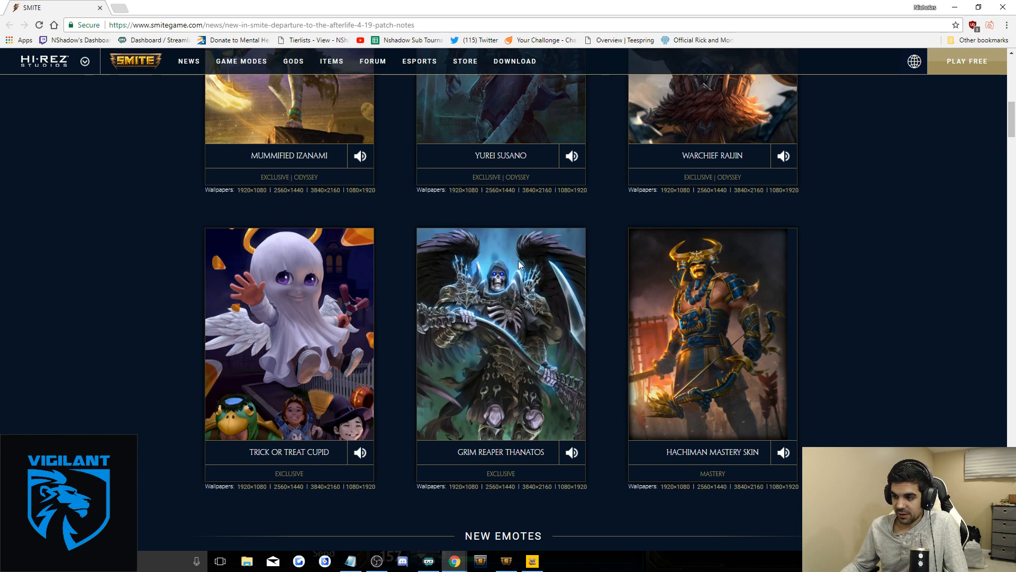
pyautogui.scroll(-3)
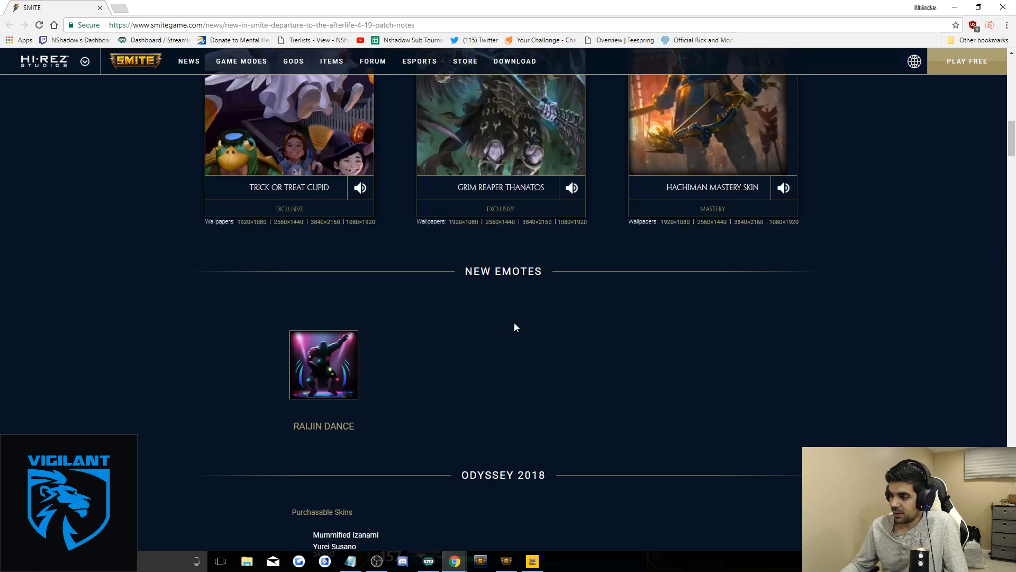
pyautogui.scroll(3)
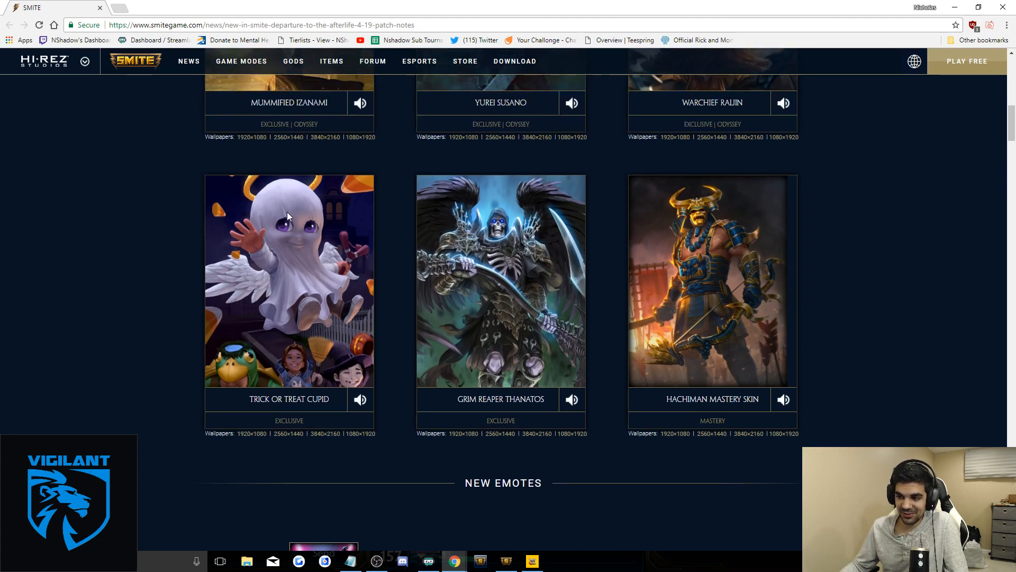
pyautogui.moveTo(296, 226)
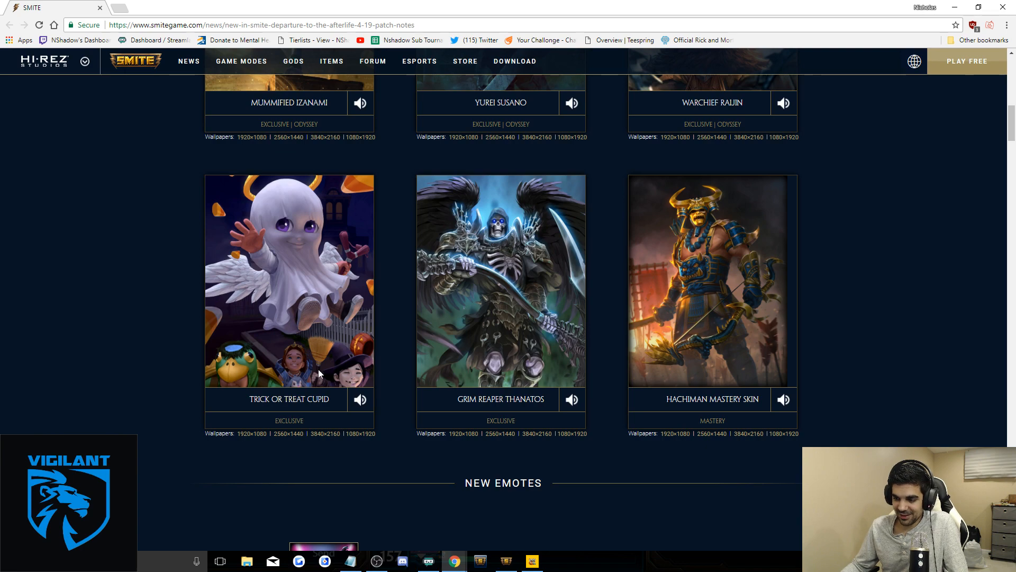
pyautogui.scroll(-3)
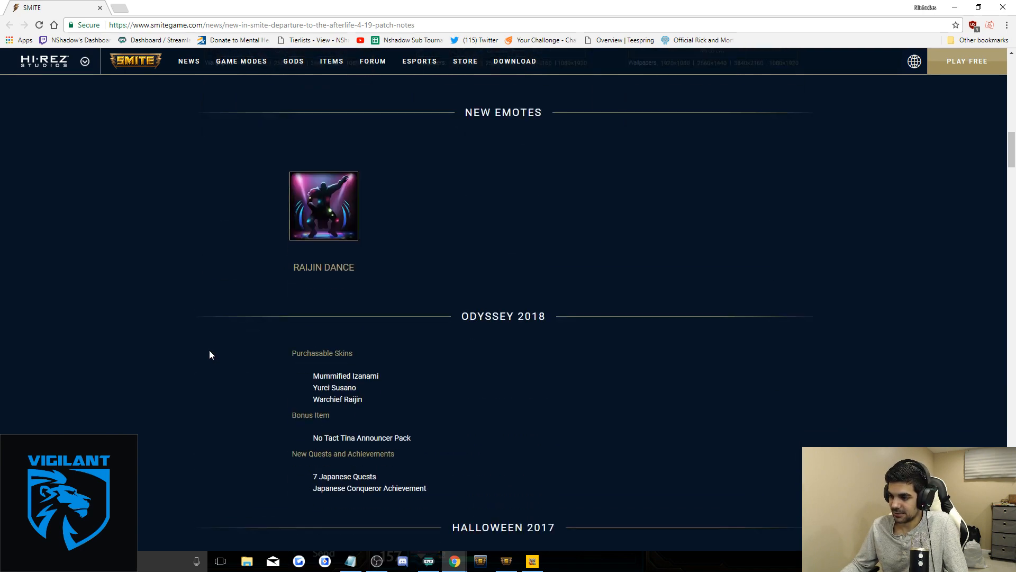
pyautogui.scroll(-3)
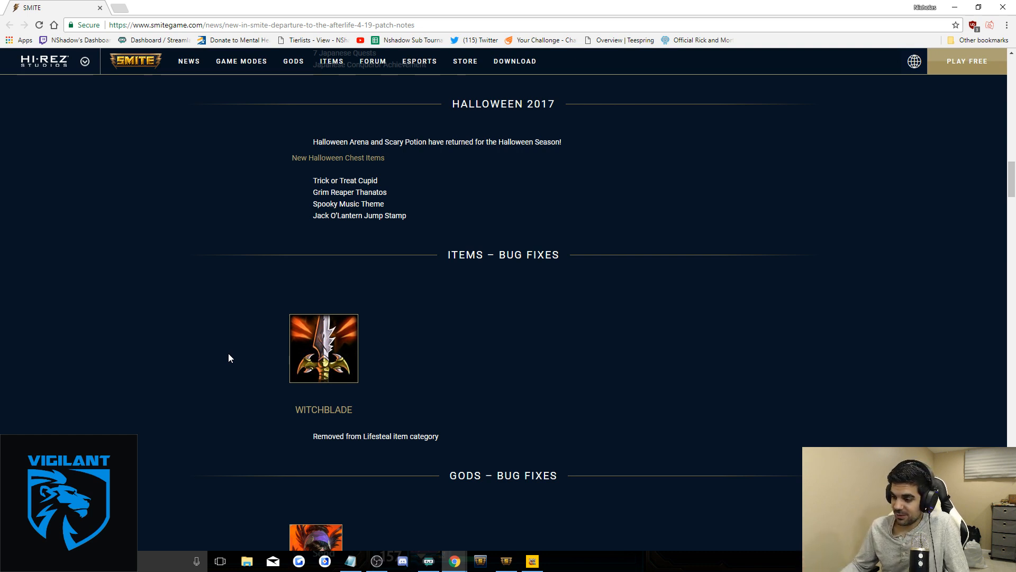
pyautogui.scroll(-3)
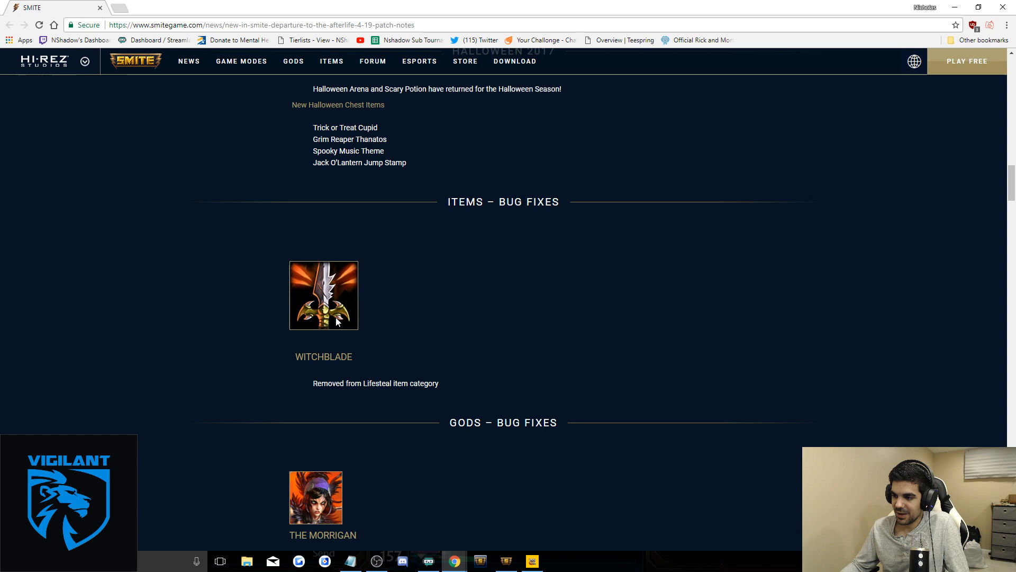
pyautogui.scroll(-3)
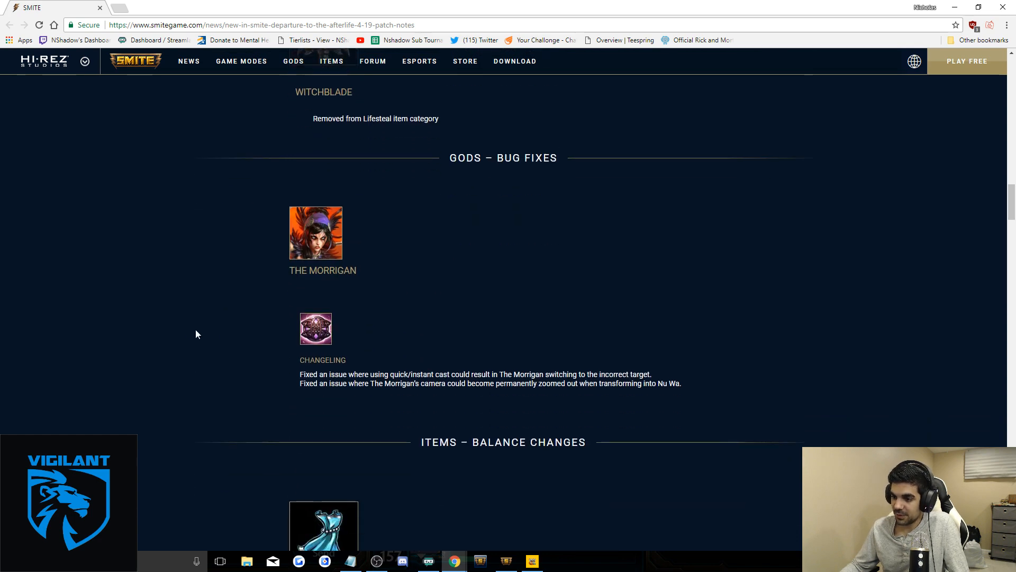
pyautogui.scroll(-3)
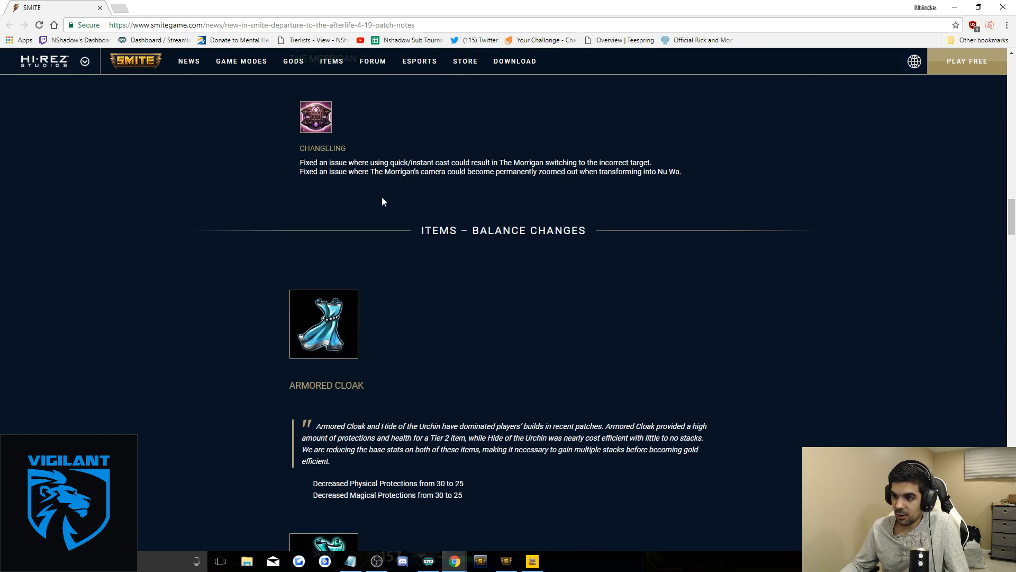
pyautogui.scroll(-3)
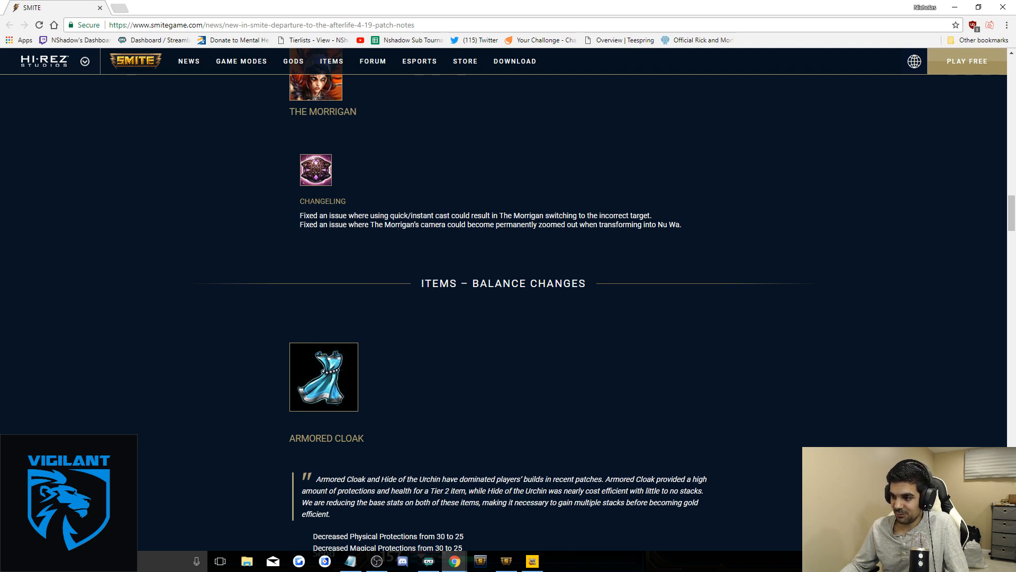
pyautogui.scroll(-3)
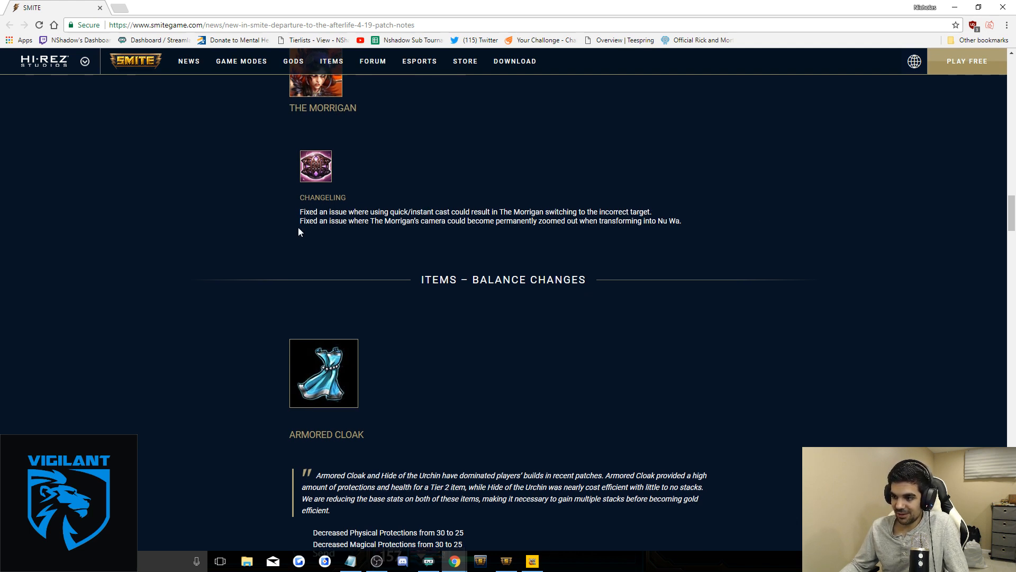
pyautogui.scroll(-3)
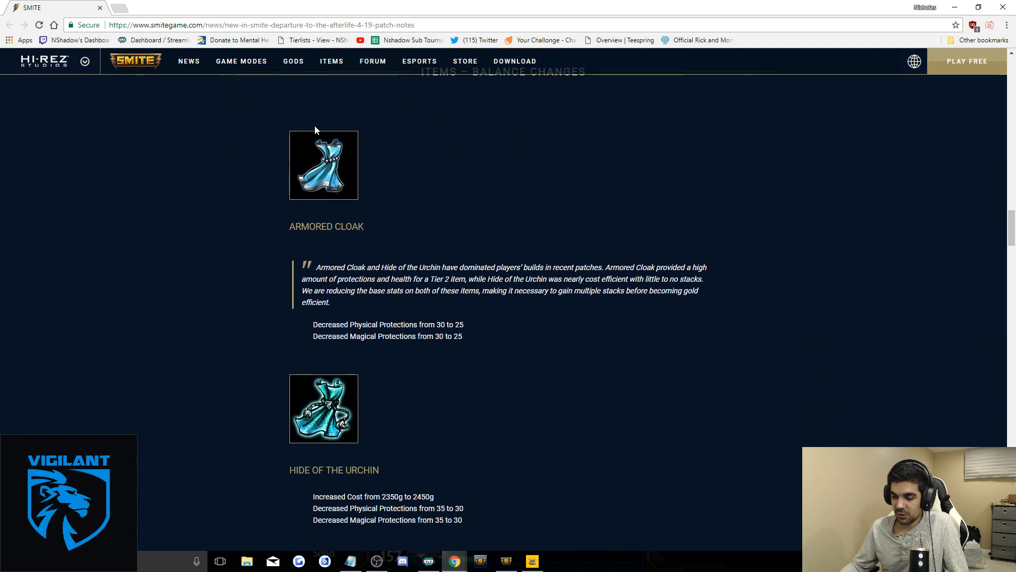
pyautogui.moveTo(318, 210)
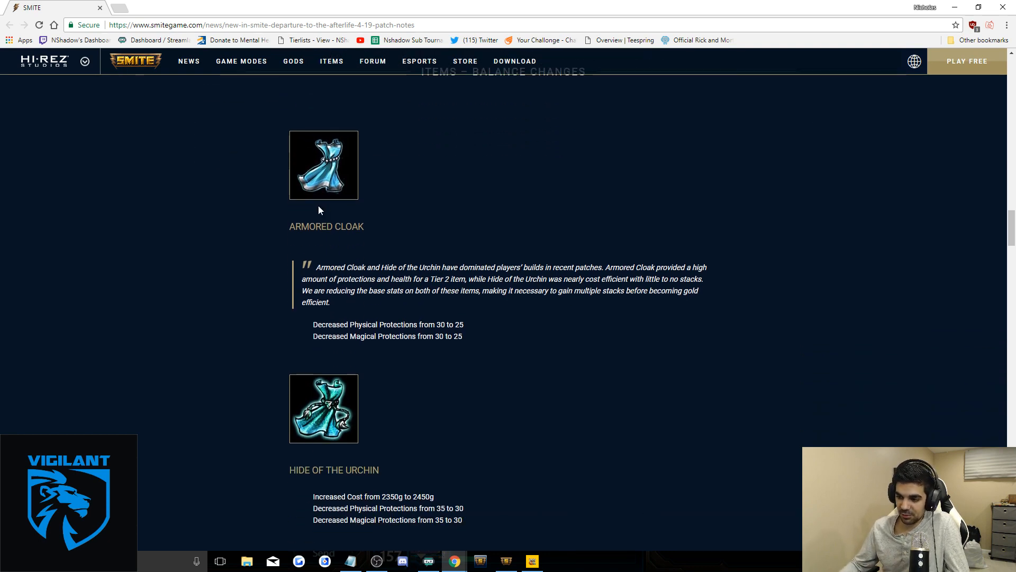
pyautogui.scroll(-3)
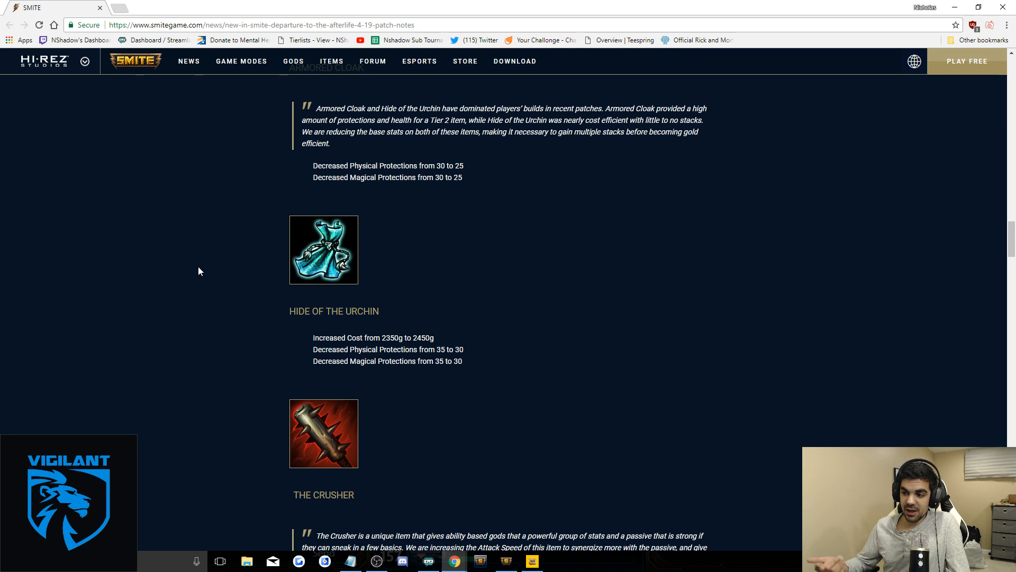
pyautogui.scroll(-3)
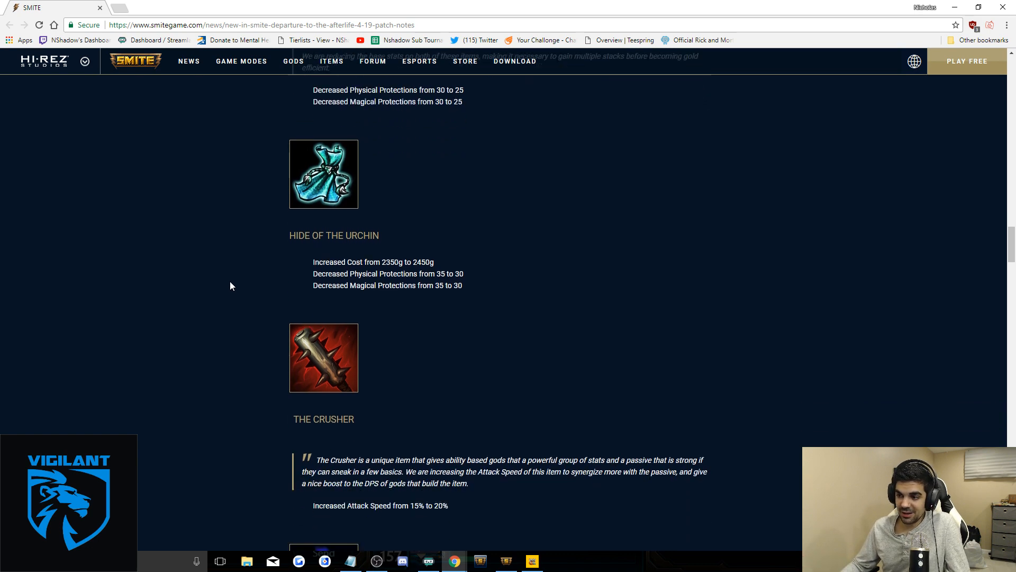
pyautogui.scroll(3)
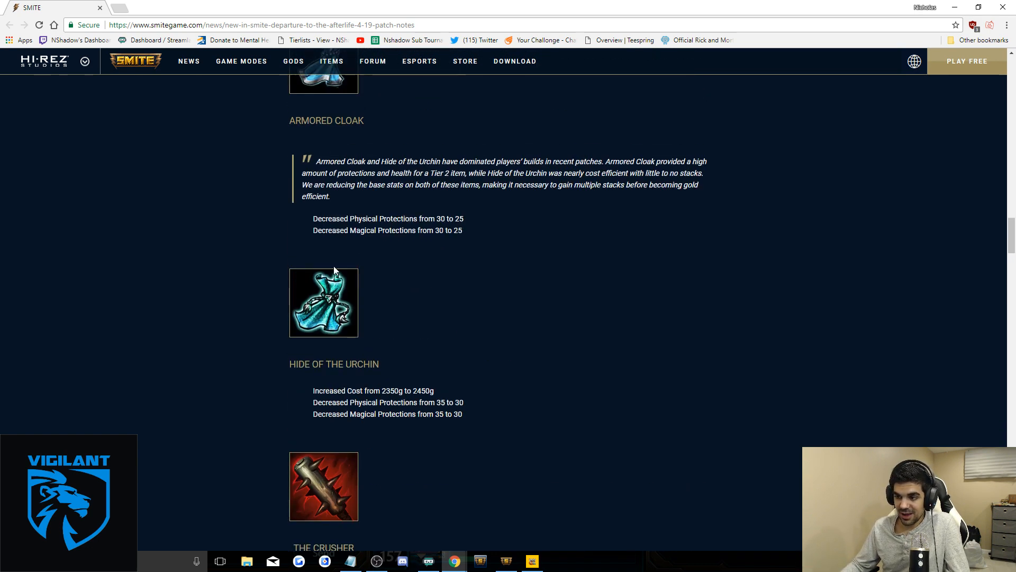
pyautogui.scroll(-3)
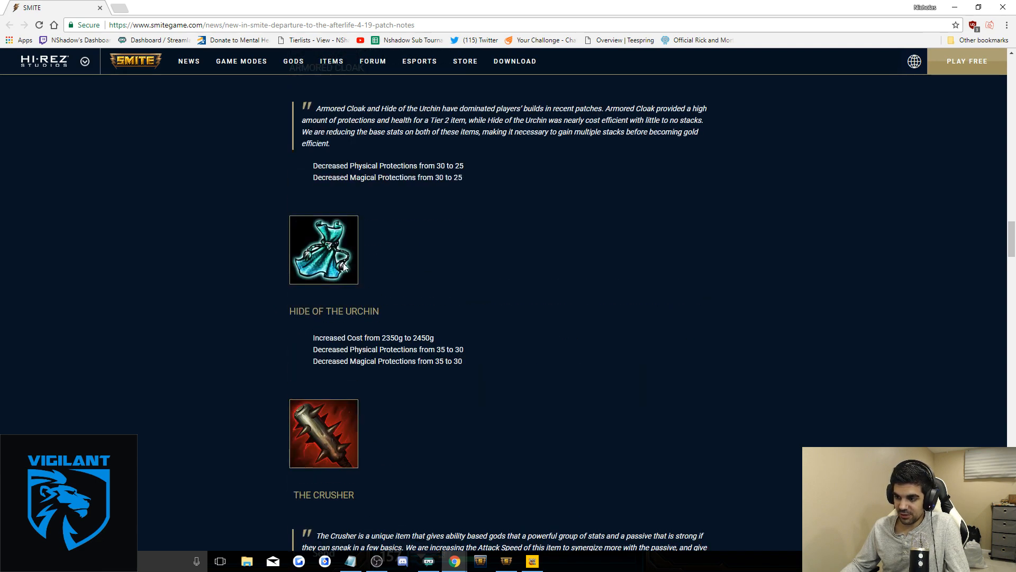
pyautogui.scroll(-3)
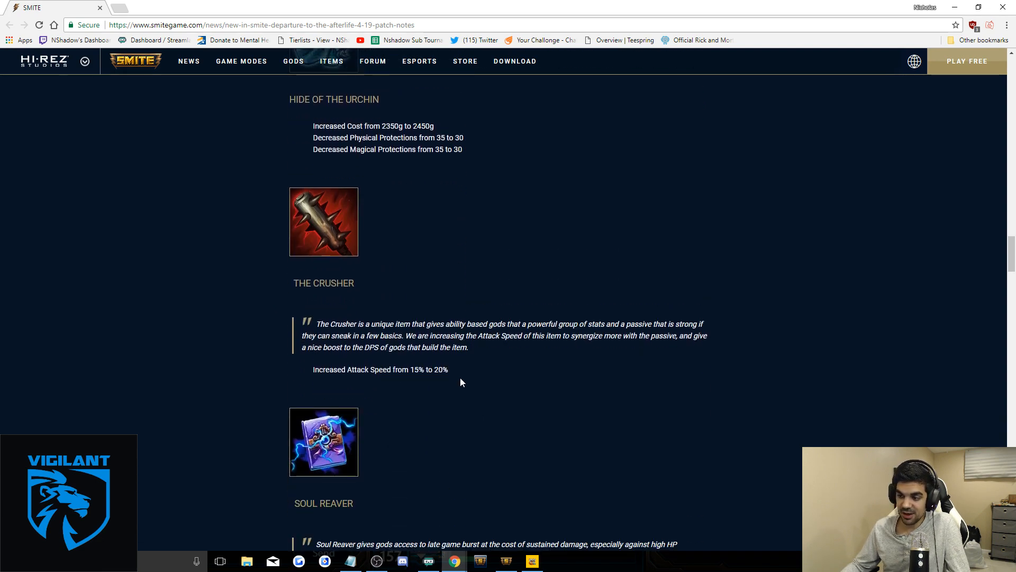
pyautogui.moveTo(454, 370)
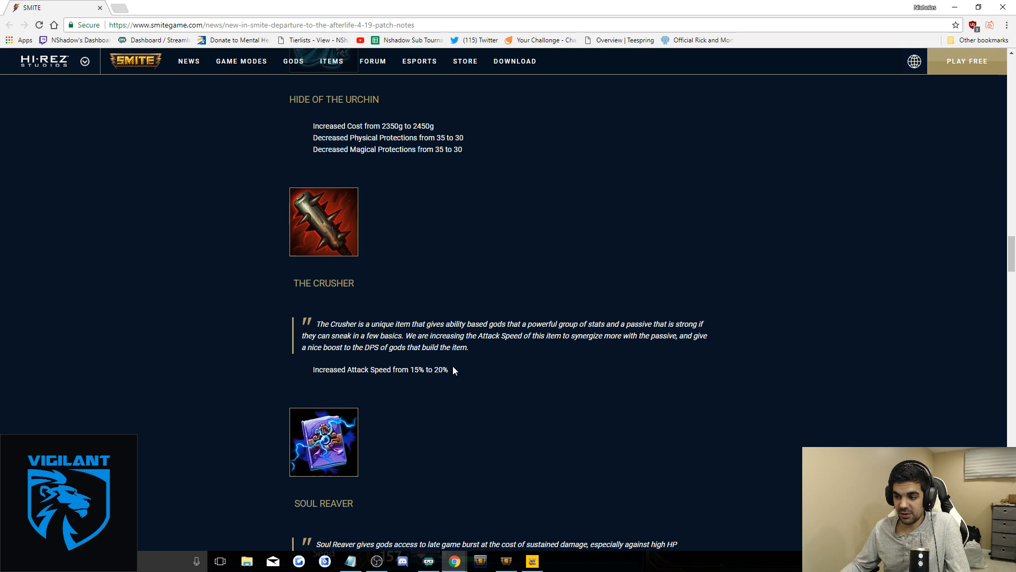
pyautogui.moveTo(193, 324)
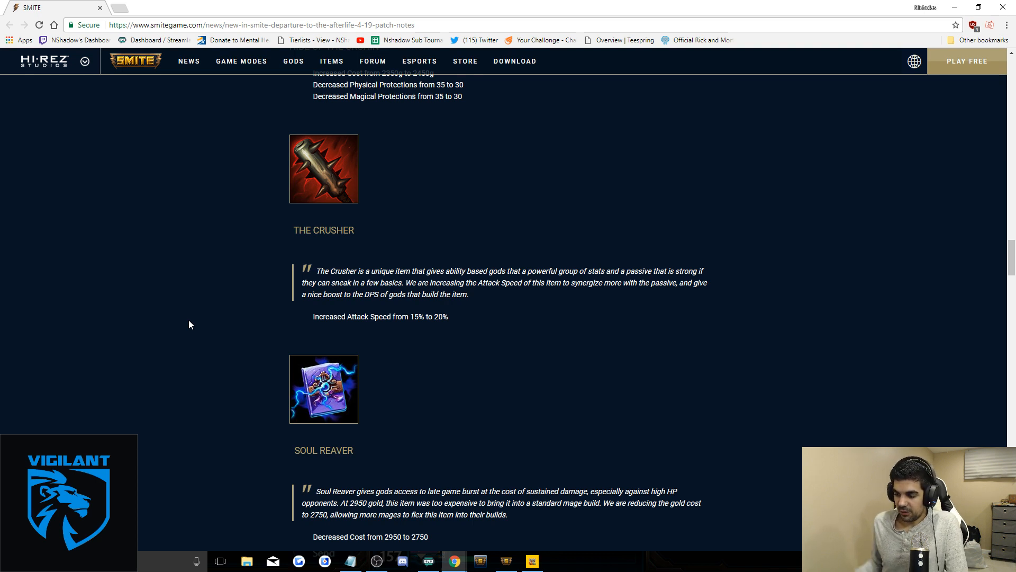
pyautogui.scroll(-3)
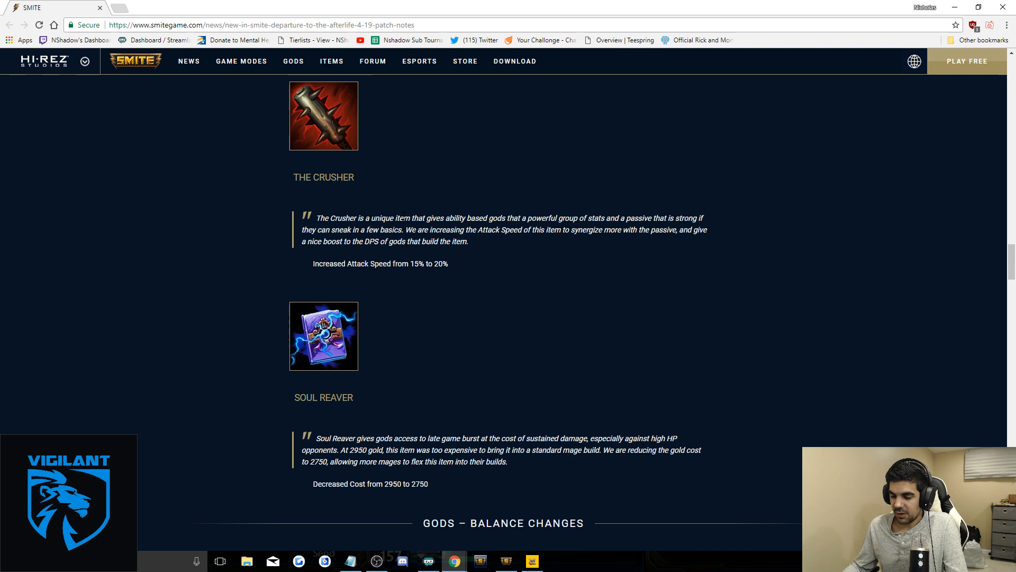
pyautogui.scroll(-3)
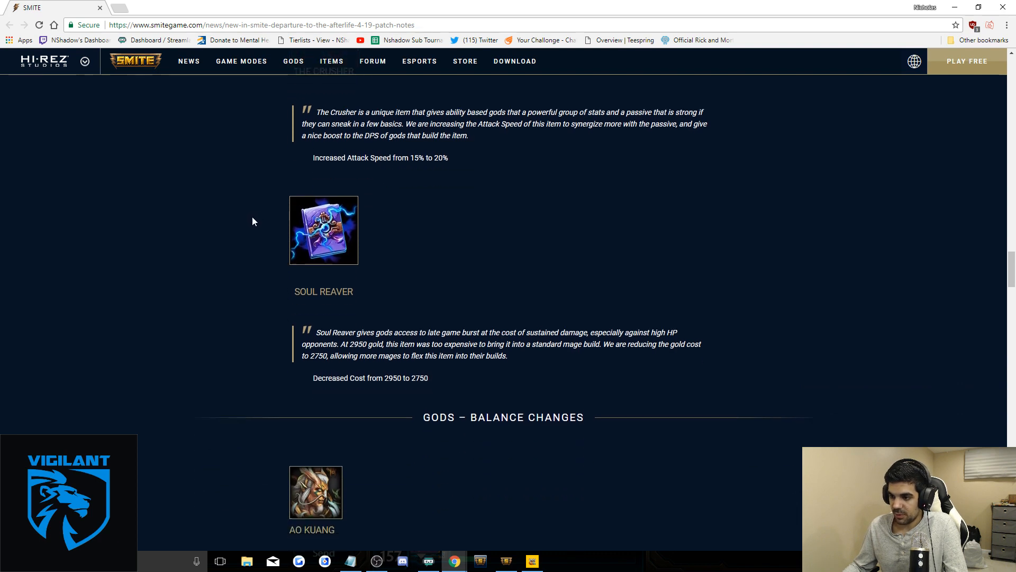
pyautogui.scroll(3)
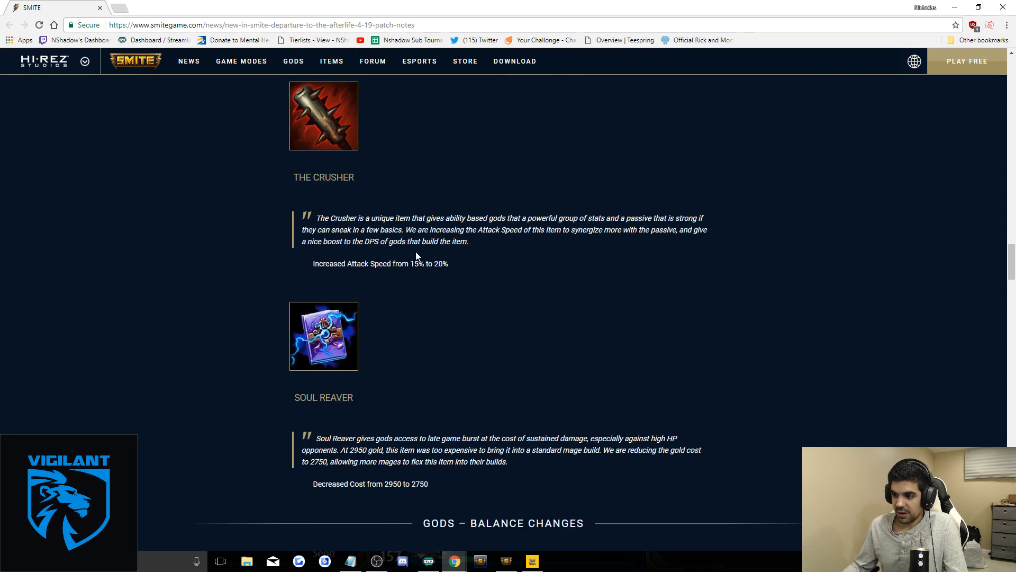
pyautogui.scroll(-3)
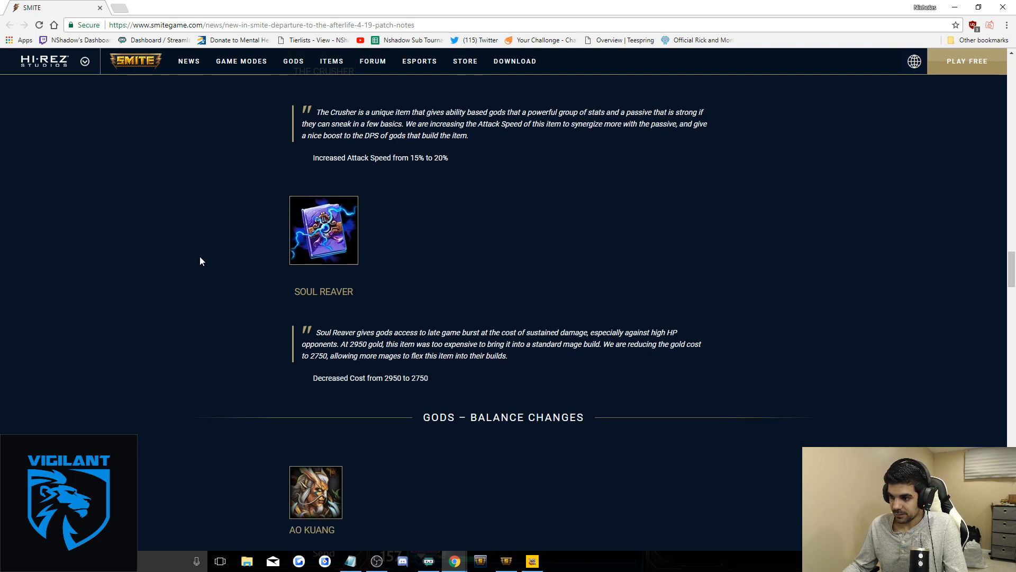
pyautogui.moveTo(250, 301)
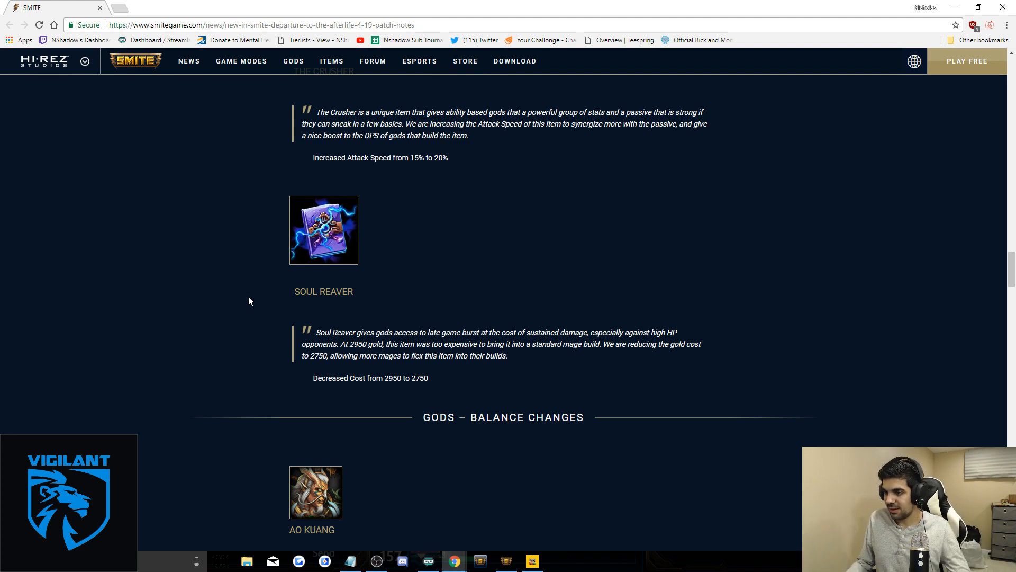
pyautogui.scroll(-3)
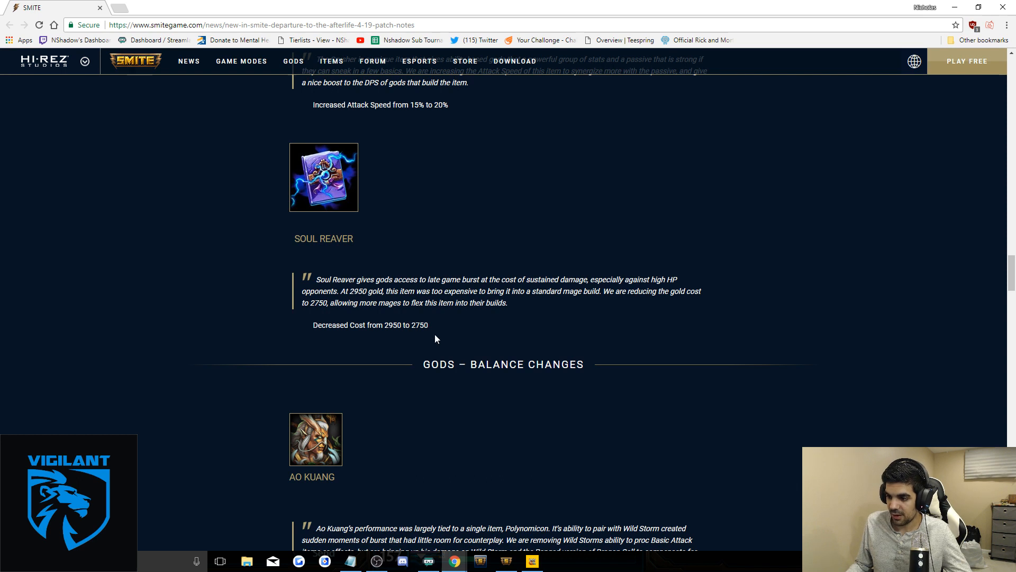
pyautogui.moveTo(351, 200)
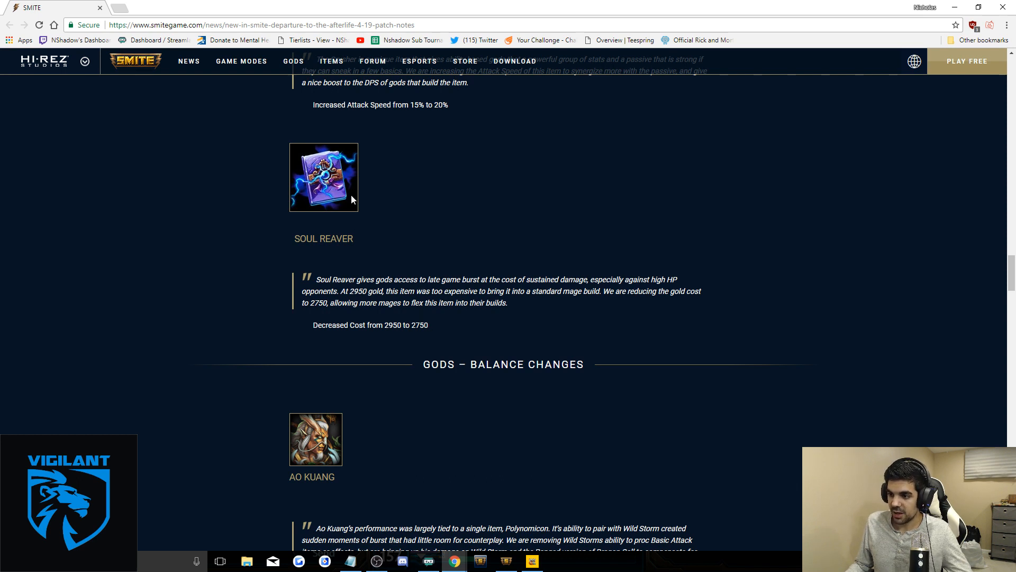
pyautogui.scroll(-3)
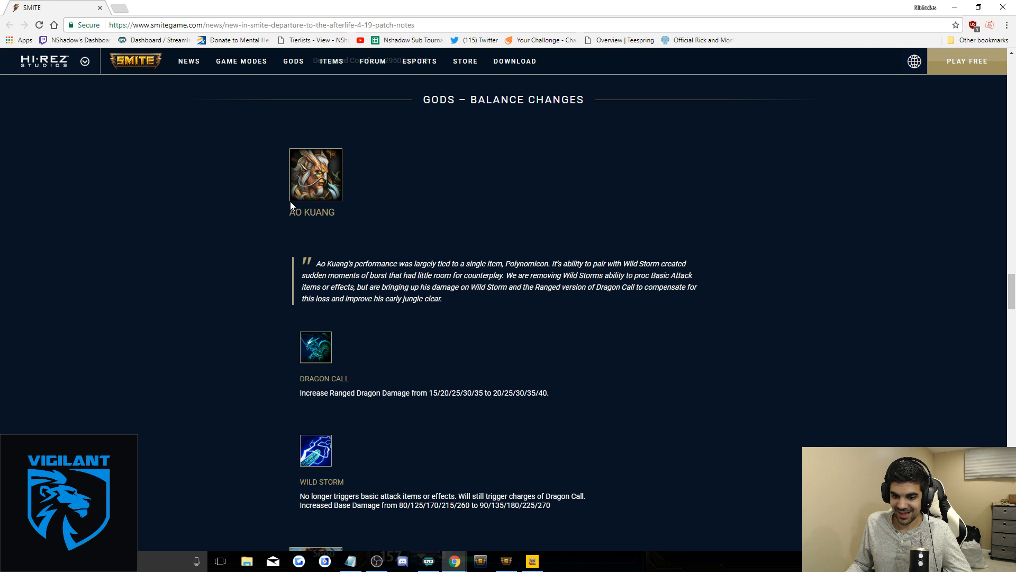
pyautogui.moveTo(253, 286)
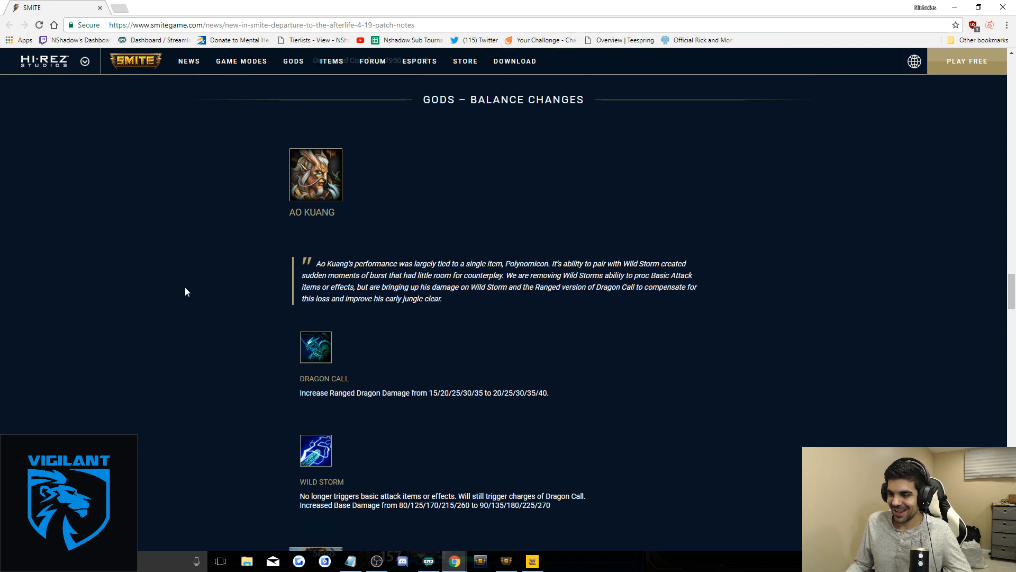
pyautogui.moveTo(180, 291)
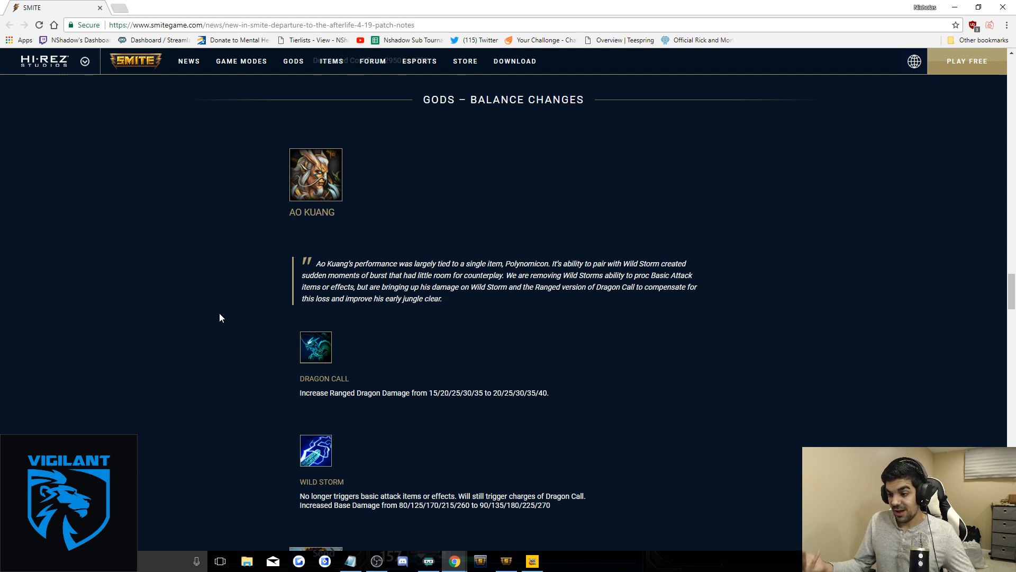
pyautogui.scroll(-3)
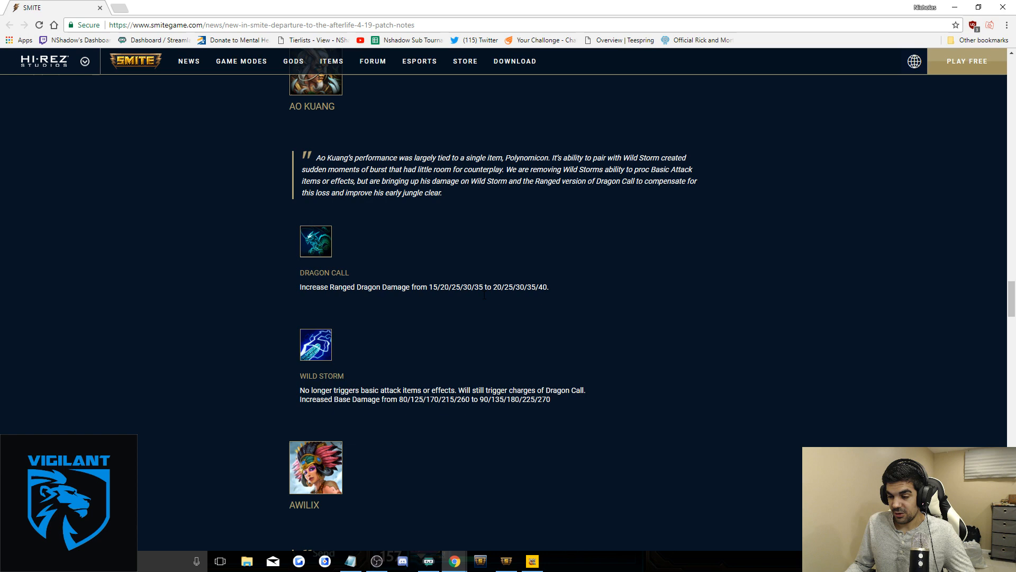
pyautogui.scroll(-3)
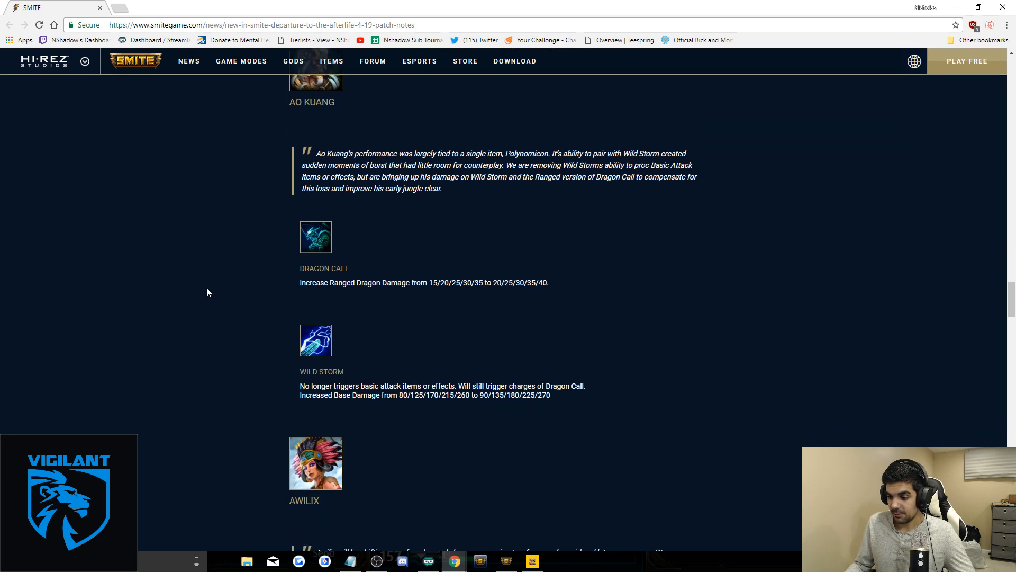
pyautogui.scroll(-3)
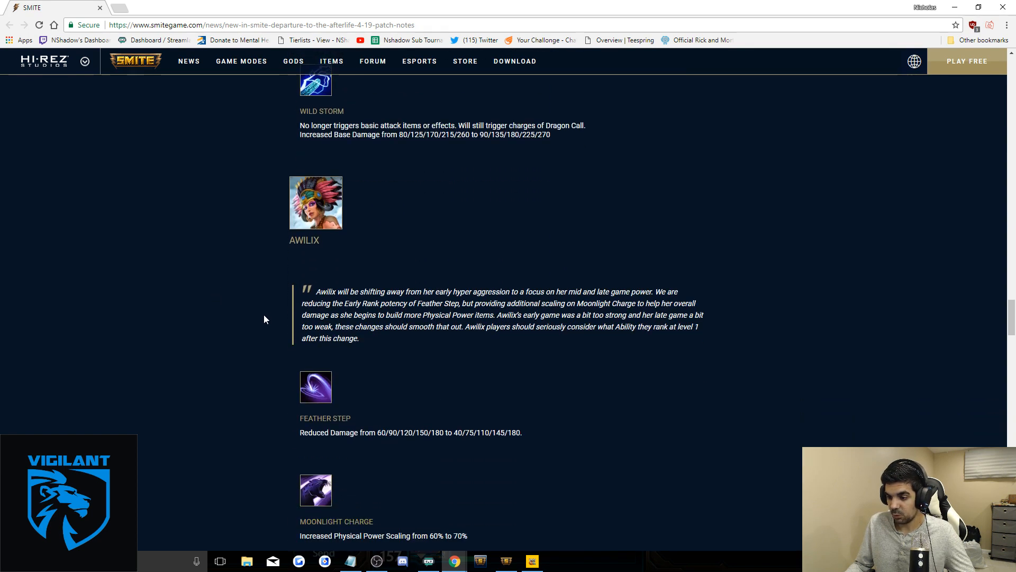
pyautogui.scroll(-3)
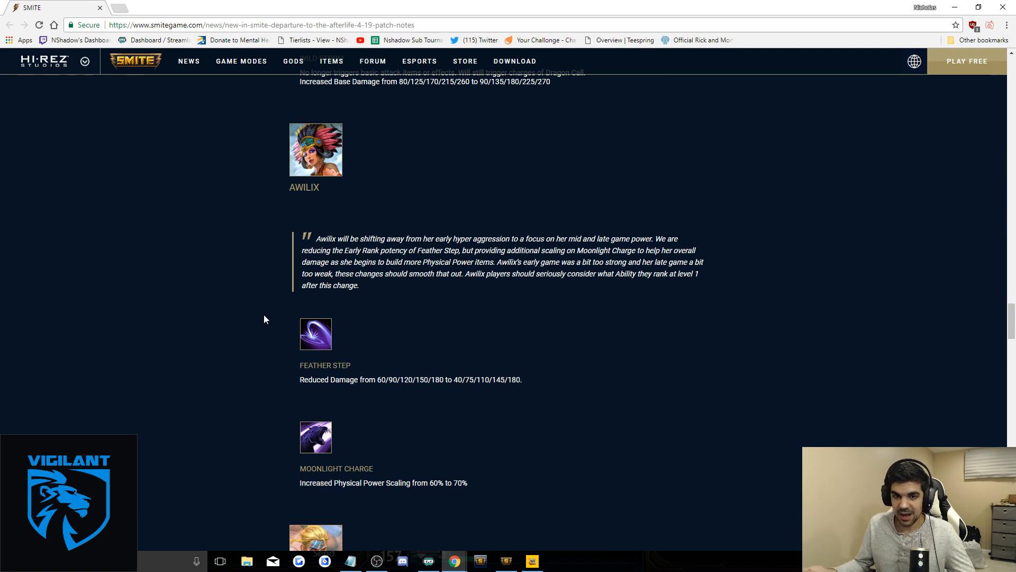
pyautogui.moveTo(238, 345)
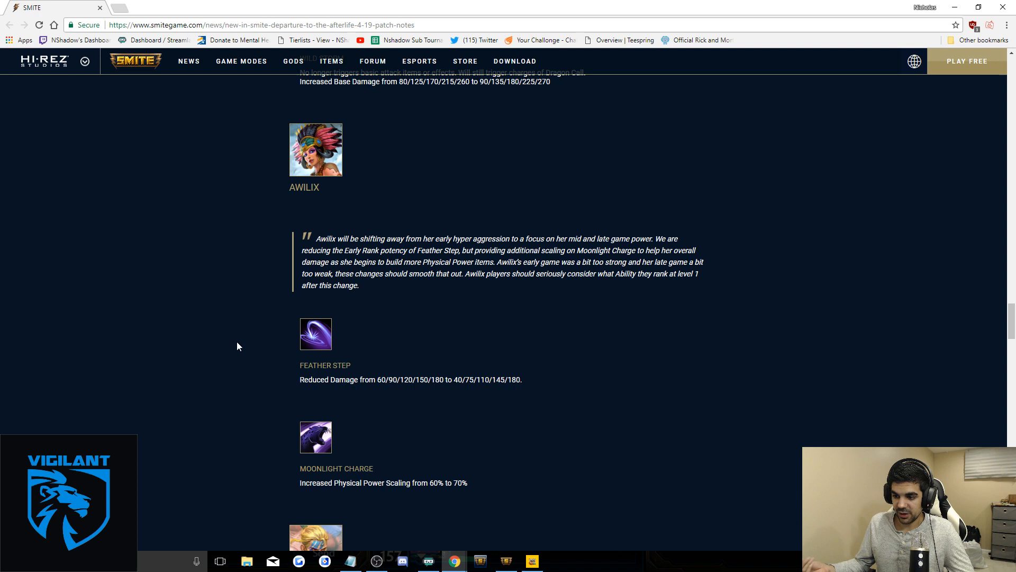
pyautogui.scroll(-3)
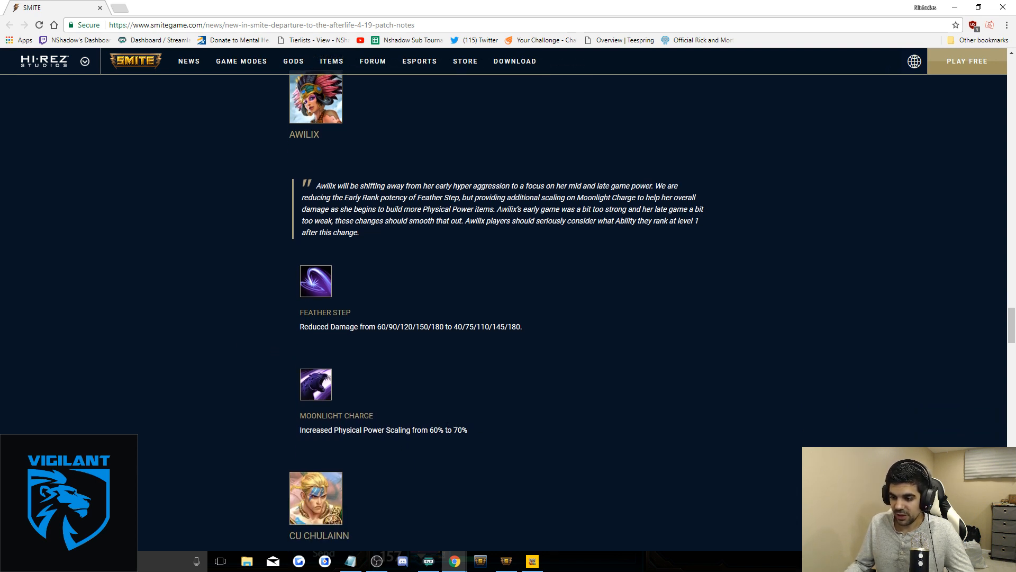
pyautogui.scroll(-3)
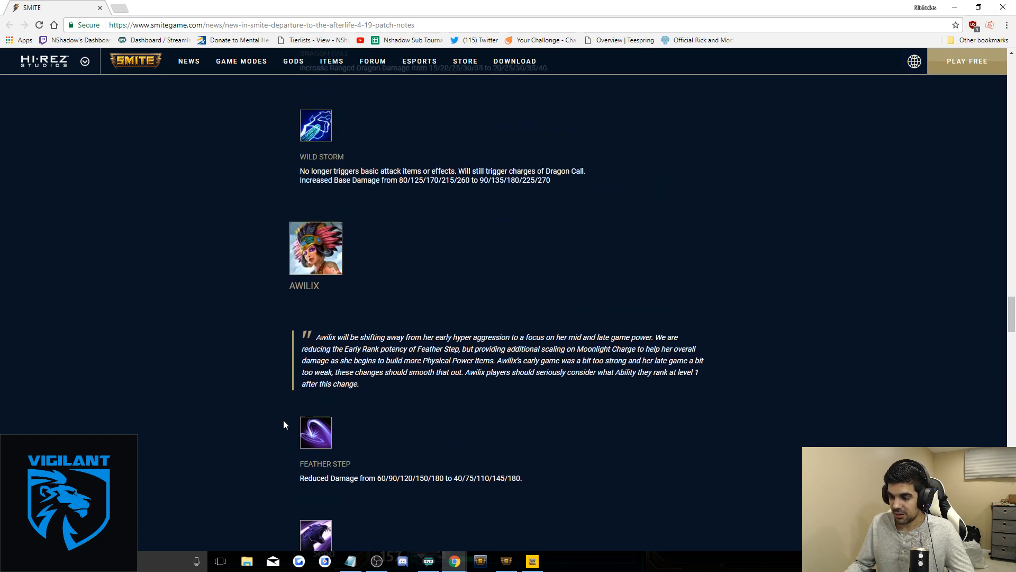
pyautogui.scroll(-3)
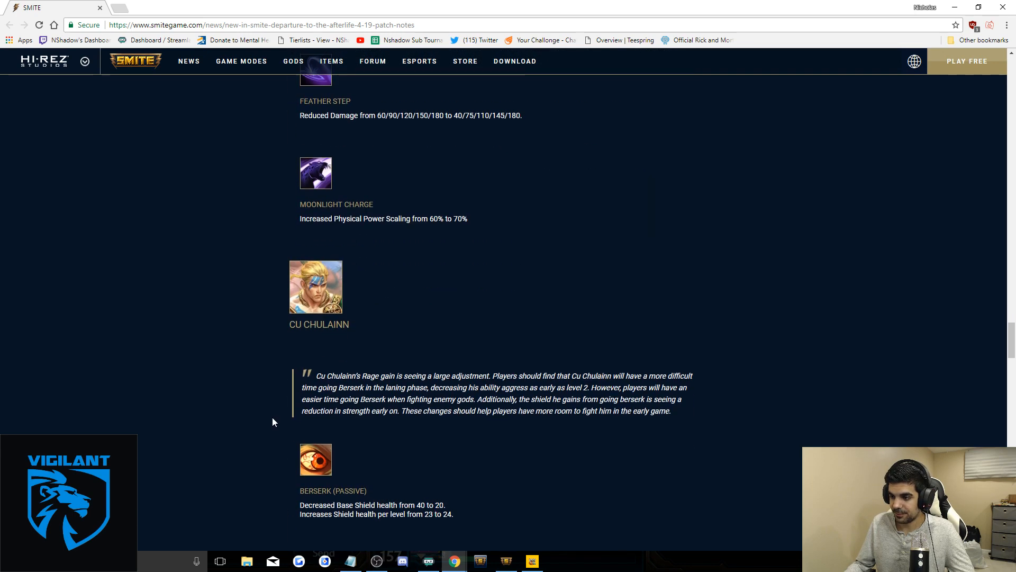
pyautogui.scroll(-3)
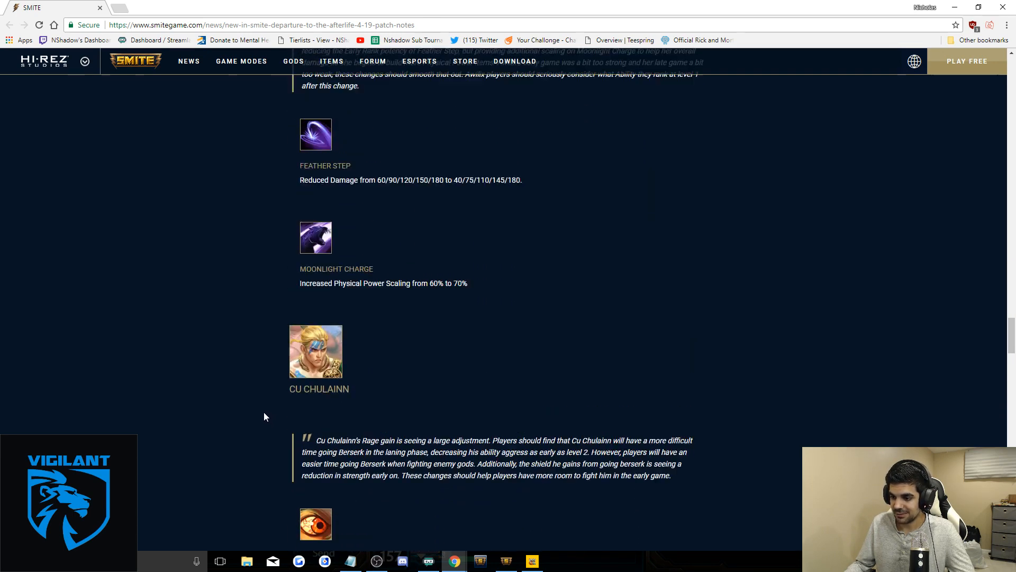
pyautogui.scroll(3)
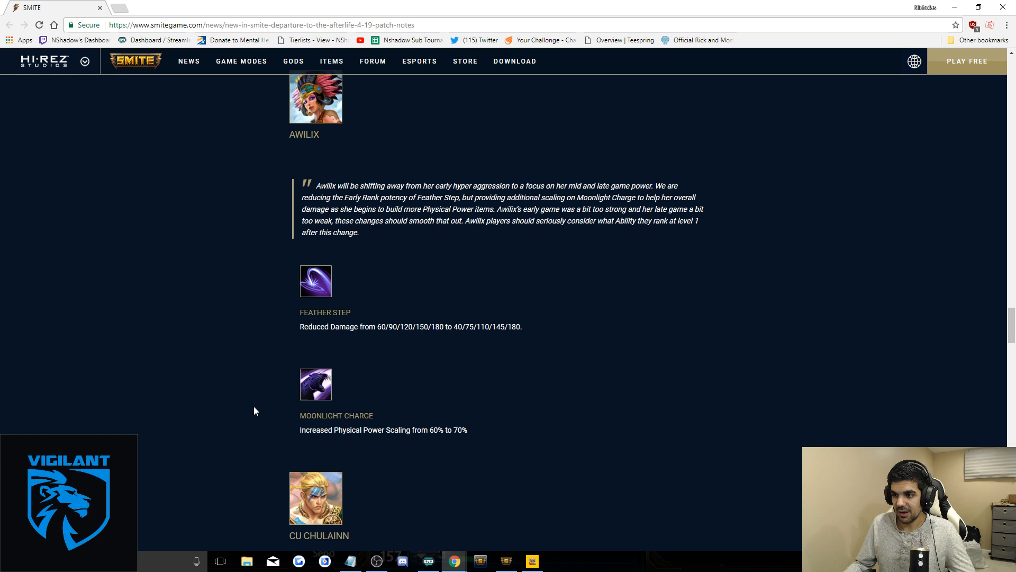
pyautogui.moveTo(464, 440)
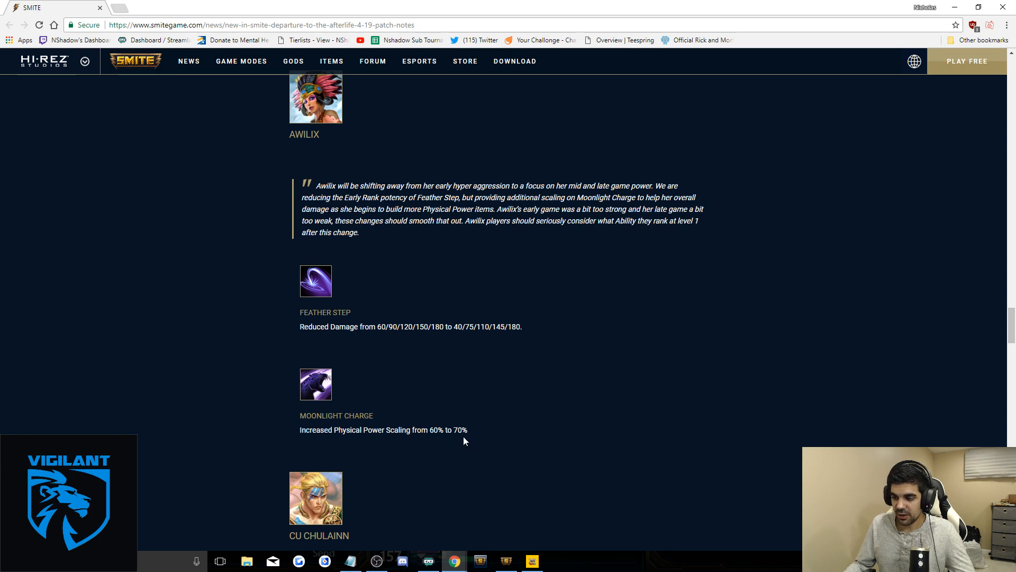
pyautogui.scroll(-3)
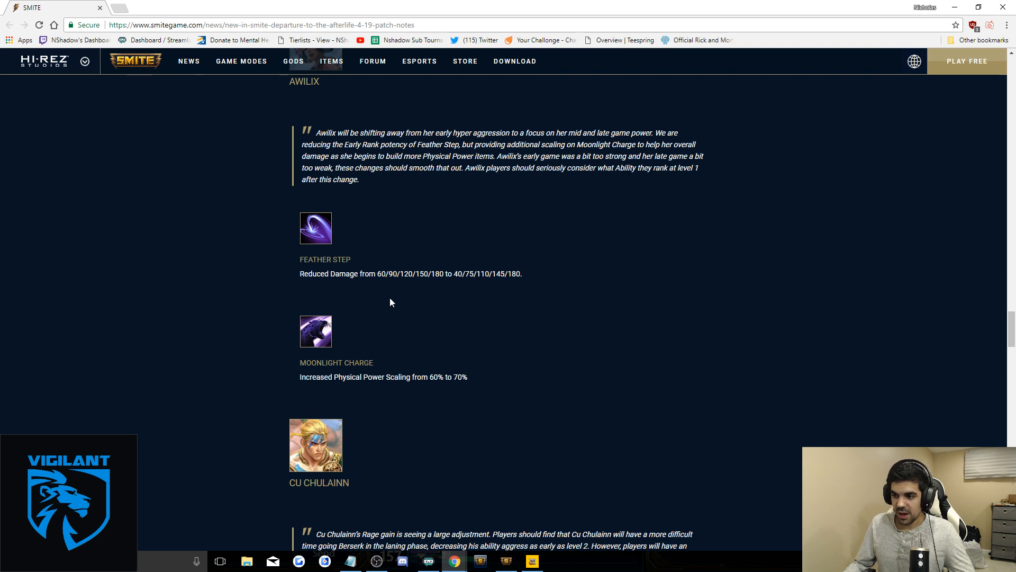
pyautogui.moveTo(496, 316)
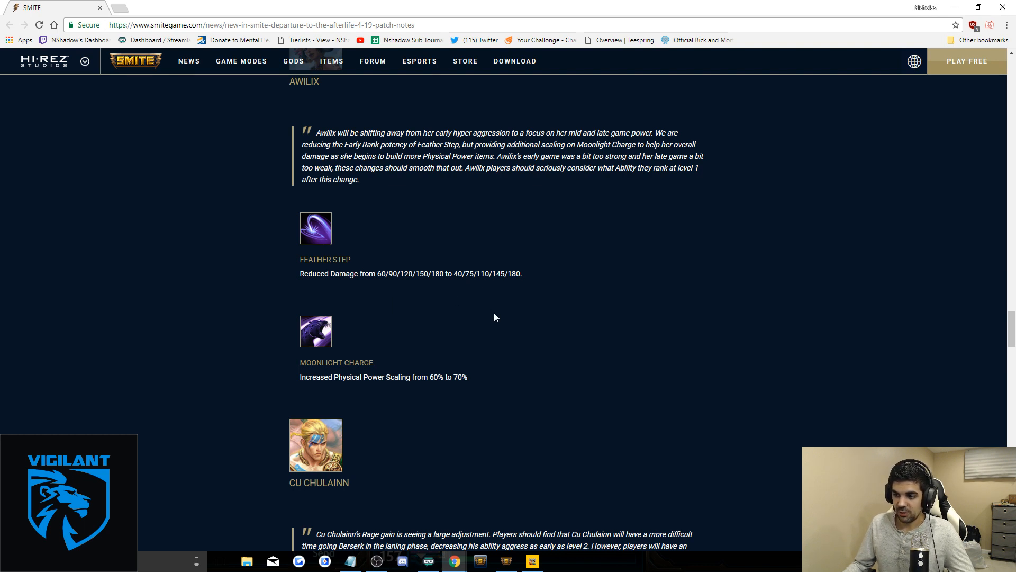
pyautogui.moveTo(259, 300)
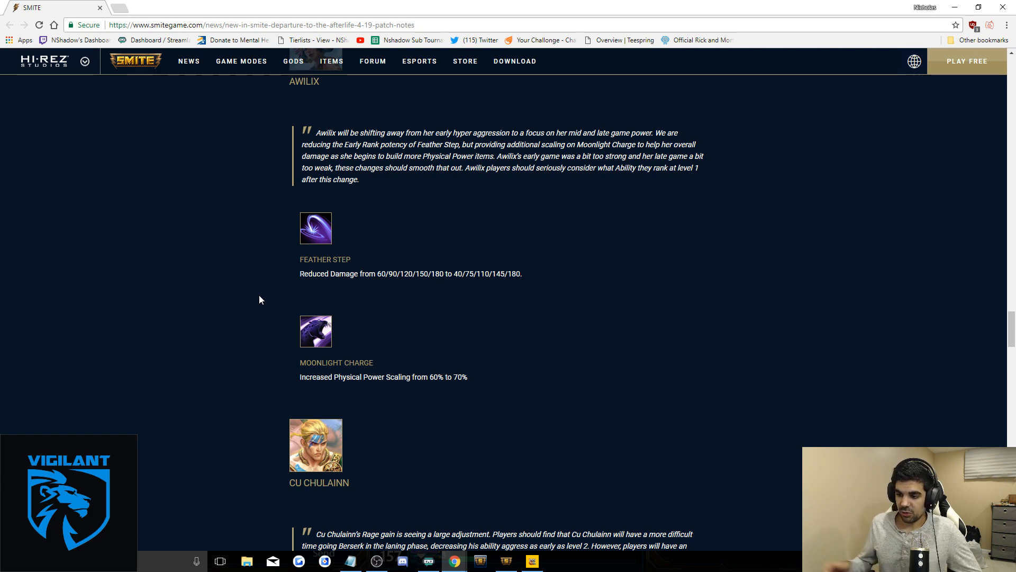
pyautogui.scroll(-3)
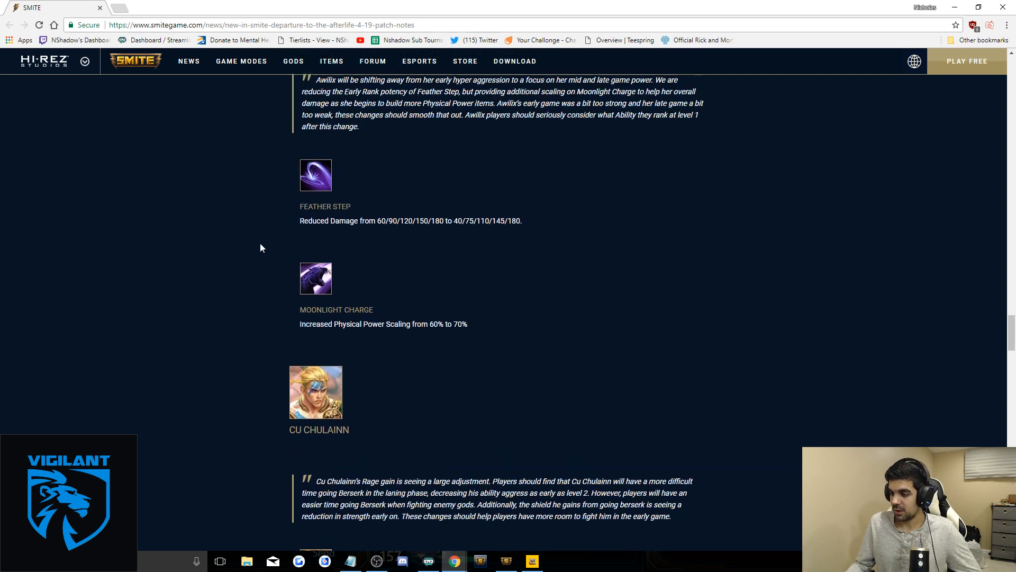
pyautogui.moveTo(171, 243)
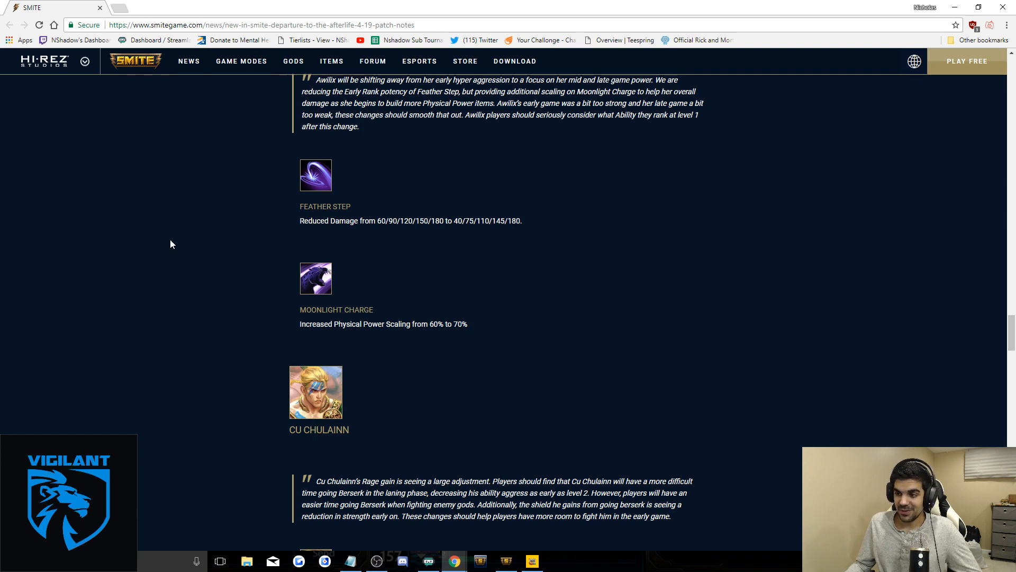
pyautogui.scroll(3)
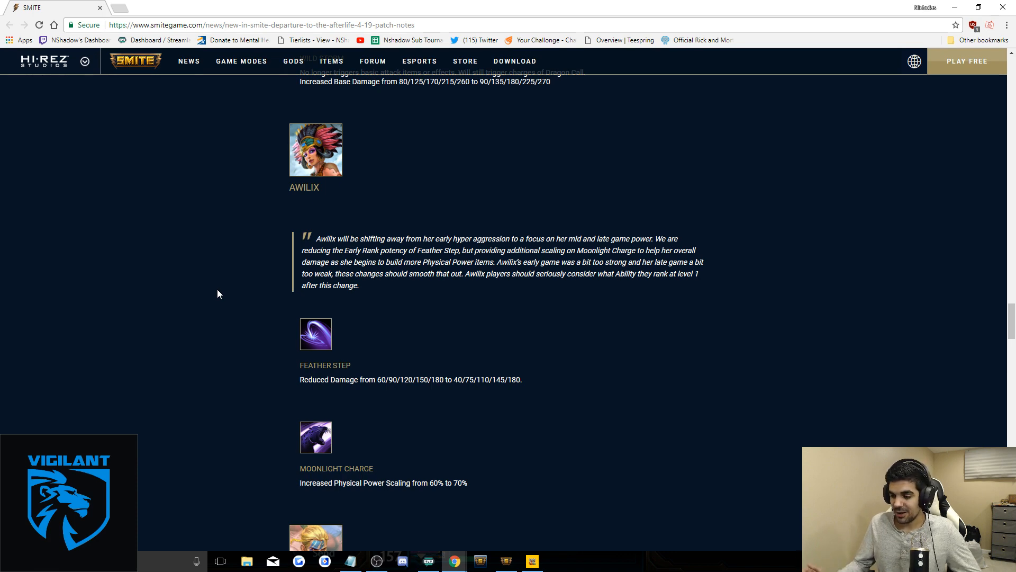
pyautogui.scroll(-3)
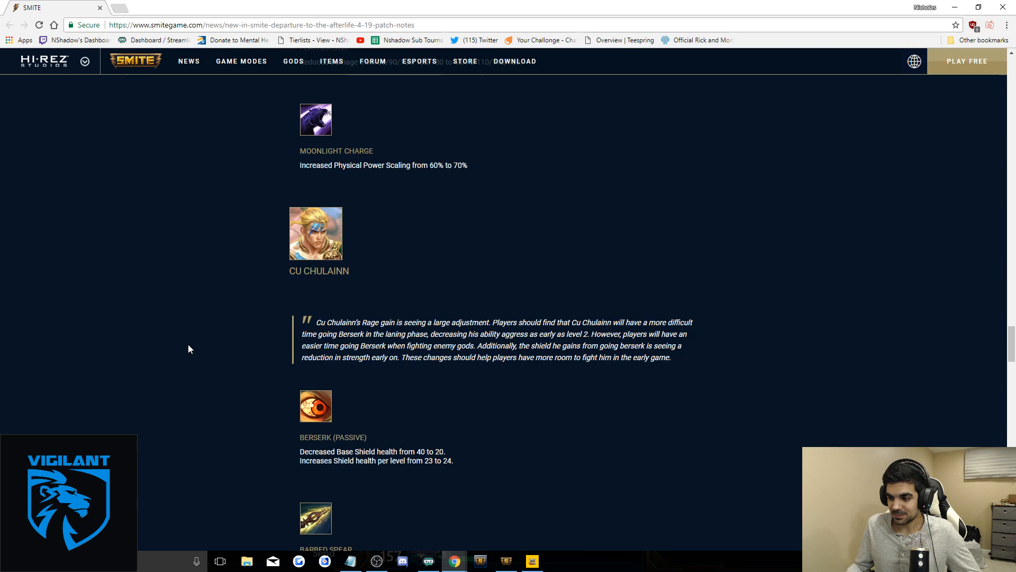
pyautogui.scroll(-3)
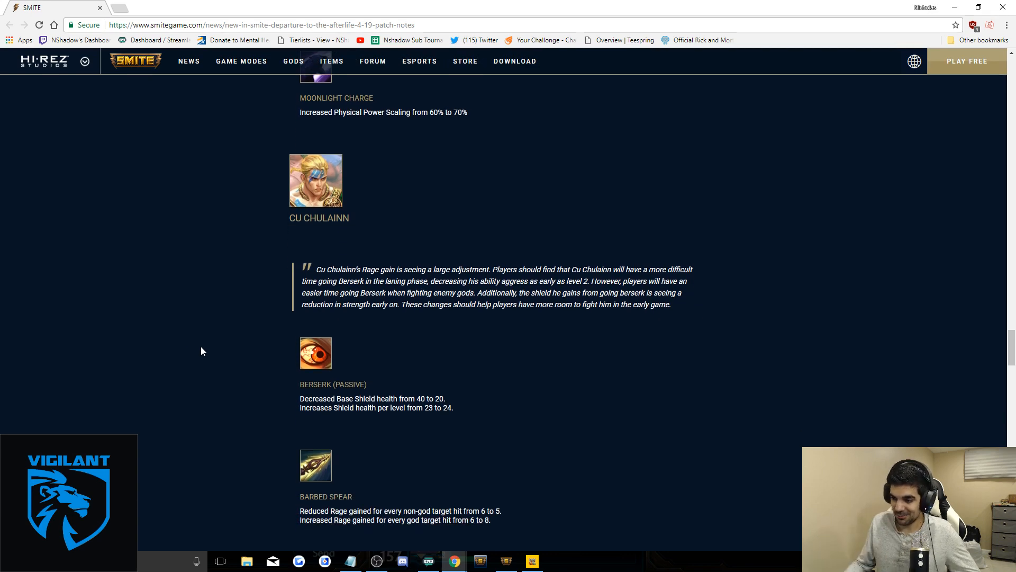
pyautogui.scroll(-3)
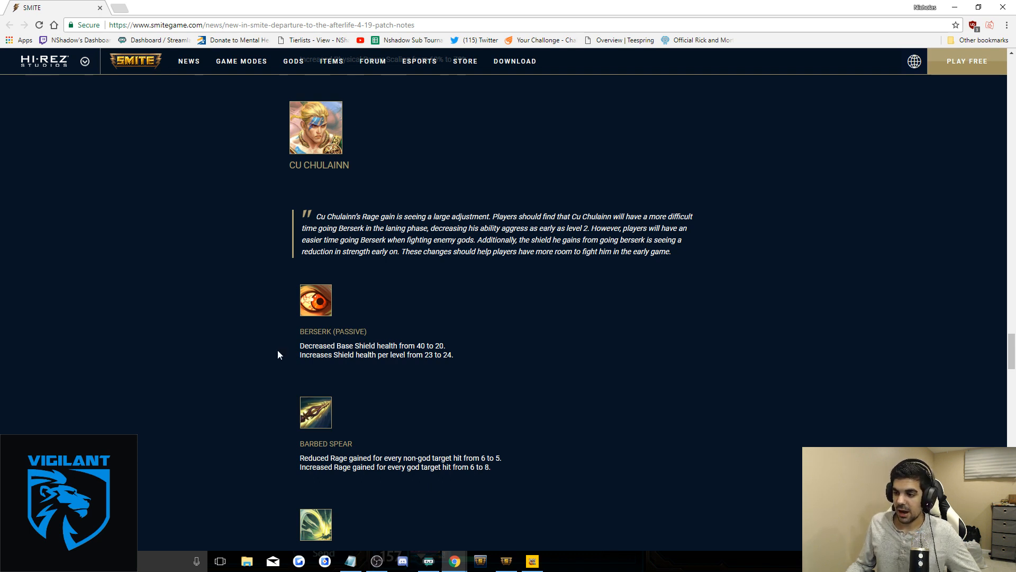
pyautogui.moveTo(454, 369)
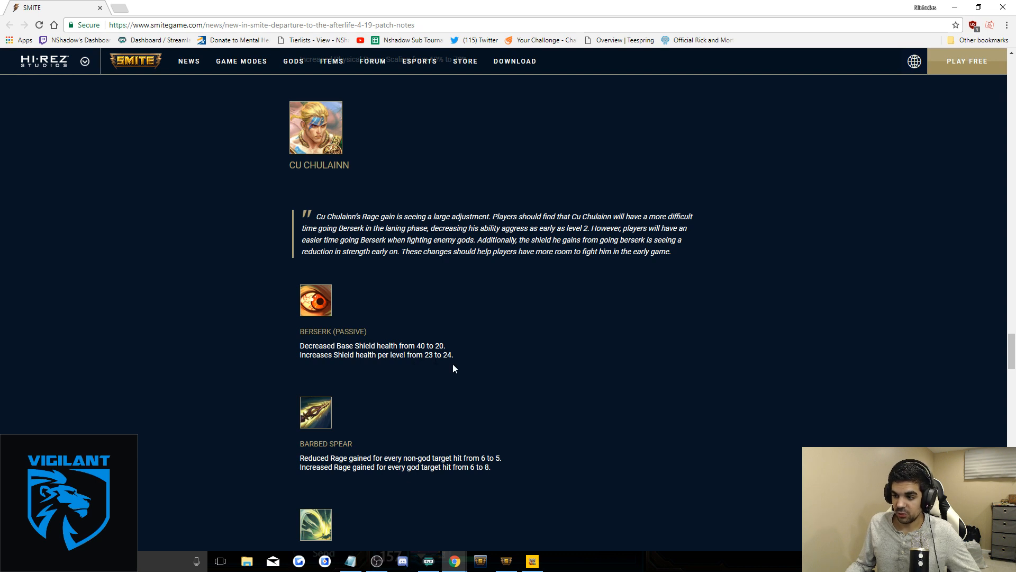
pyautogui.moveTo(443, 402)
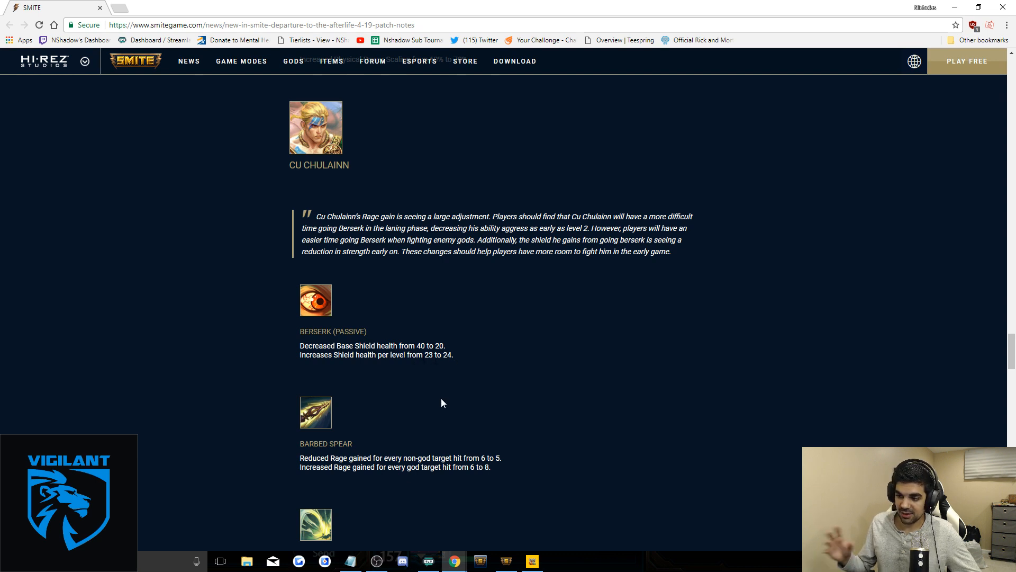
pyautogui.moveTo(435, 400)
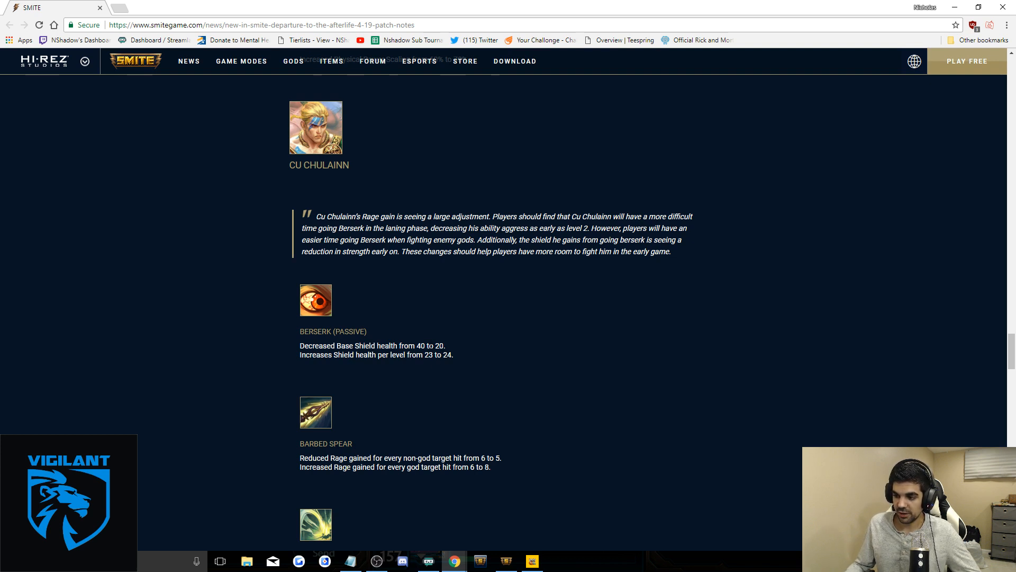
pyautogui.moveTo(181, 336)
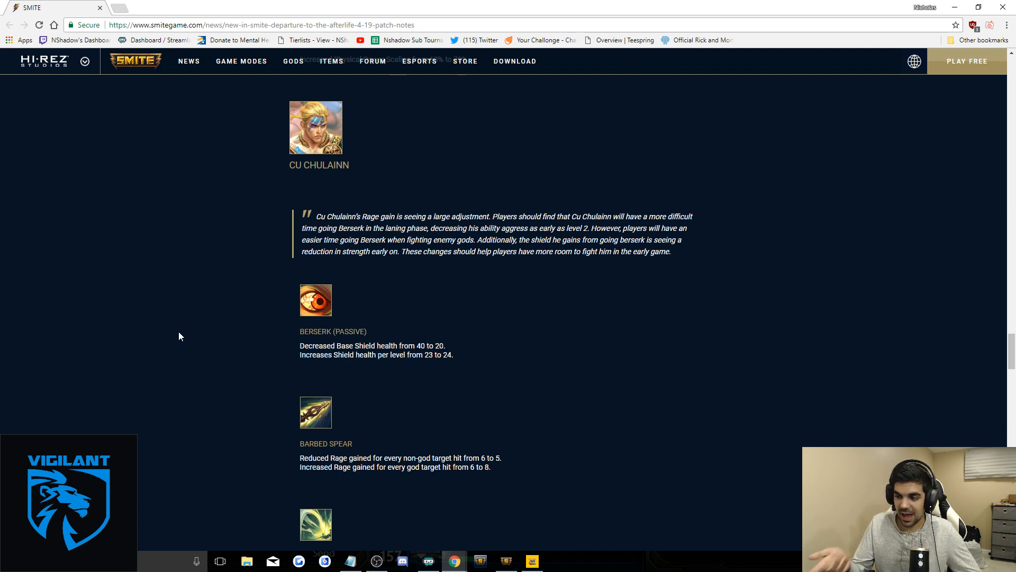
pyautogui.moveTo(252, 336)
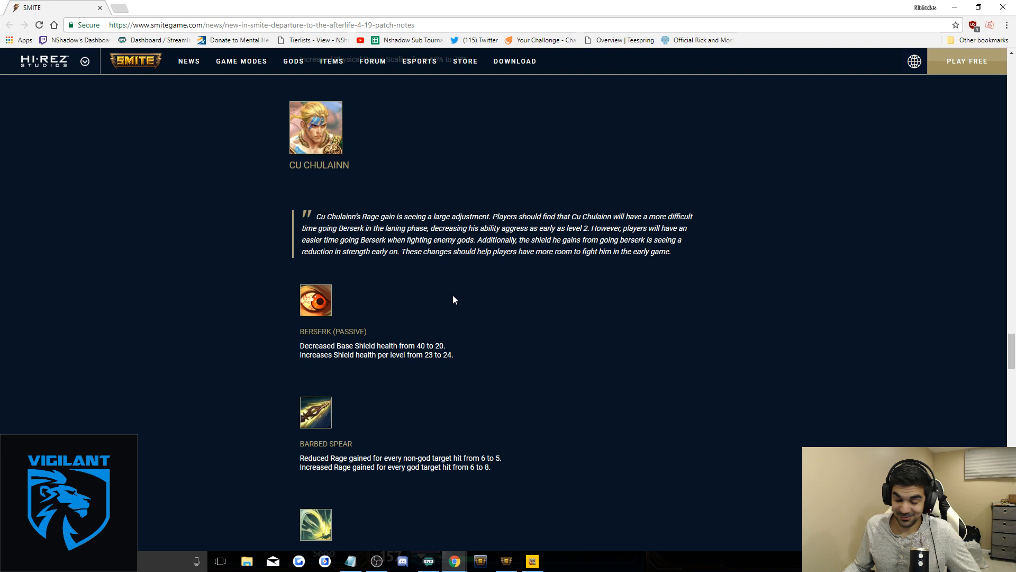
pyautogui.moveTo(231, 319)
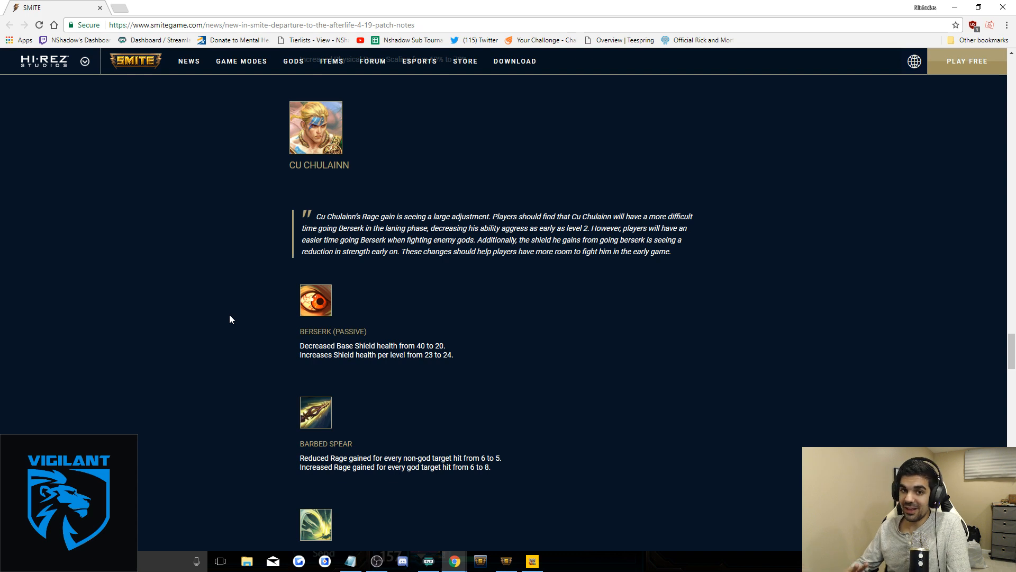
pyautogui.scroll(-3)
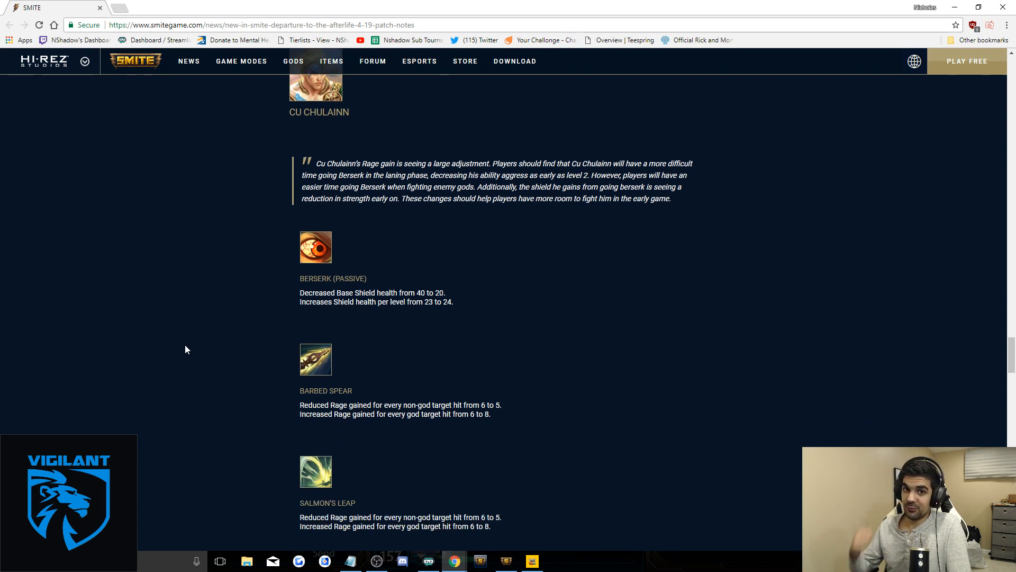
pyautogui.scroll(-3)
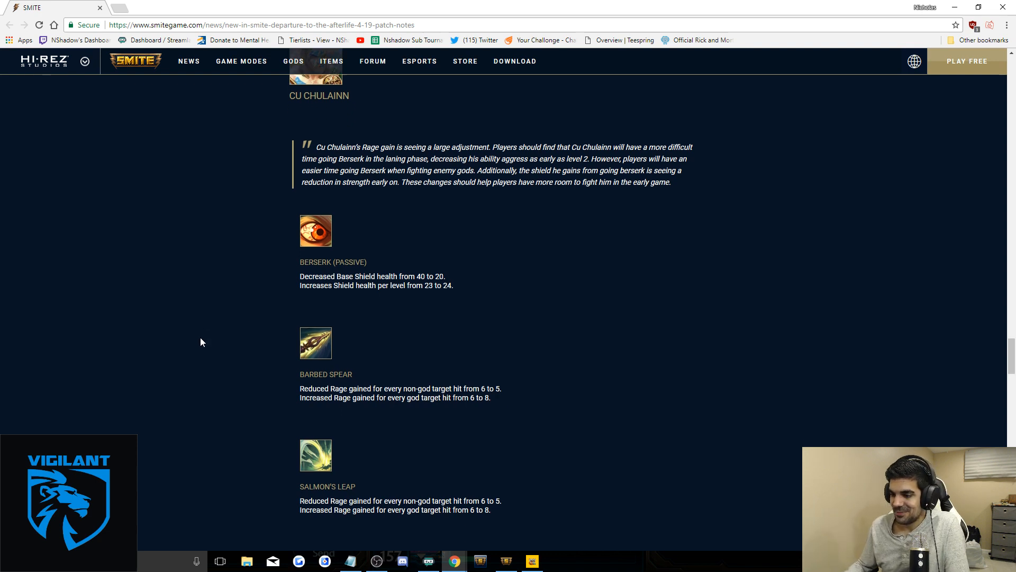
pyautogui.scroll(-3)
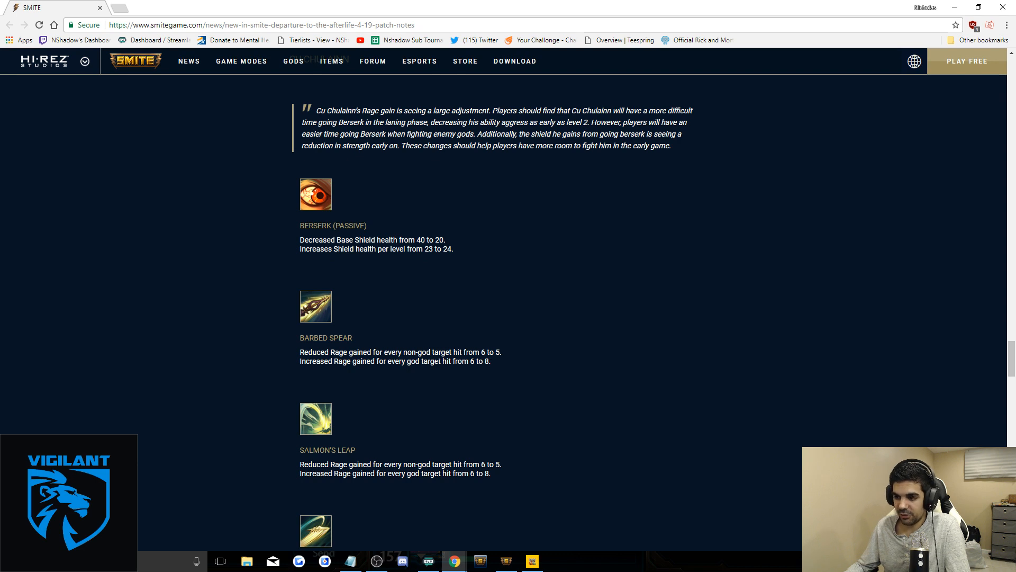
pyautogui.moveTo(231, 359)
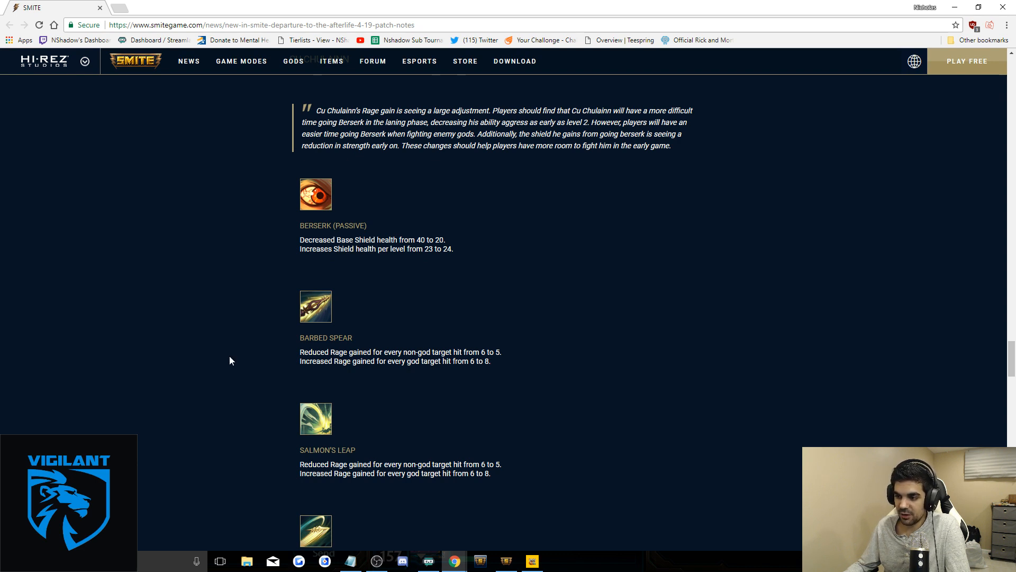
pyautogui.moveTo(252, 364)
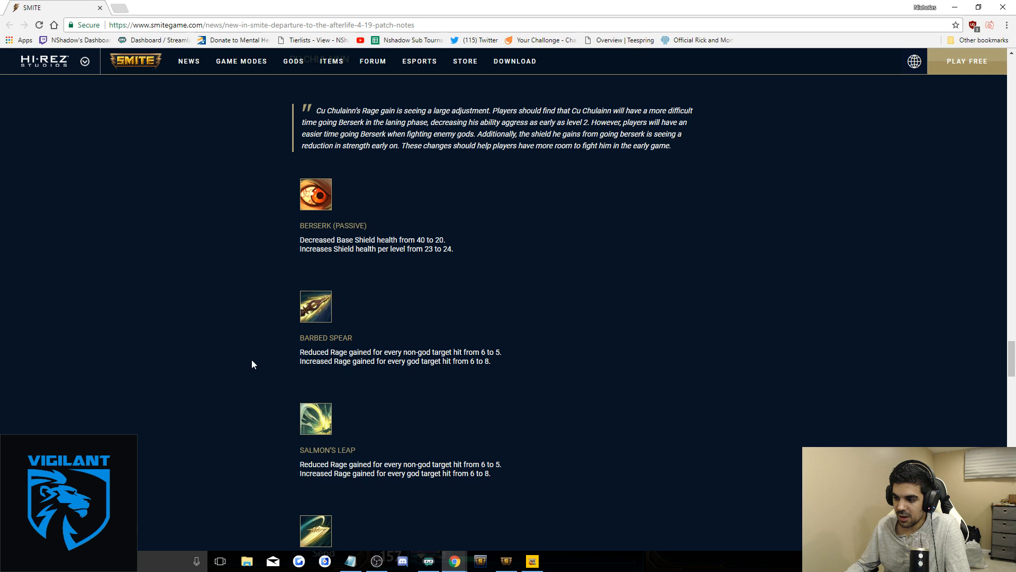
pyautogui.scroll(-3)
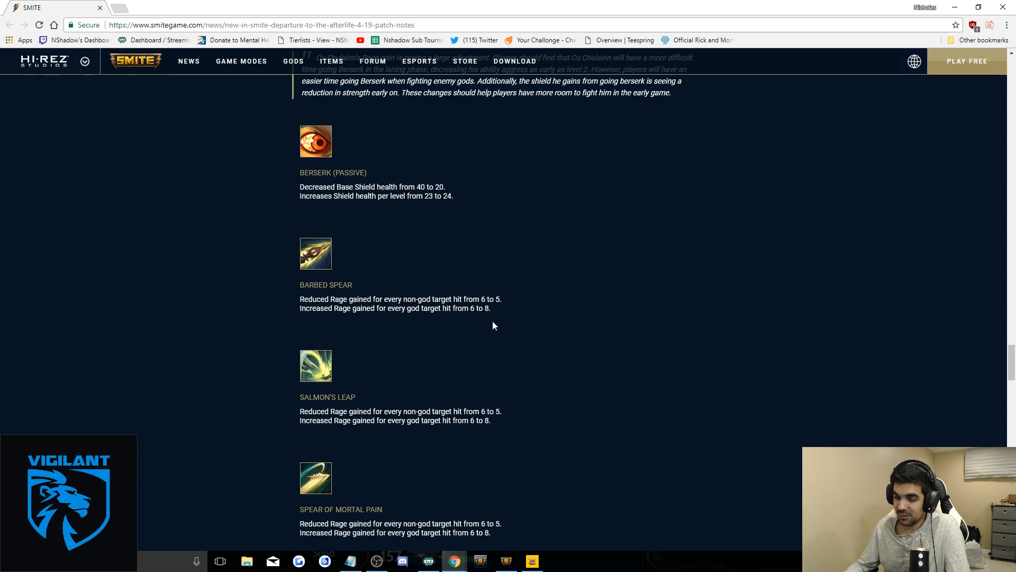
pyautogui.scroll(-3)
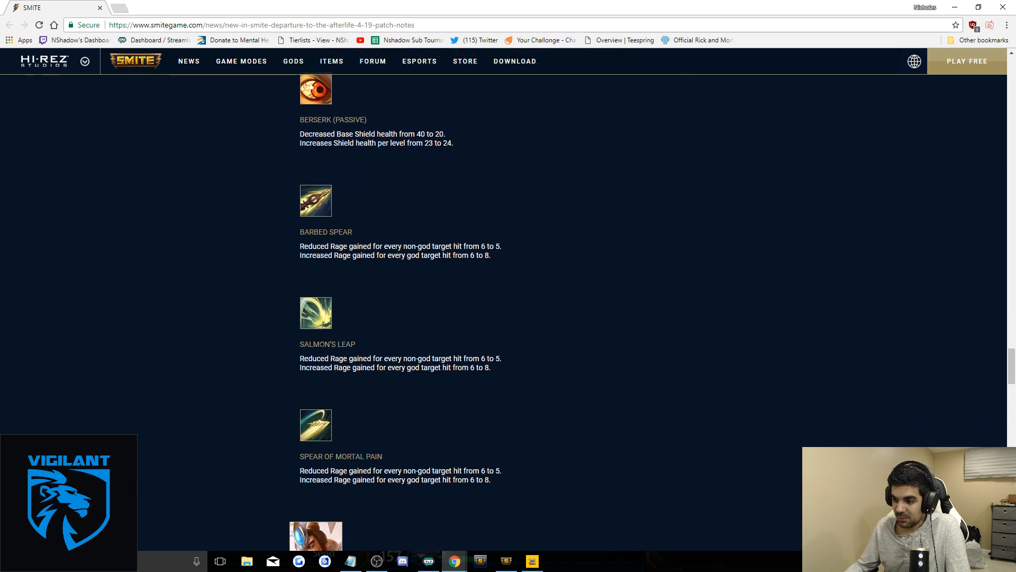
pyautogui.moveTo(326, 351)
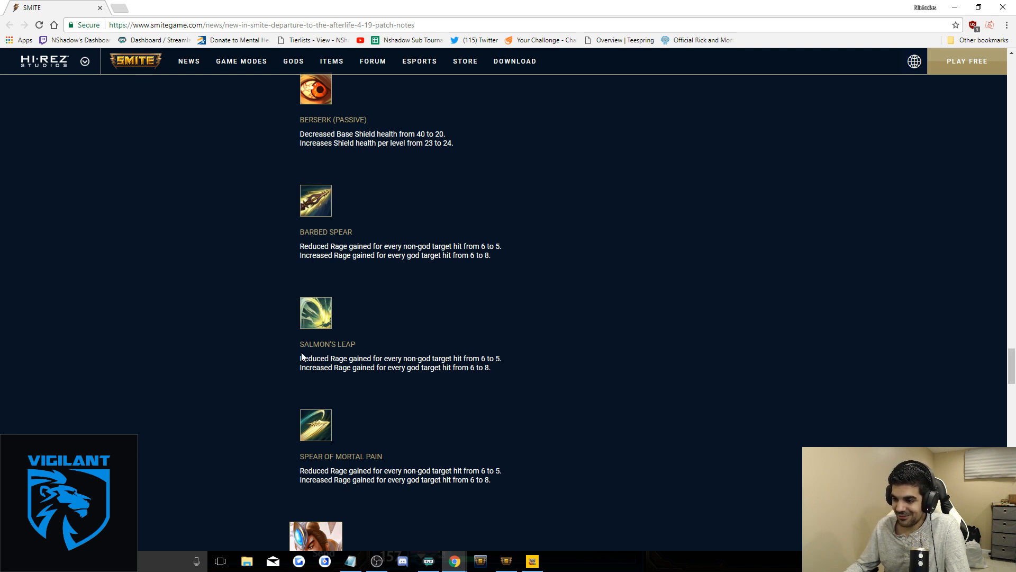
pyautogui.scroll(-3)
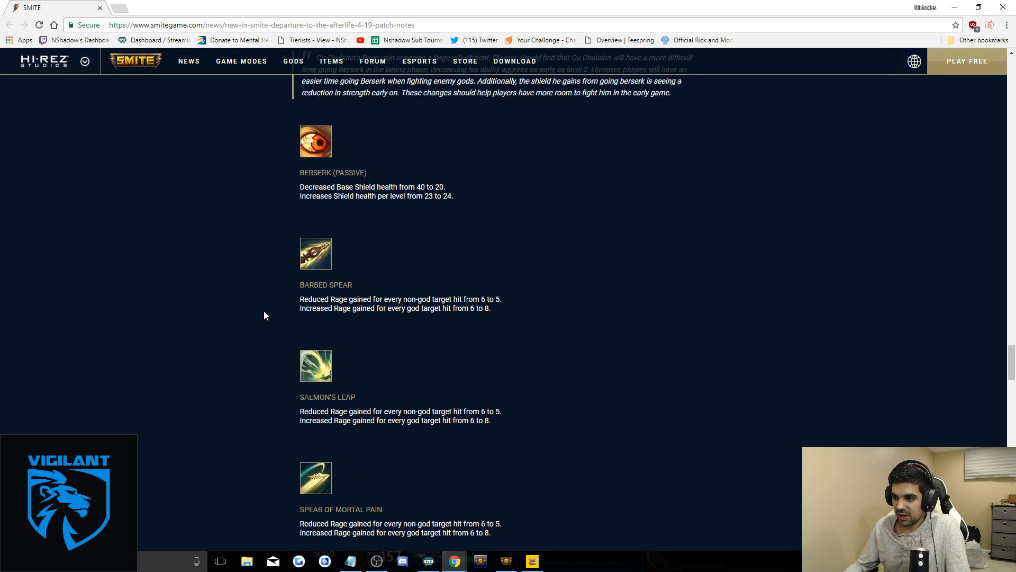
pyautogui.scroll(-3)
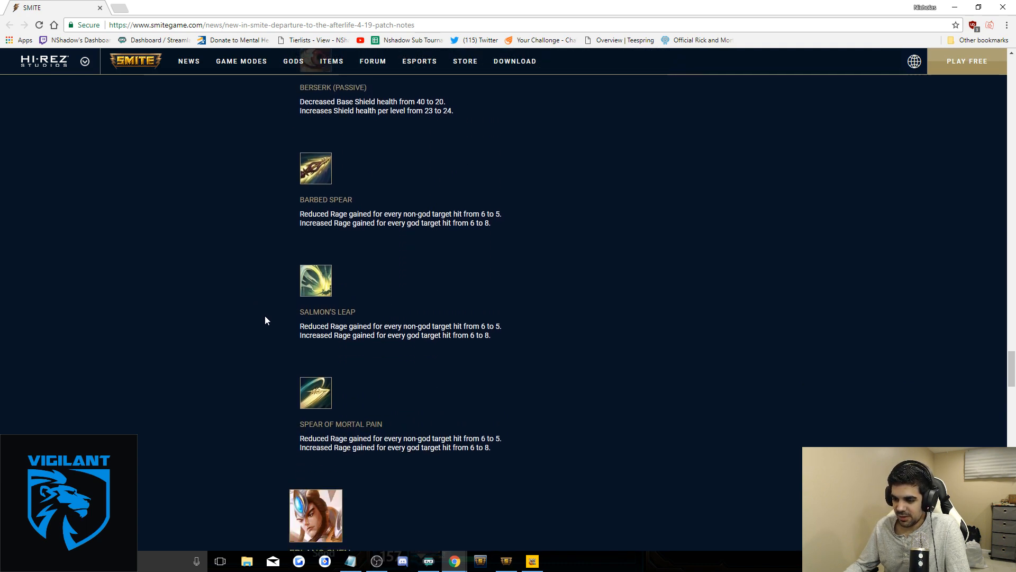
pyautogui.scroll(-3)
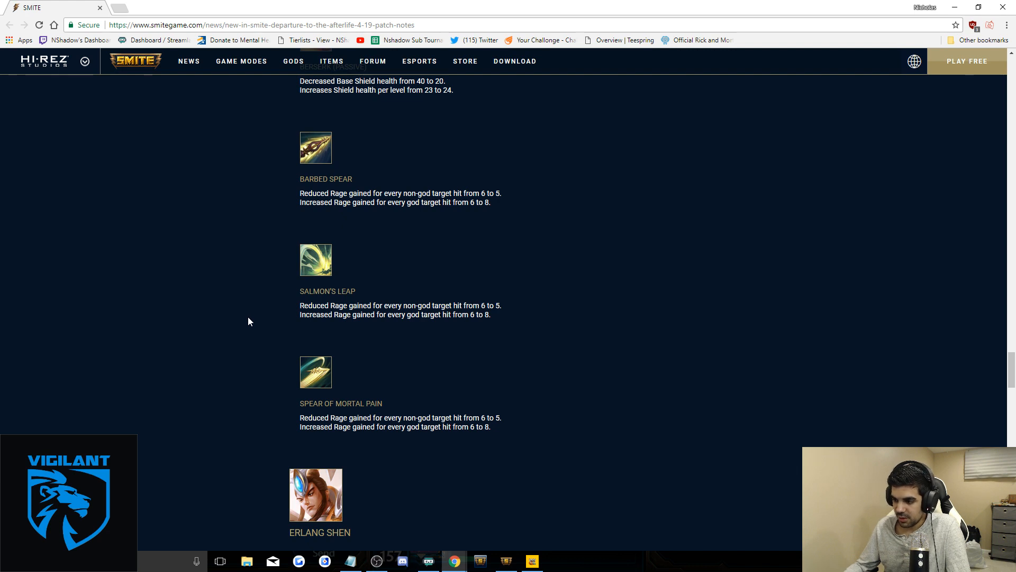
pyautogui.moveTo(494, 447)
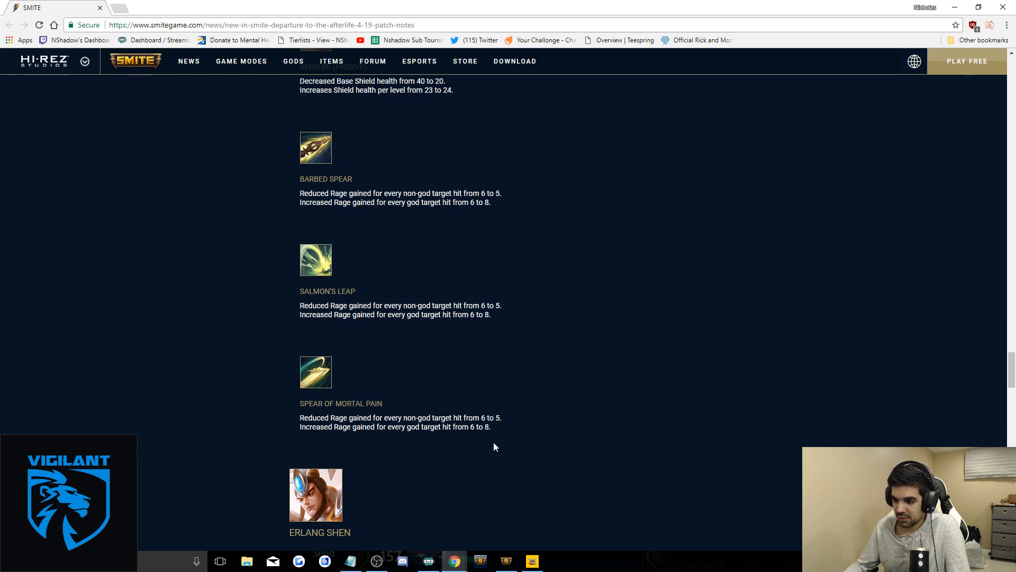
pyautogui.moveTo(224, 379)
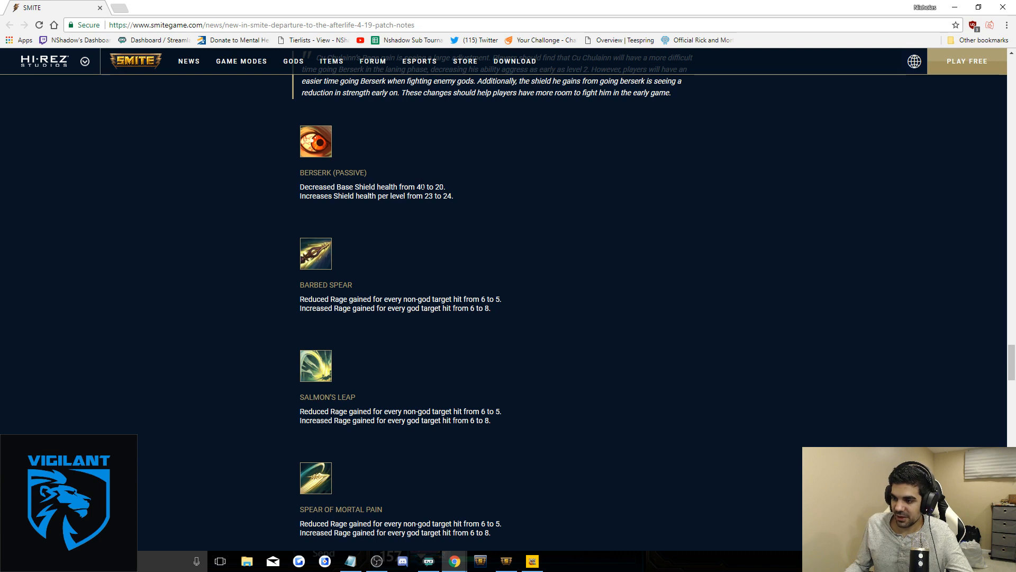
pyautogui.scroll(-3)
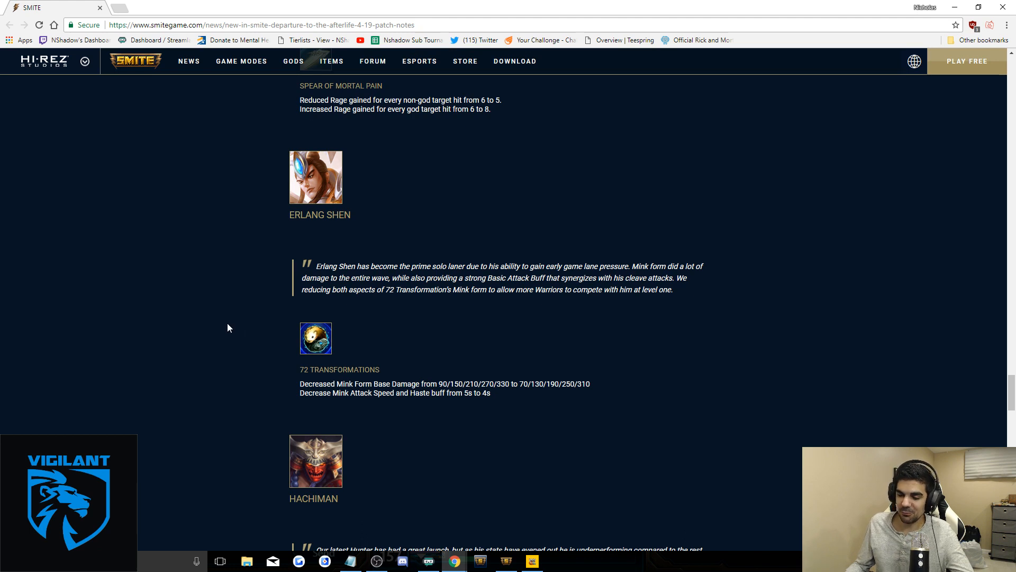
pyautogui.moveTo(244, 177)
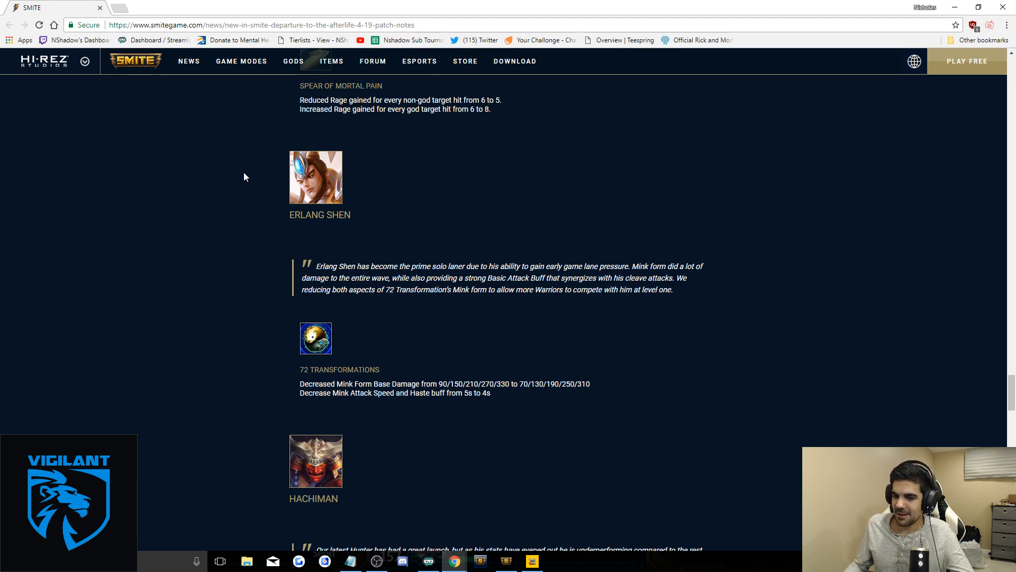
pyautogui.moveTo(195, 296)
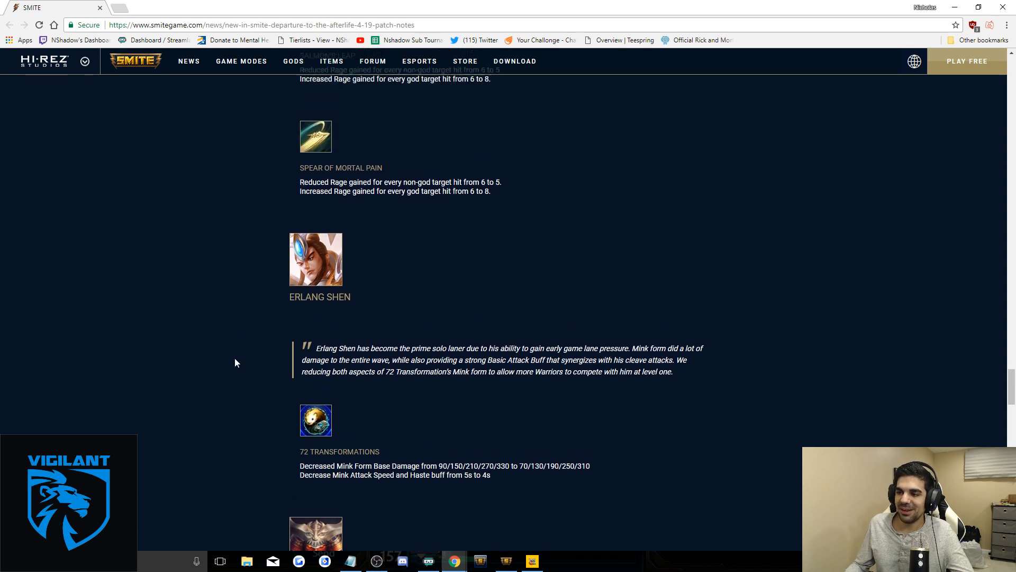
pyautogui.scroll(-3)
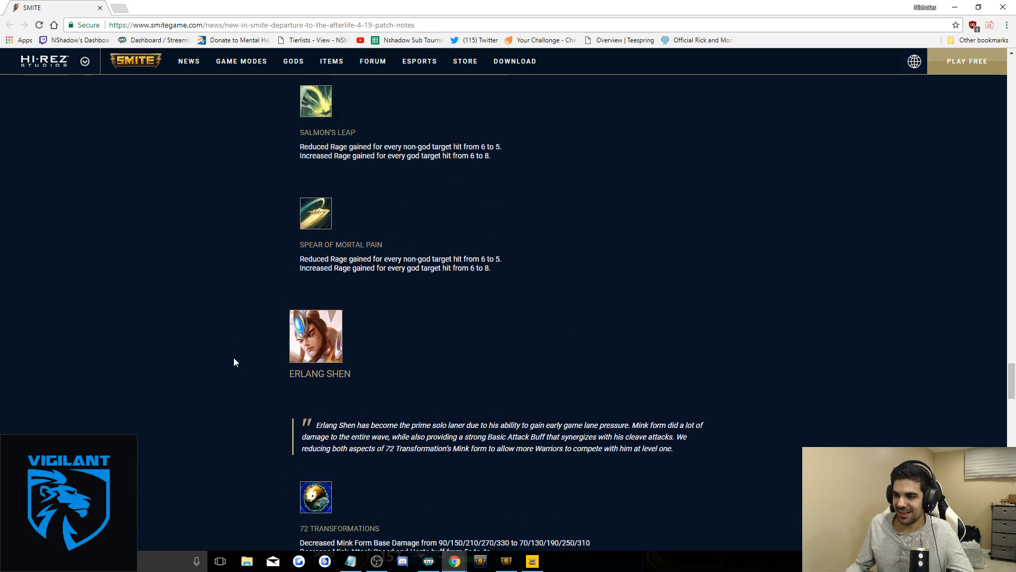
pyautogui.scroll(-3)
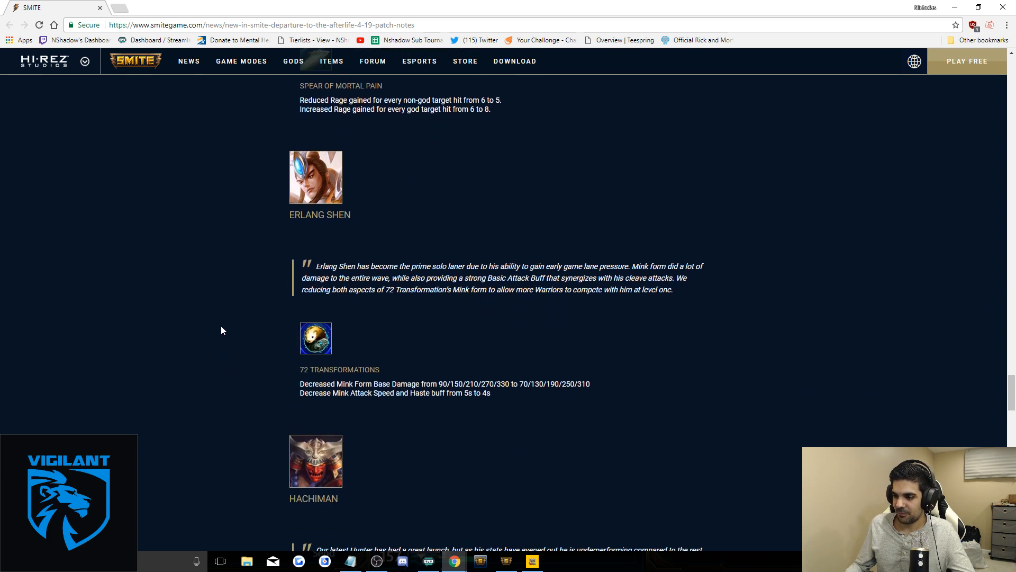
pyautogui.moveTo(208, 330)
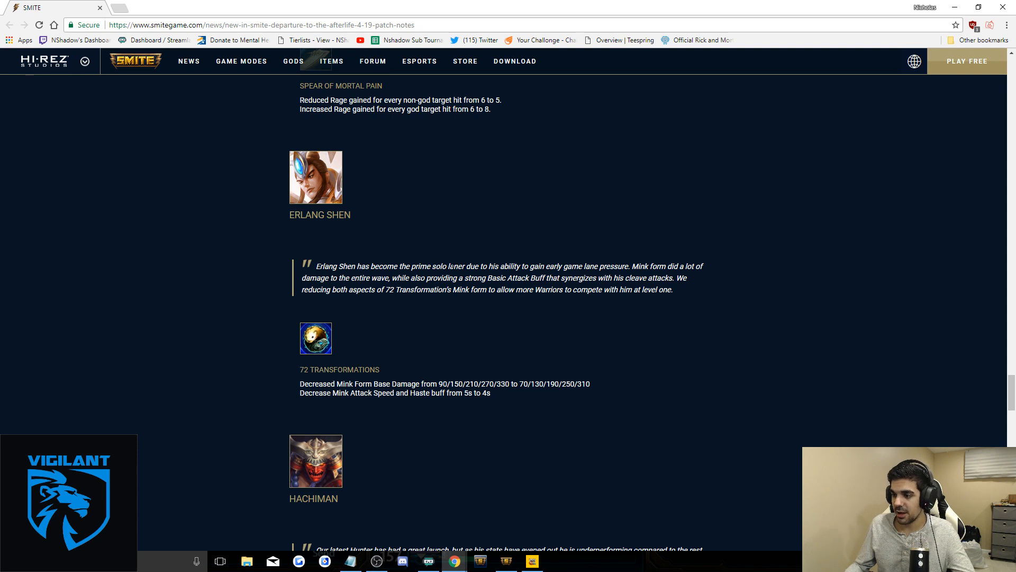
pyautogui.scroll(-3)
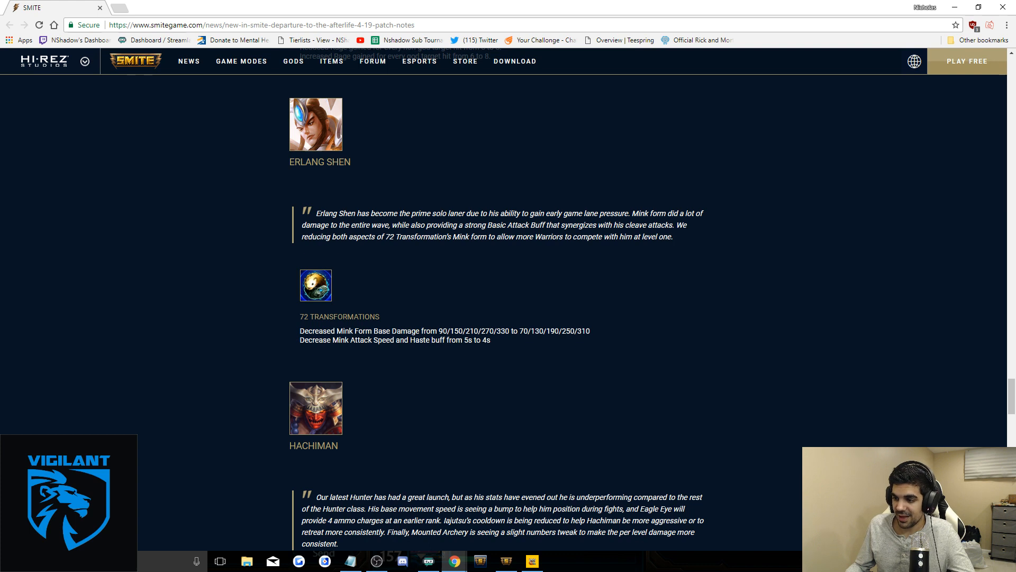
pyautogui.moveTo(542, 348)
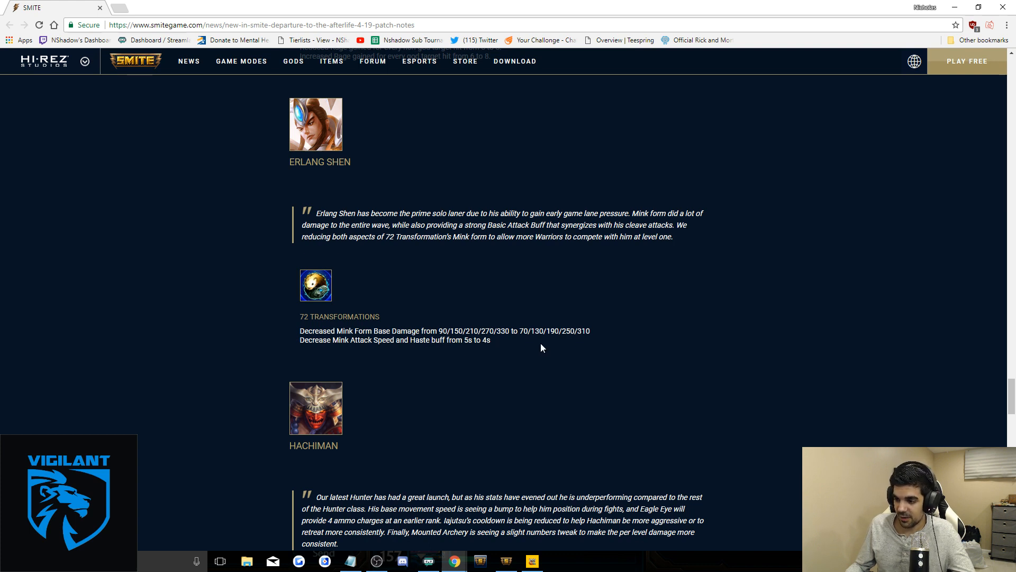
pyautogui.moveTo(191, 318)
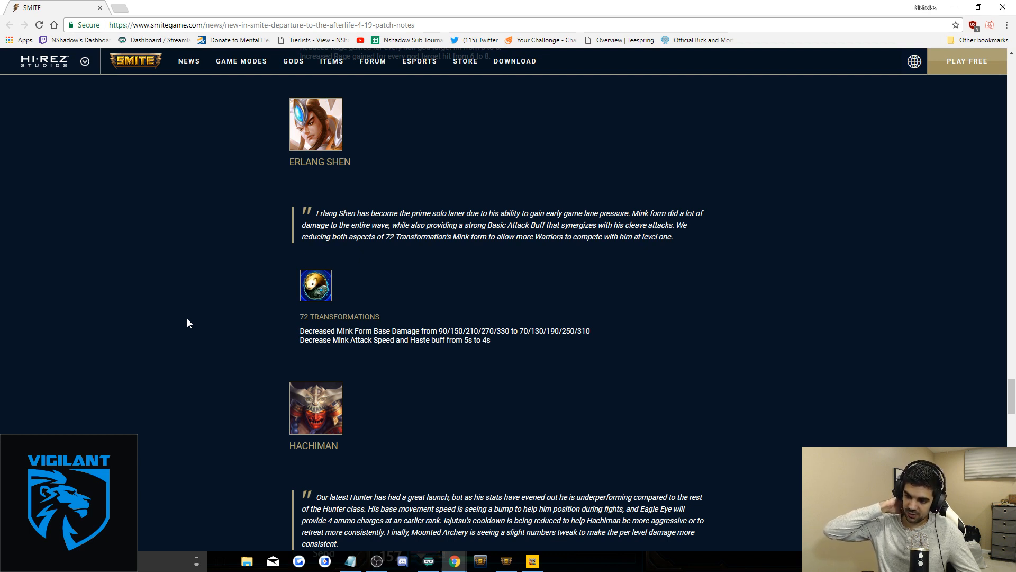
pyautogui.scroll(-3)
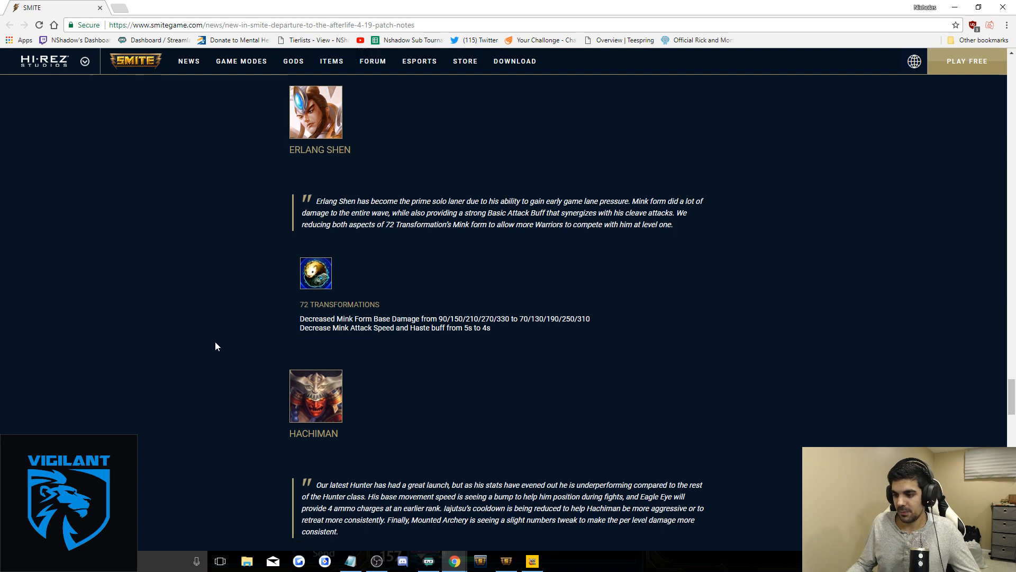
pyautogui.scroll(-3)
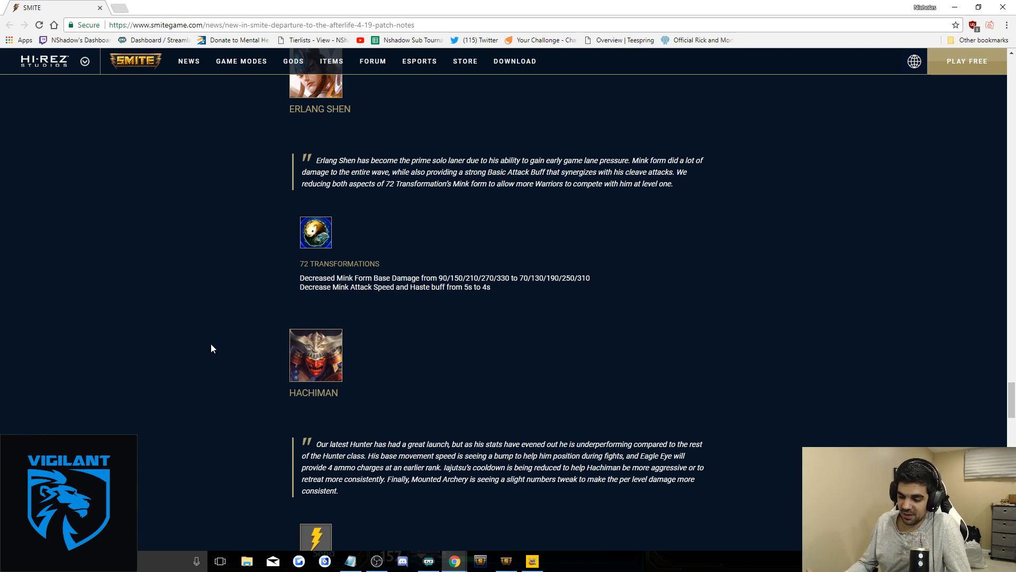
pyautogui.scroll(-3)
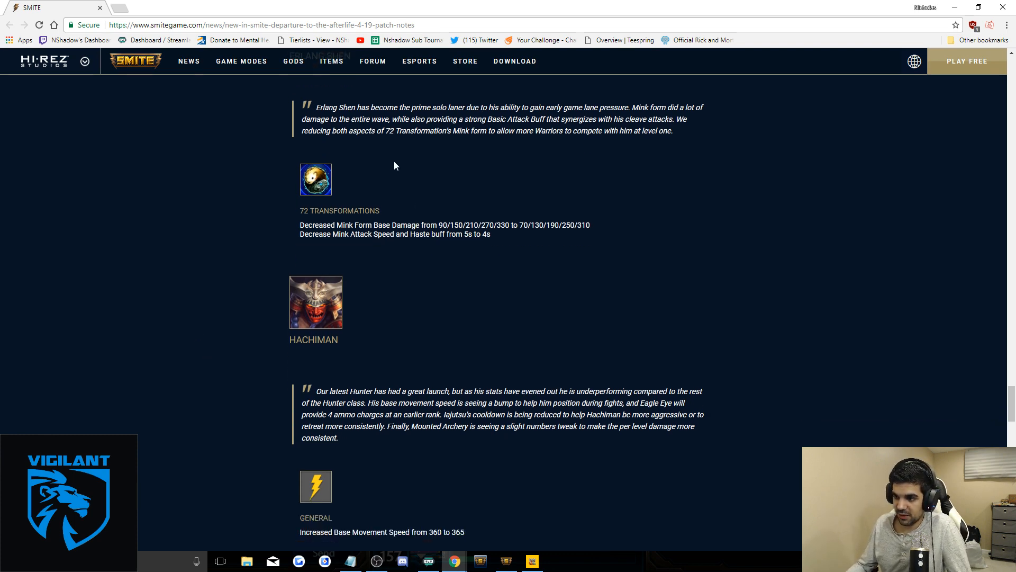
pyautogui.scroll(-3)
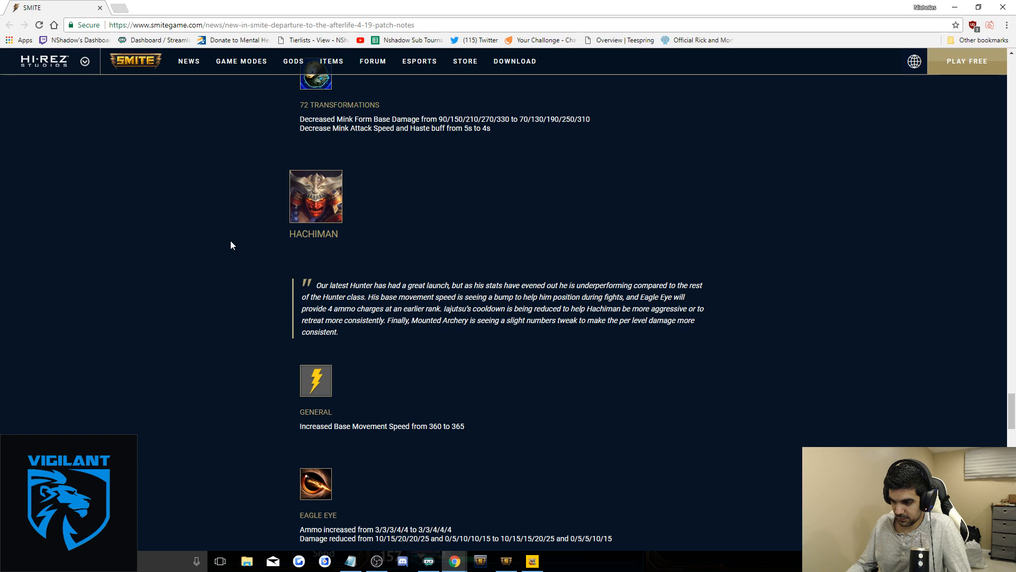
pyautogui.scroll(-3)
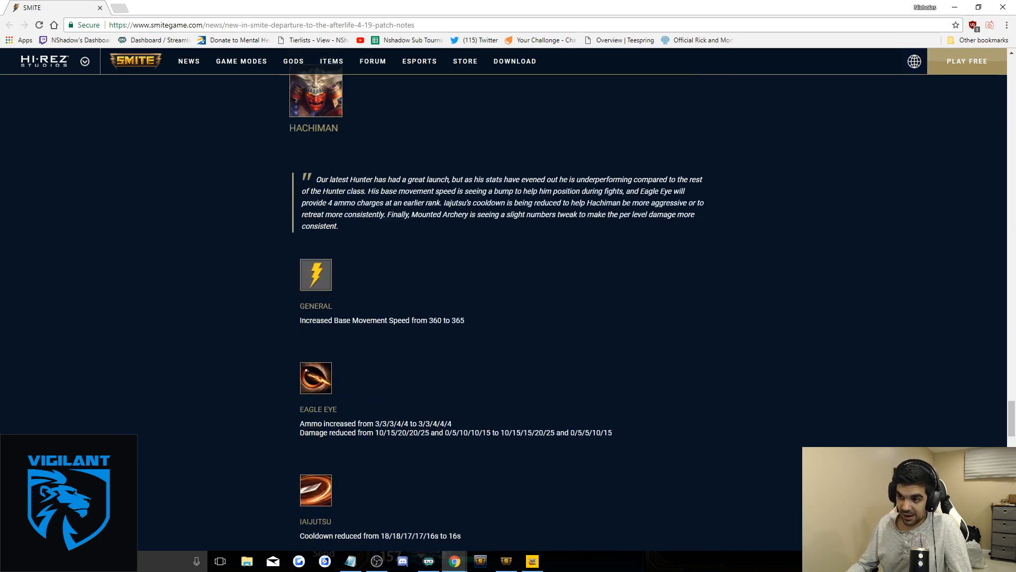
pyautogui.scroll(-3)
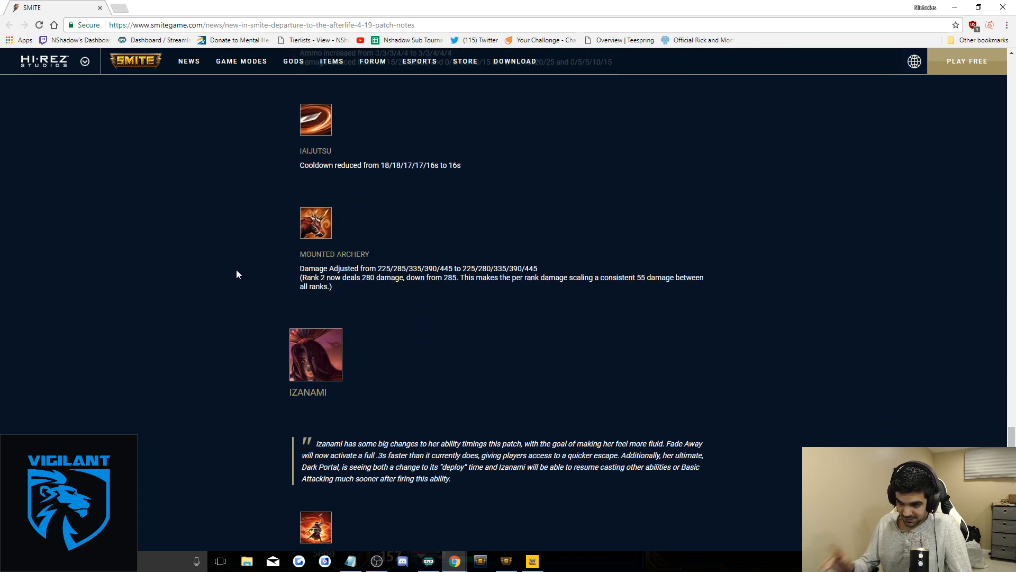
pyautogui.scroll(3)
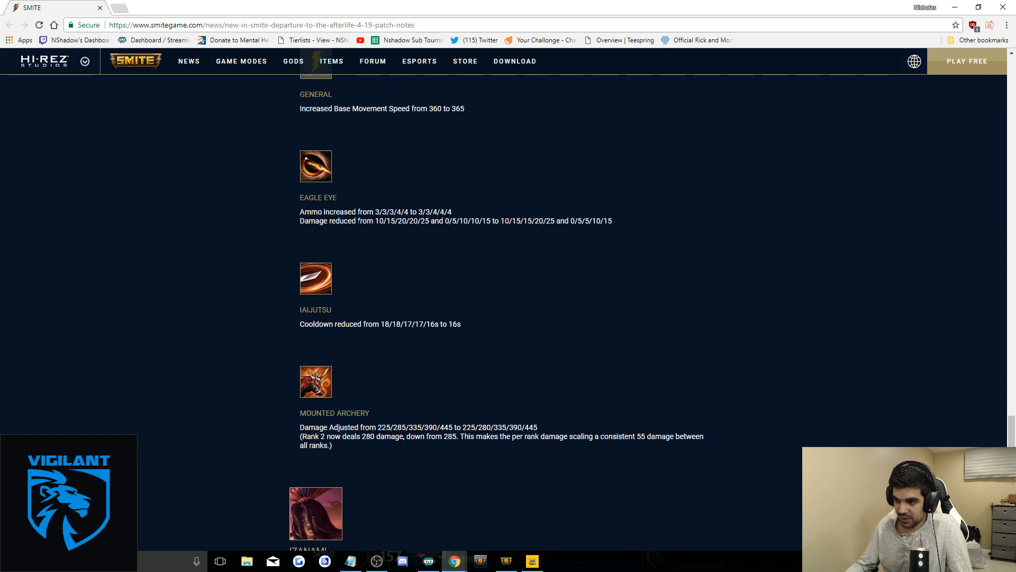
pyautogui.scroll(-3)
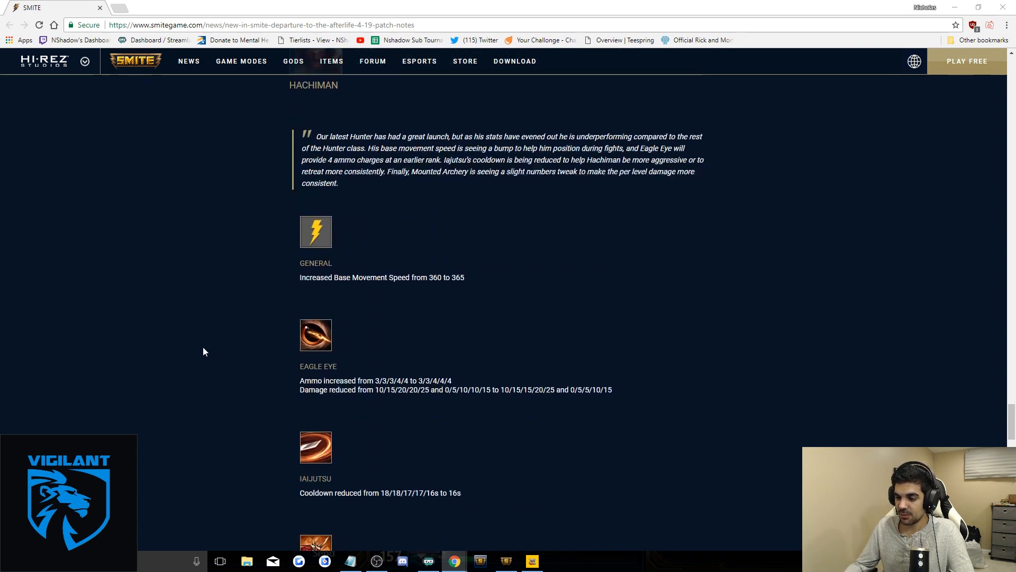
pyautogui.scroll(-3)
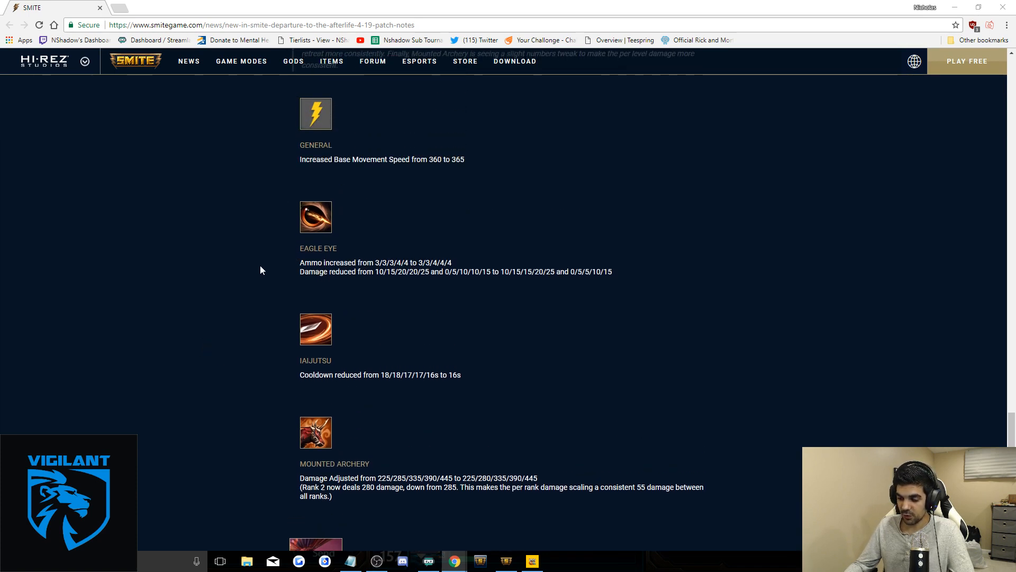
pyautogui.scroll(-3)
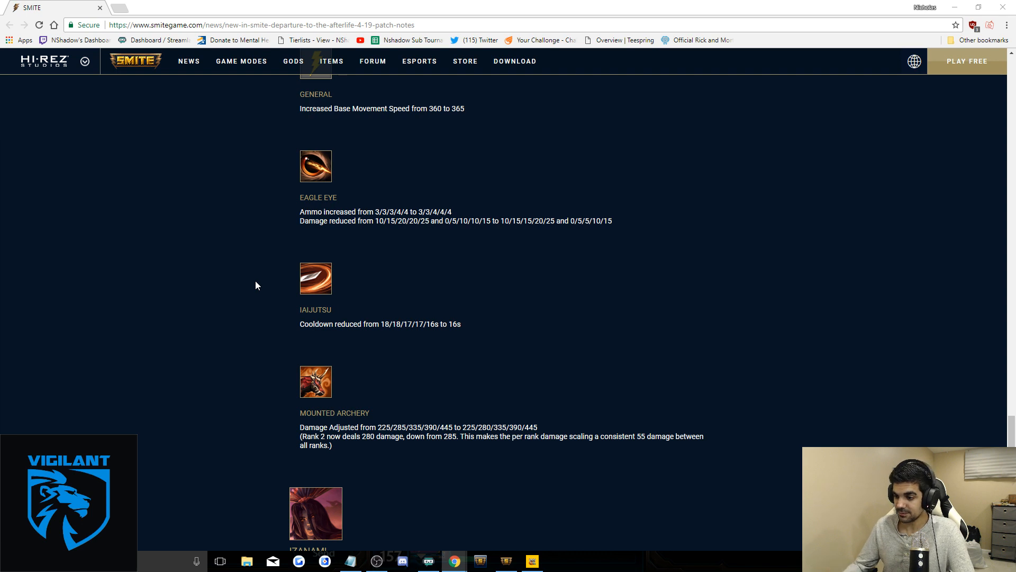
pyautogui.scroll(-3)
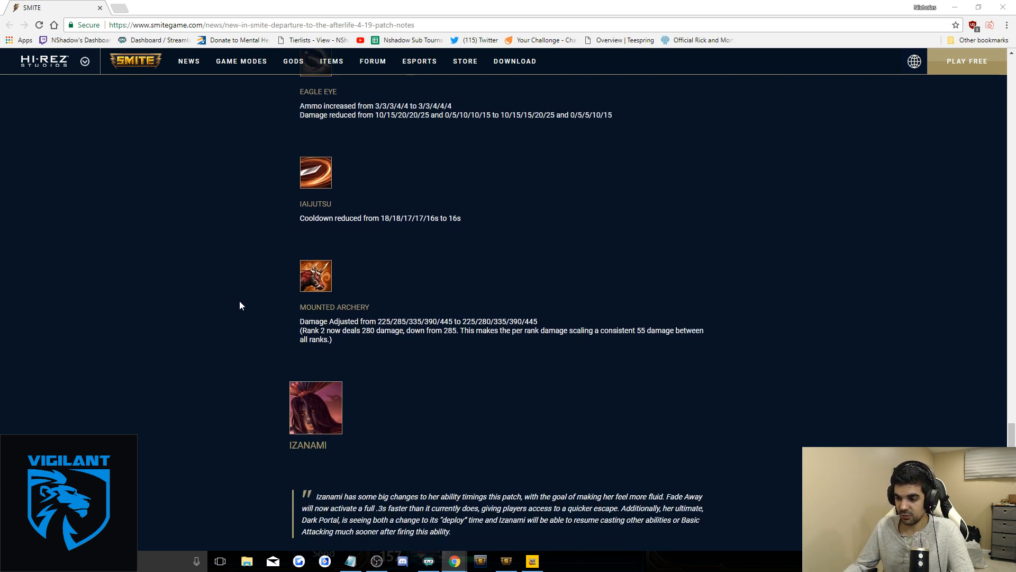
pyautogui.scroll(-3)
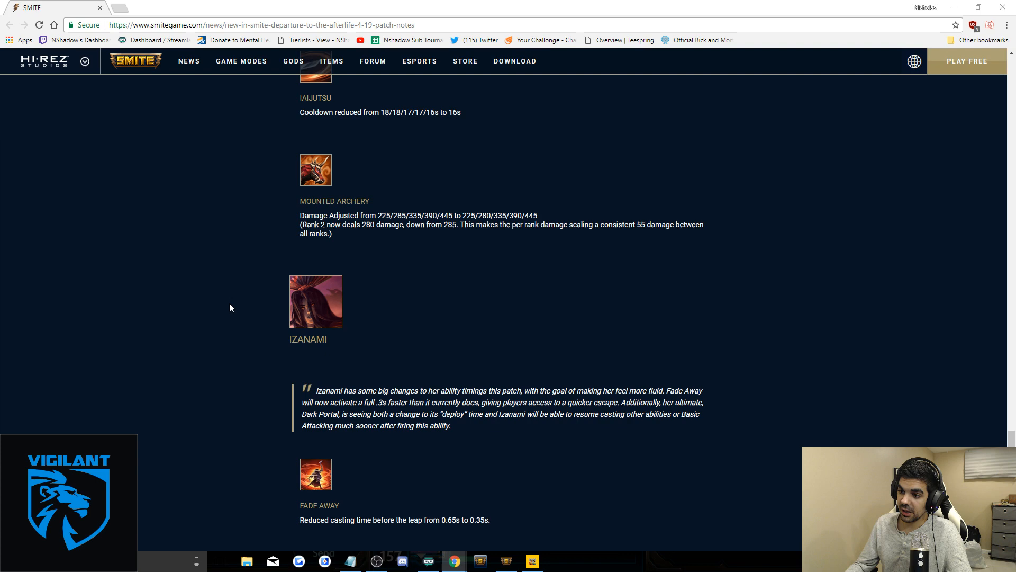
pyautogui.scroll(3)
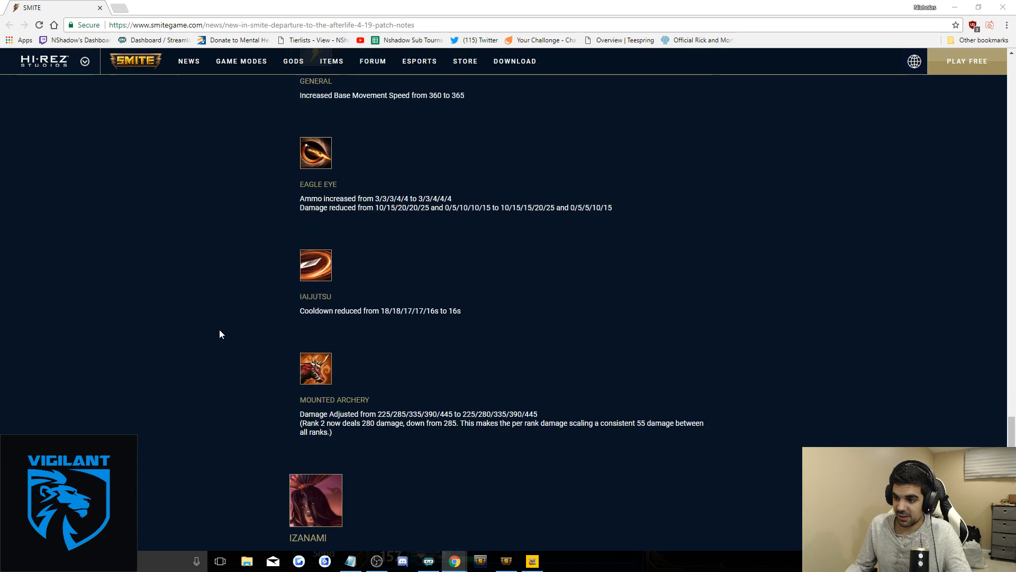
pyautogui.scroll(-3)
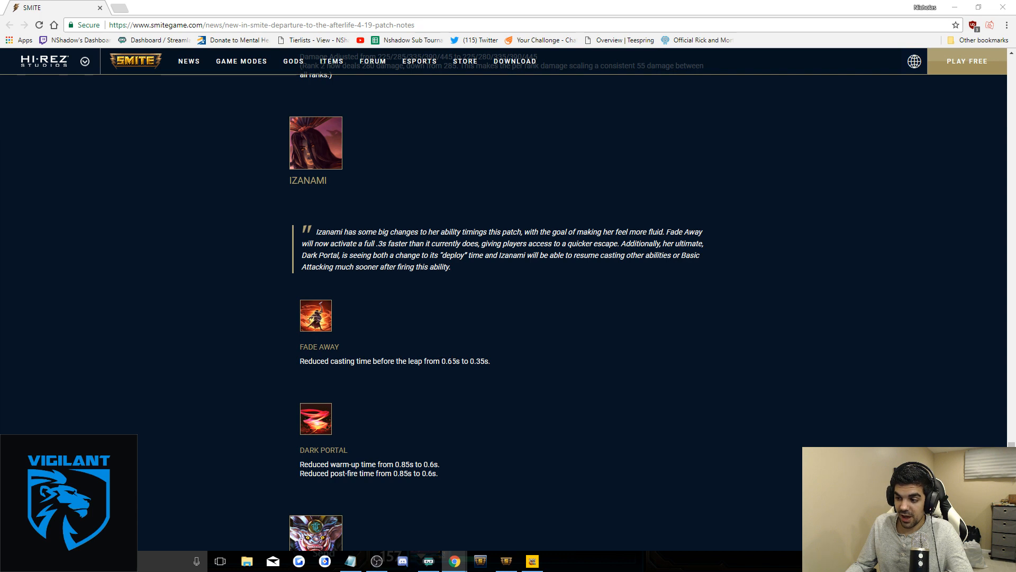
pyautogui.scroll(-3)
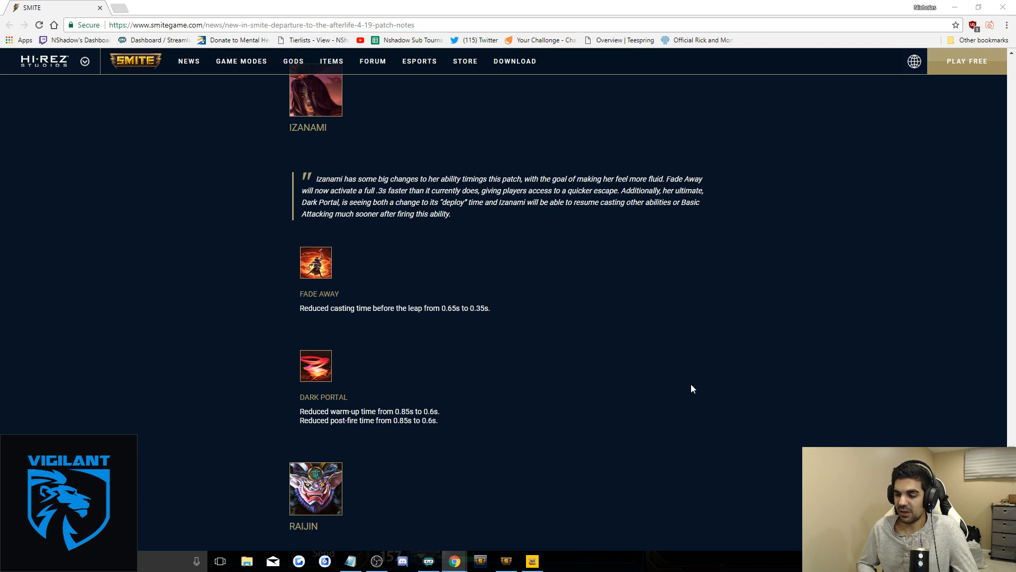
pyautogui.moveTo(642, 403)
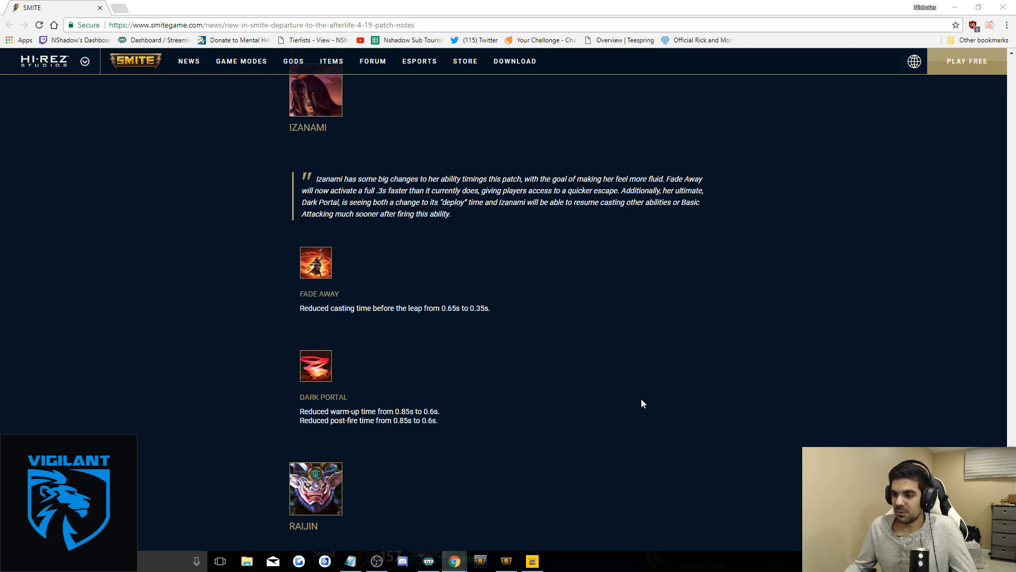
pyautogui.scroll(3)
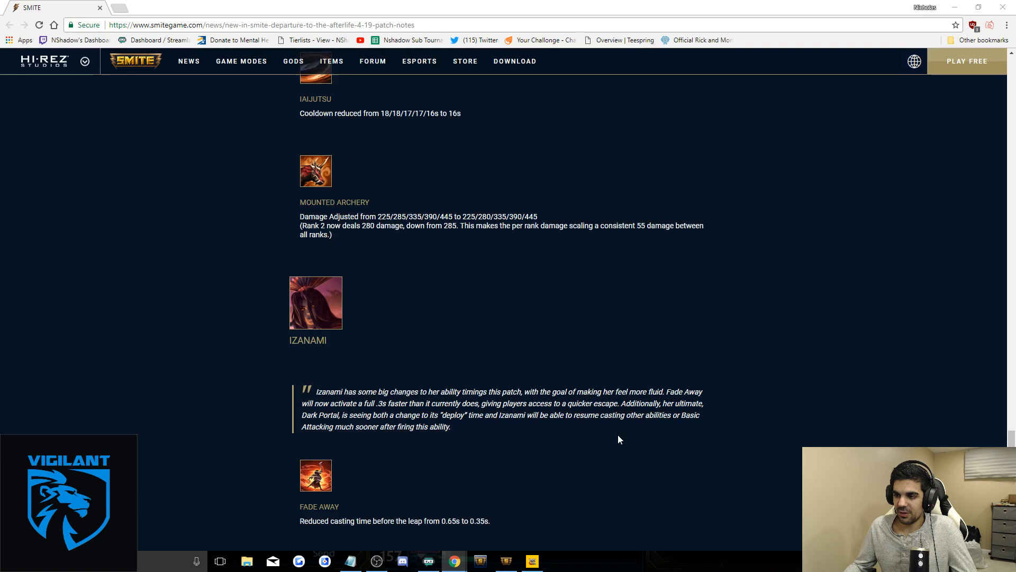
pyautogui.scroll(3)
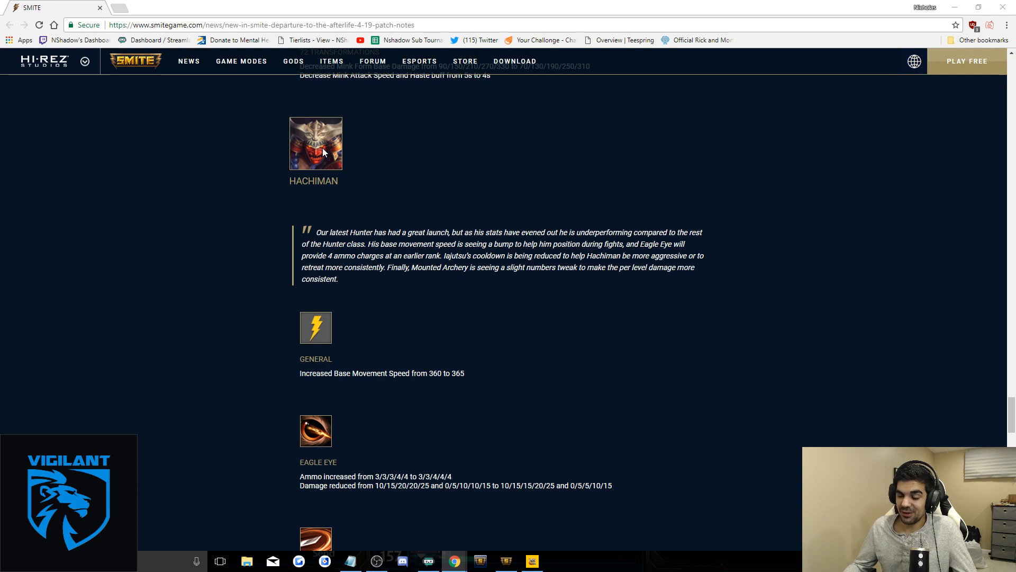
pyautogui.scroll(-3)
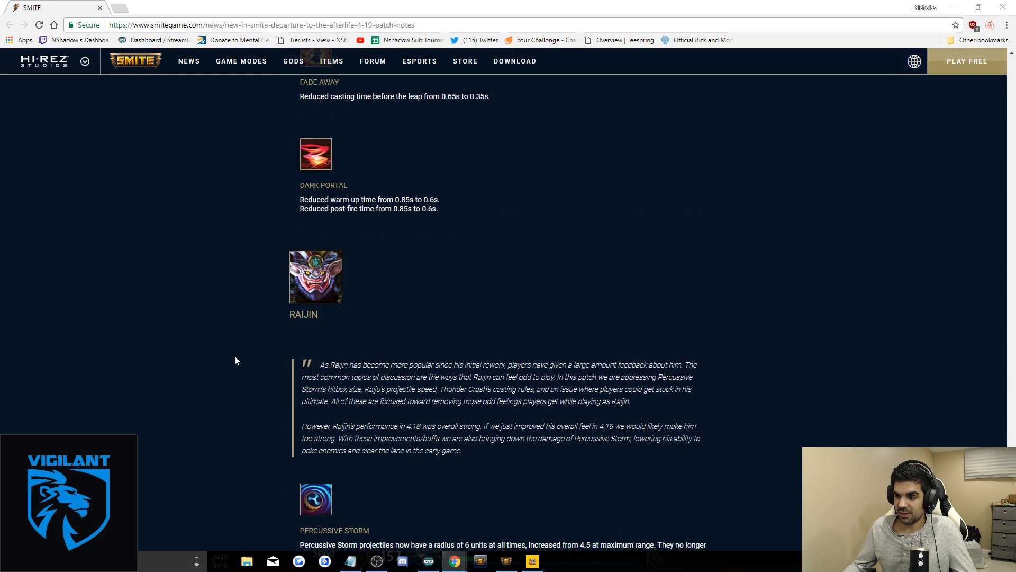
pyautogui.scroll(-3)
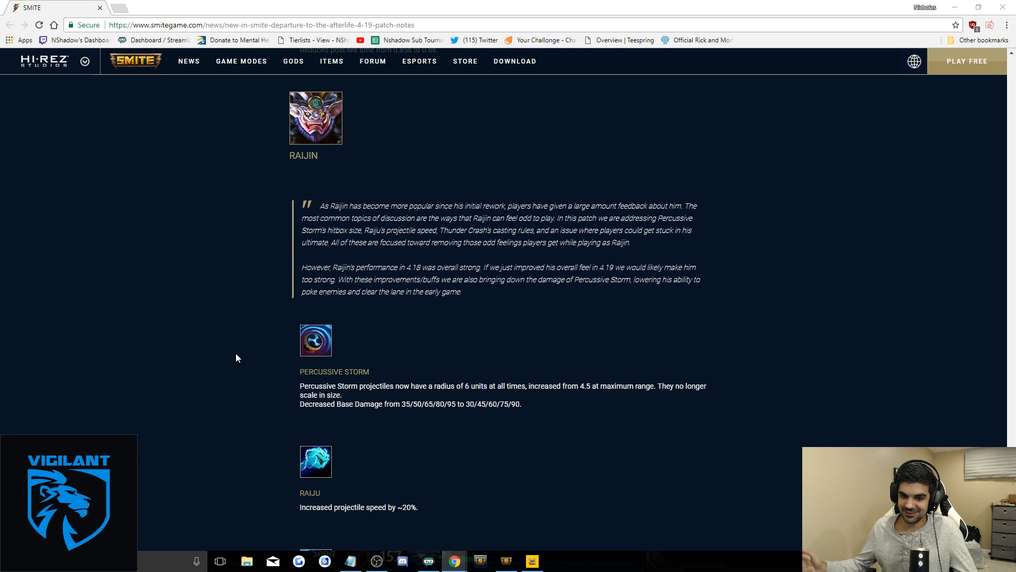
pyautogui.scroll(-3)
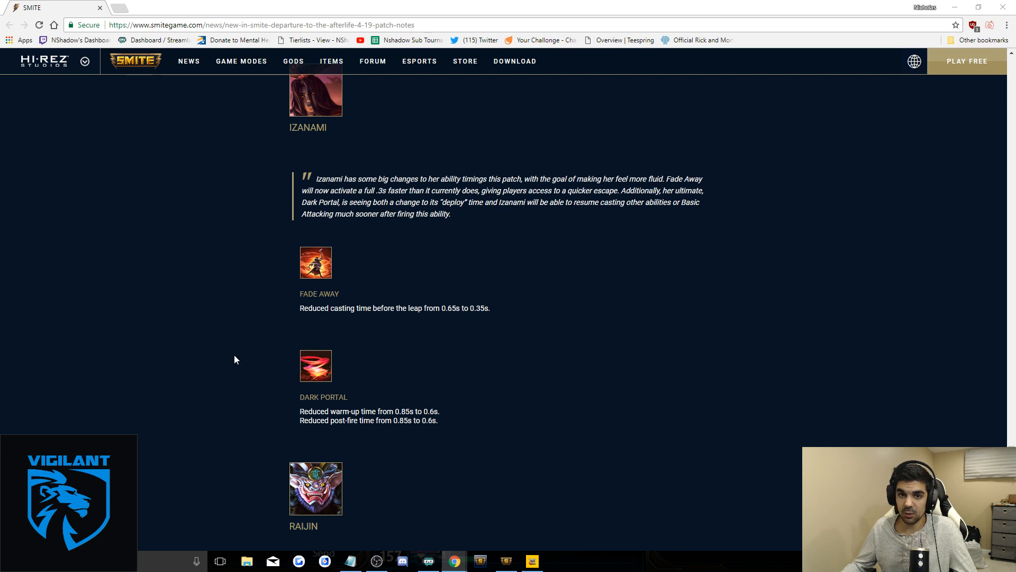
pyautogui.scroll(-3)
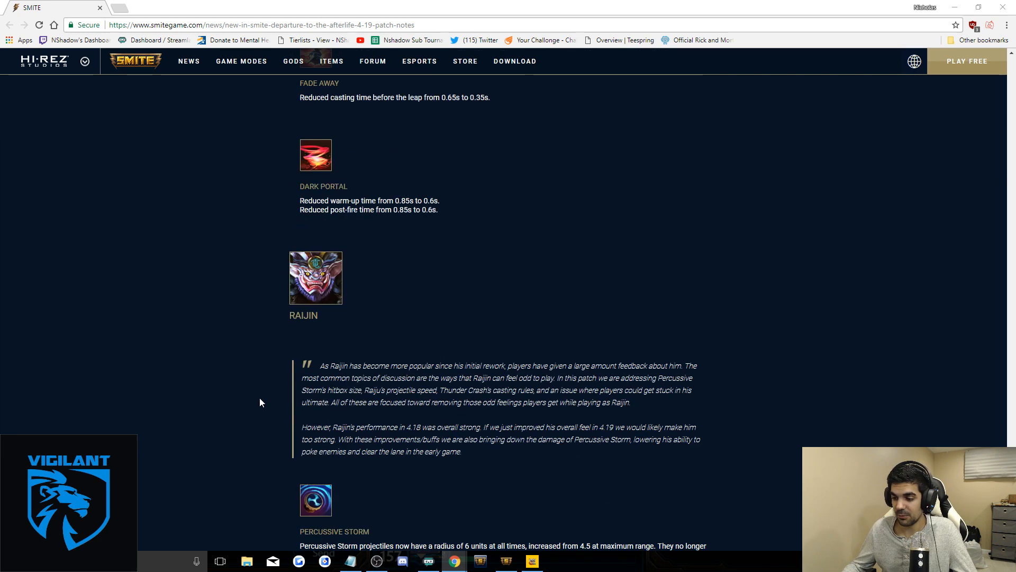
pyautogui.scroll(-3)
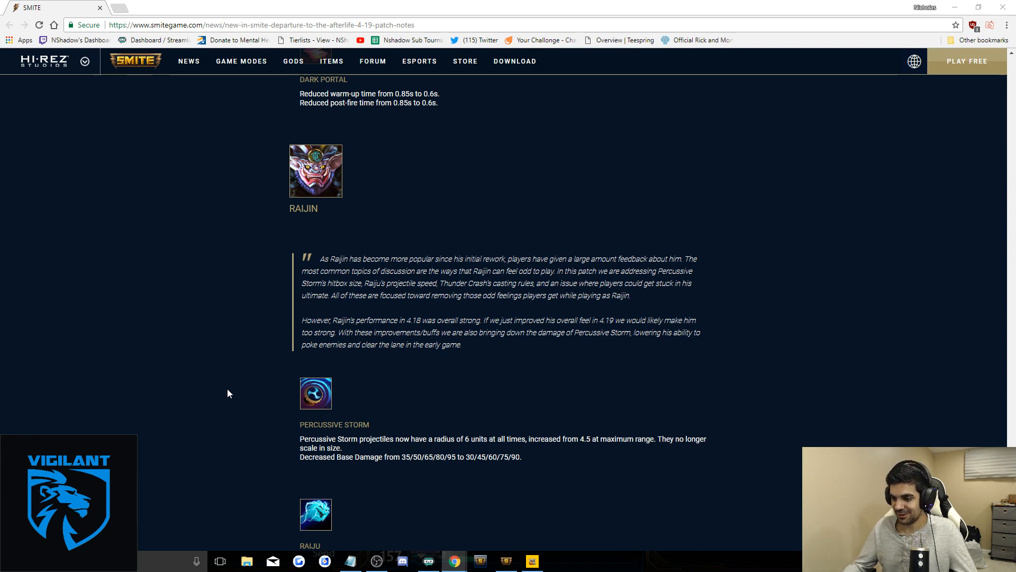
pyautogui.scroll(-3)
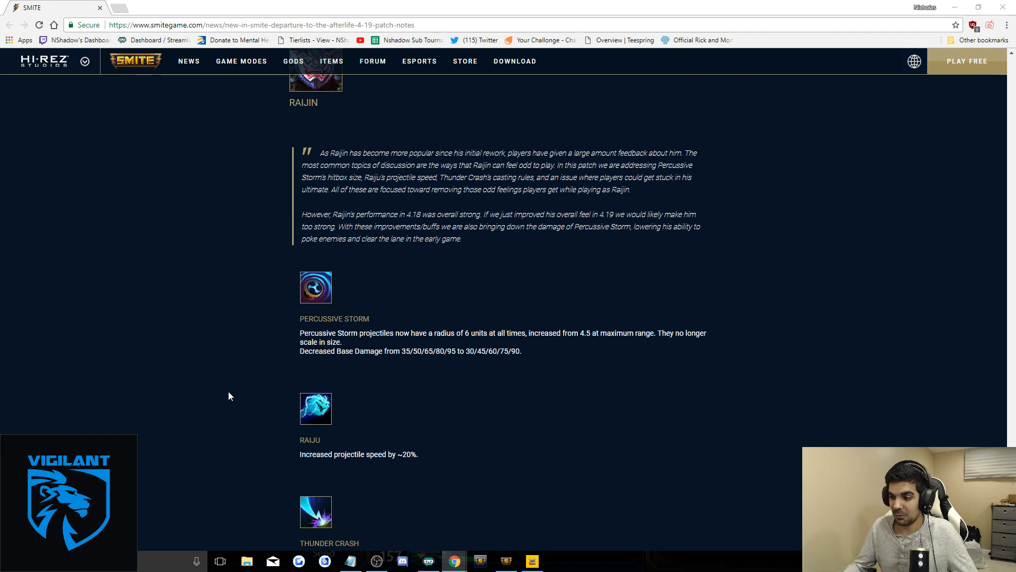
pyautogui.scroll(-3)
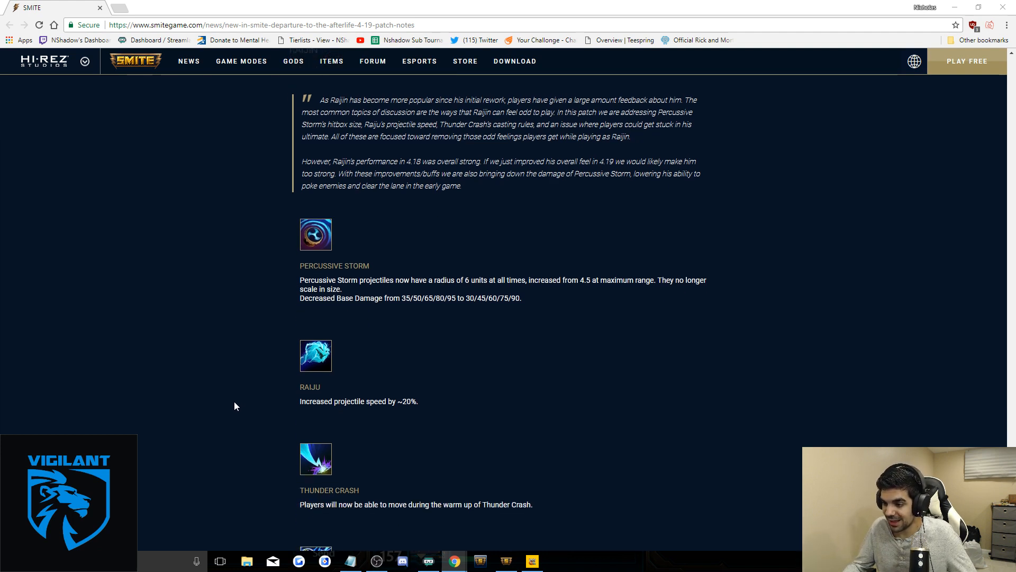
pyautogui.scroll(-3)
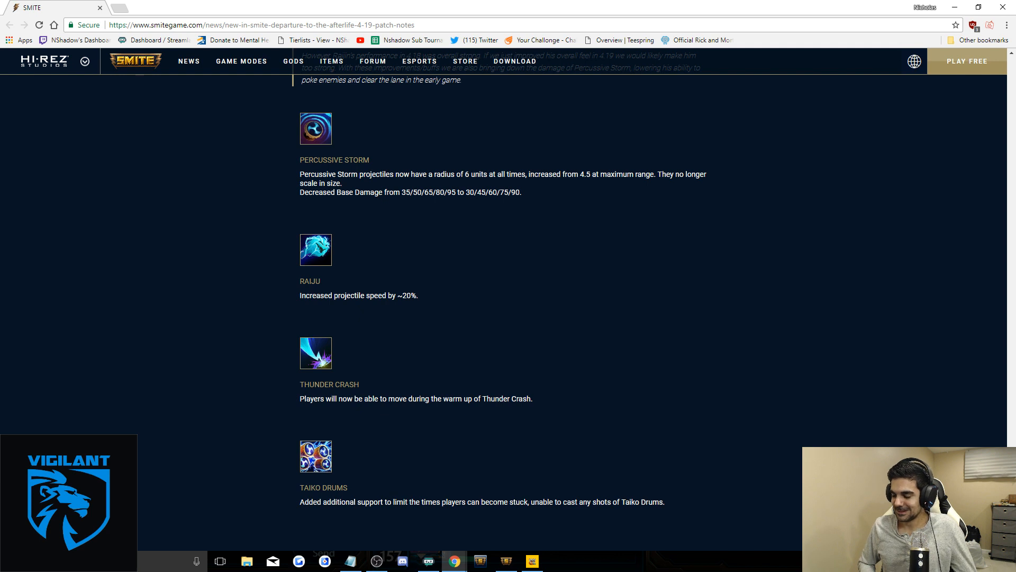
pyautogui.scroll(-3)
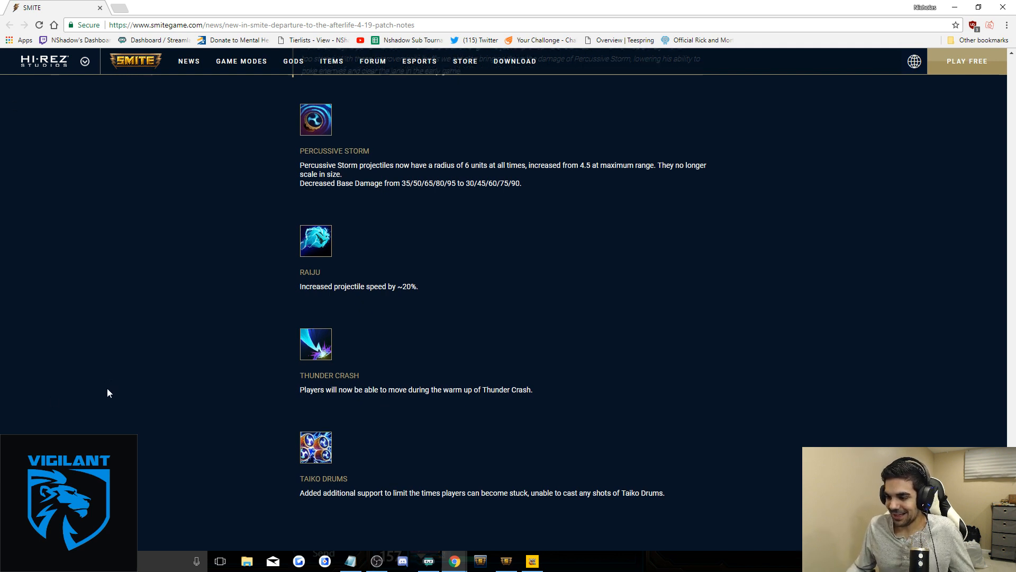
pyautogui.scroll(-3)
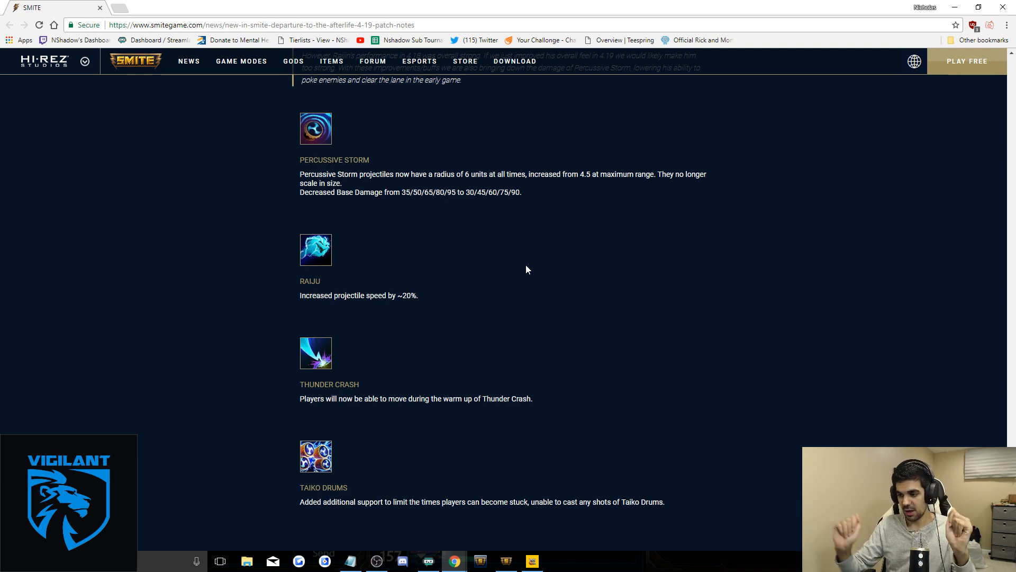
pyautogui.scroll(-3)
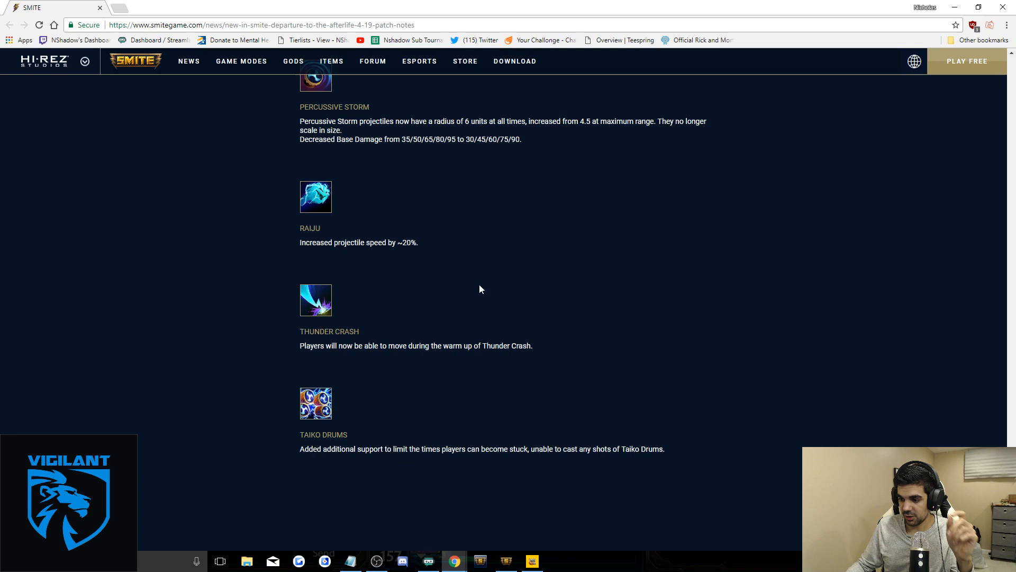
pyautogui.scroll(-3)
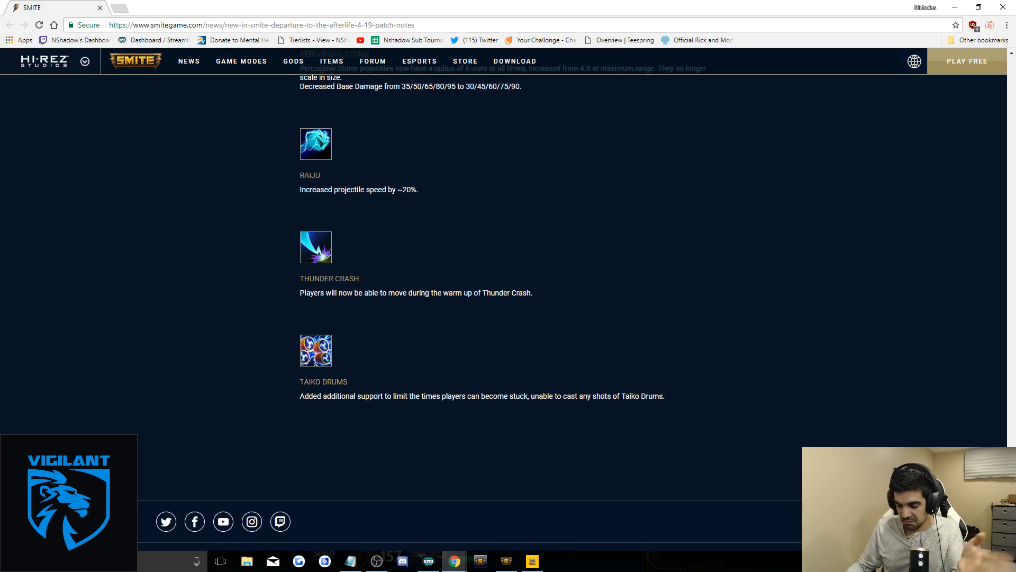
pyautogui.scroll(-3)
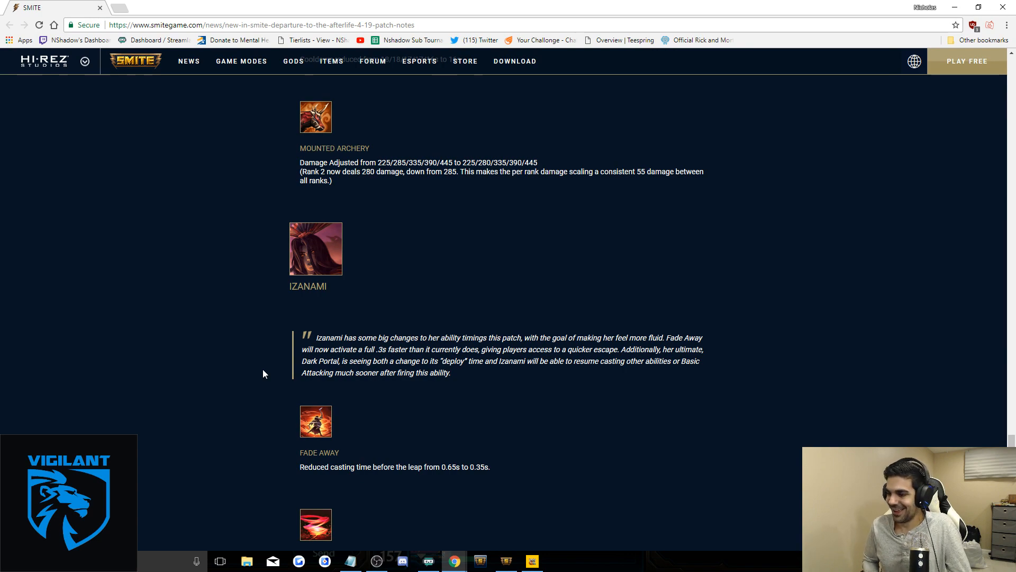
pyautogui.scroll(-3)
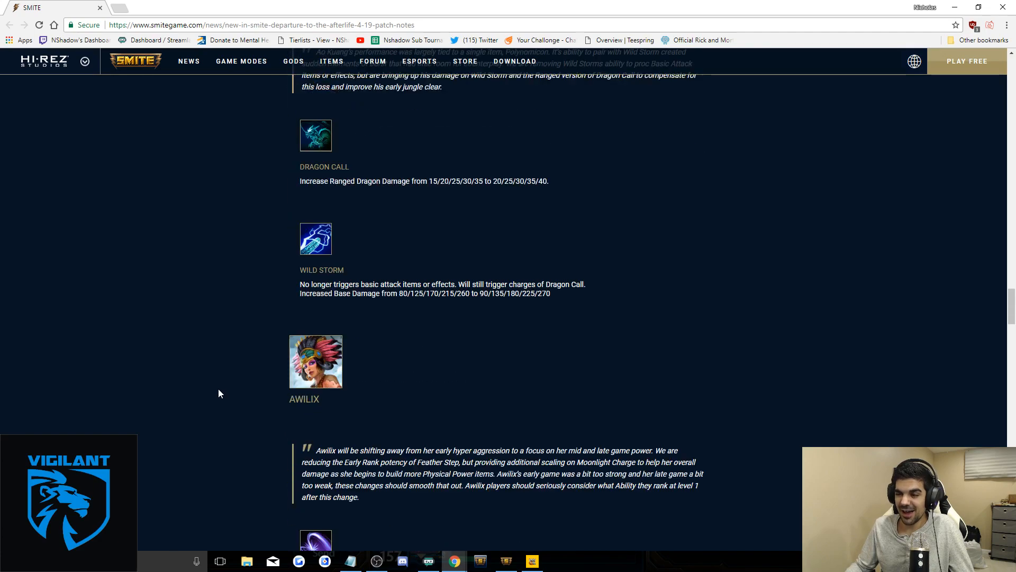
pyautogui.scroll(-3)
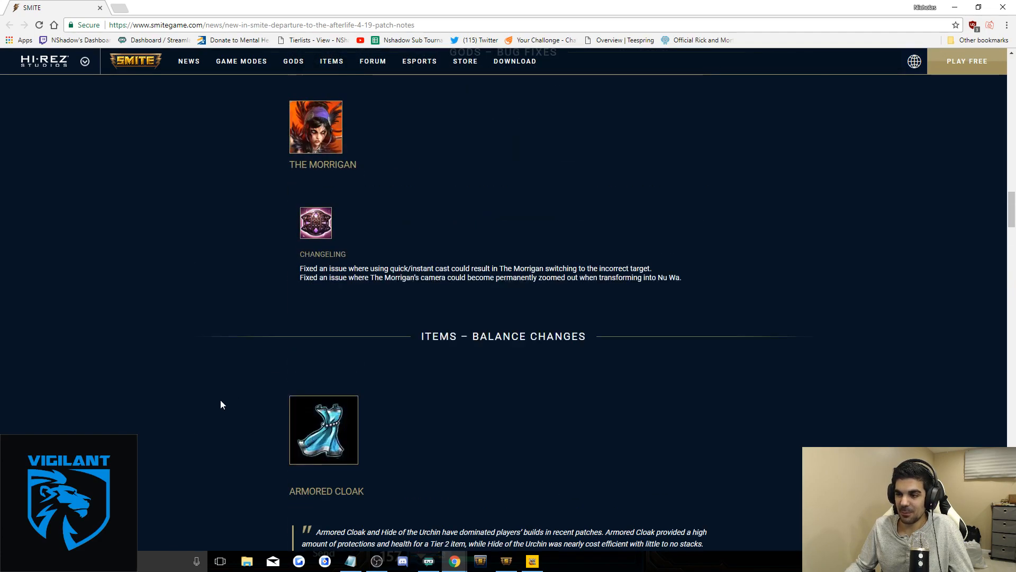
pyautogui.scroll(-3)
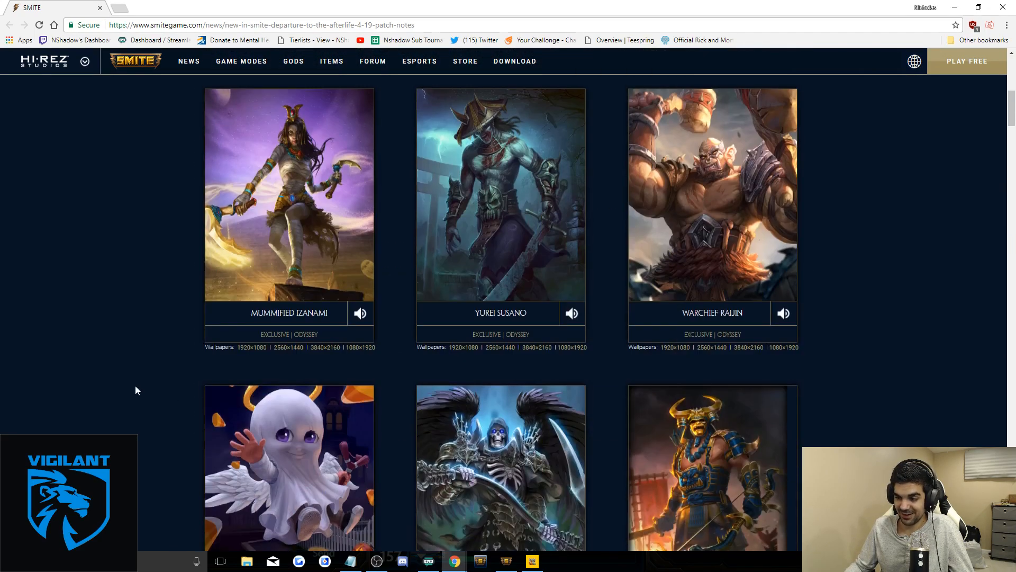